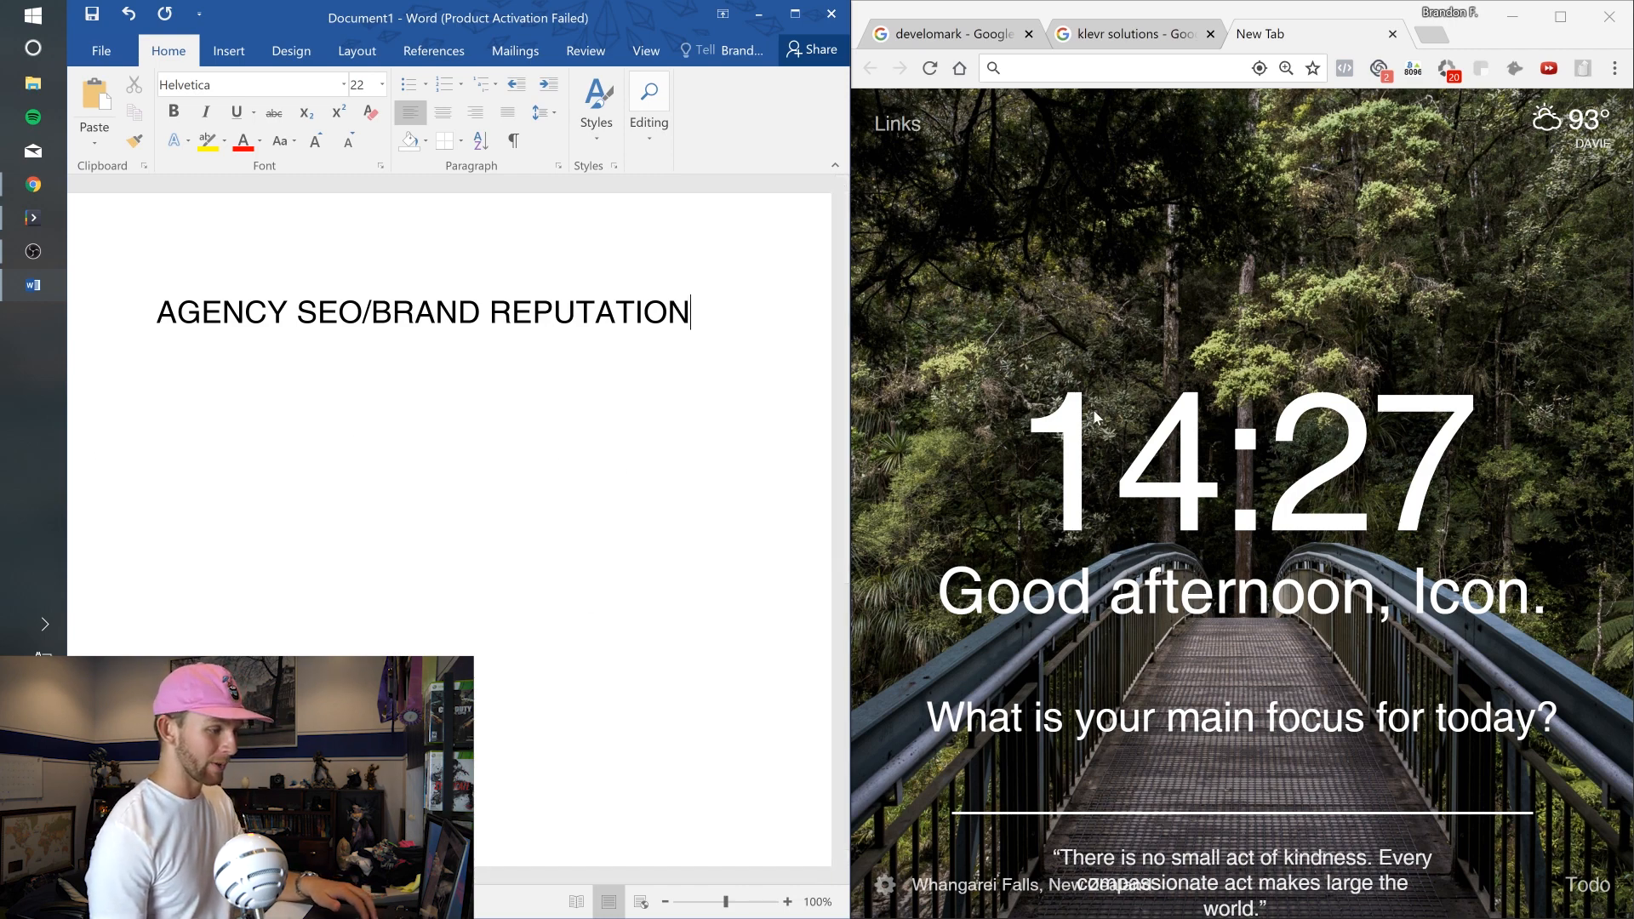
- Switch to the develomark Google results tab and scroll down through the results
click(948, 33)
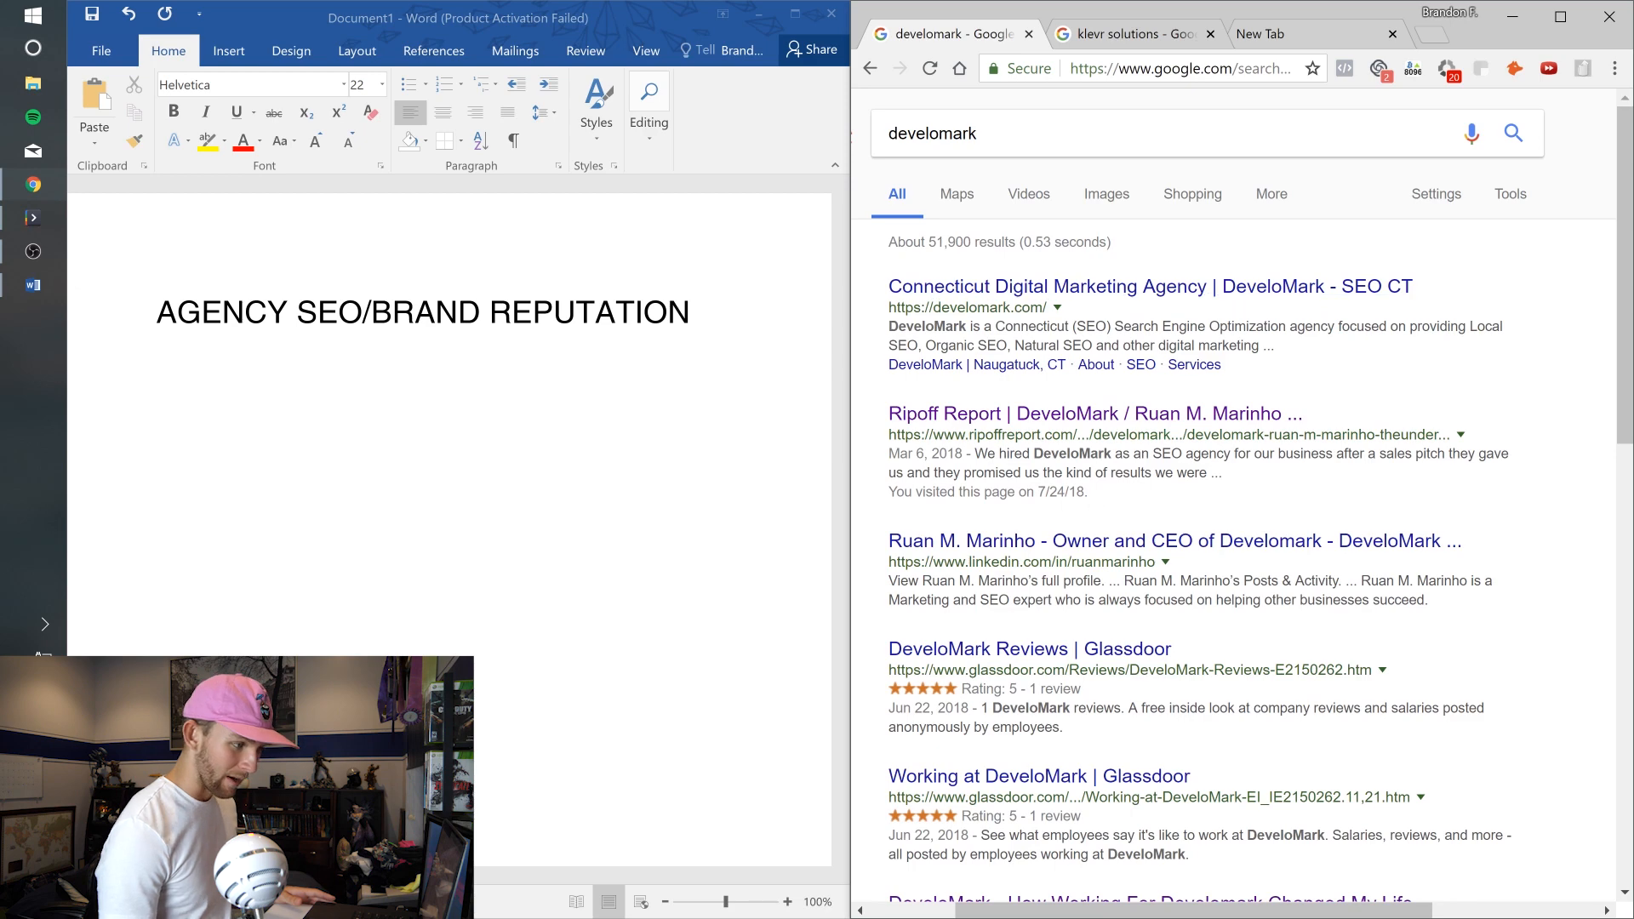
scroll(down, 3)
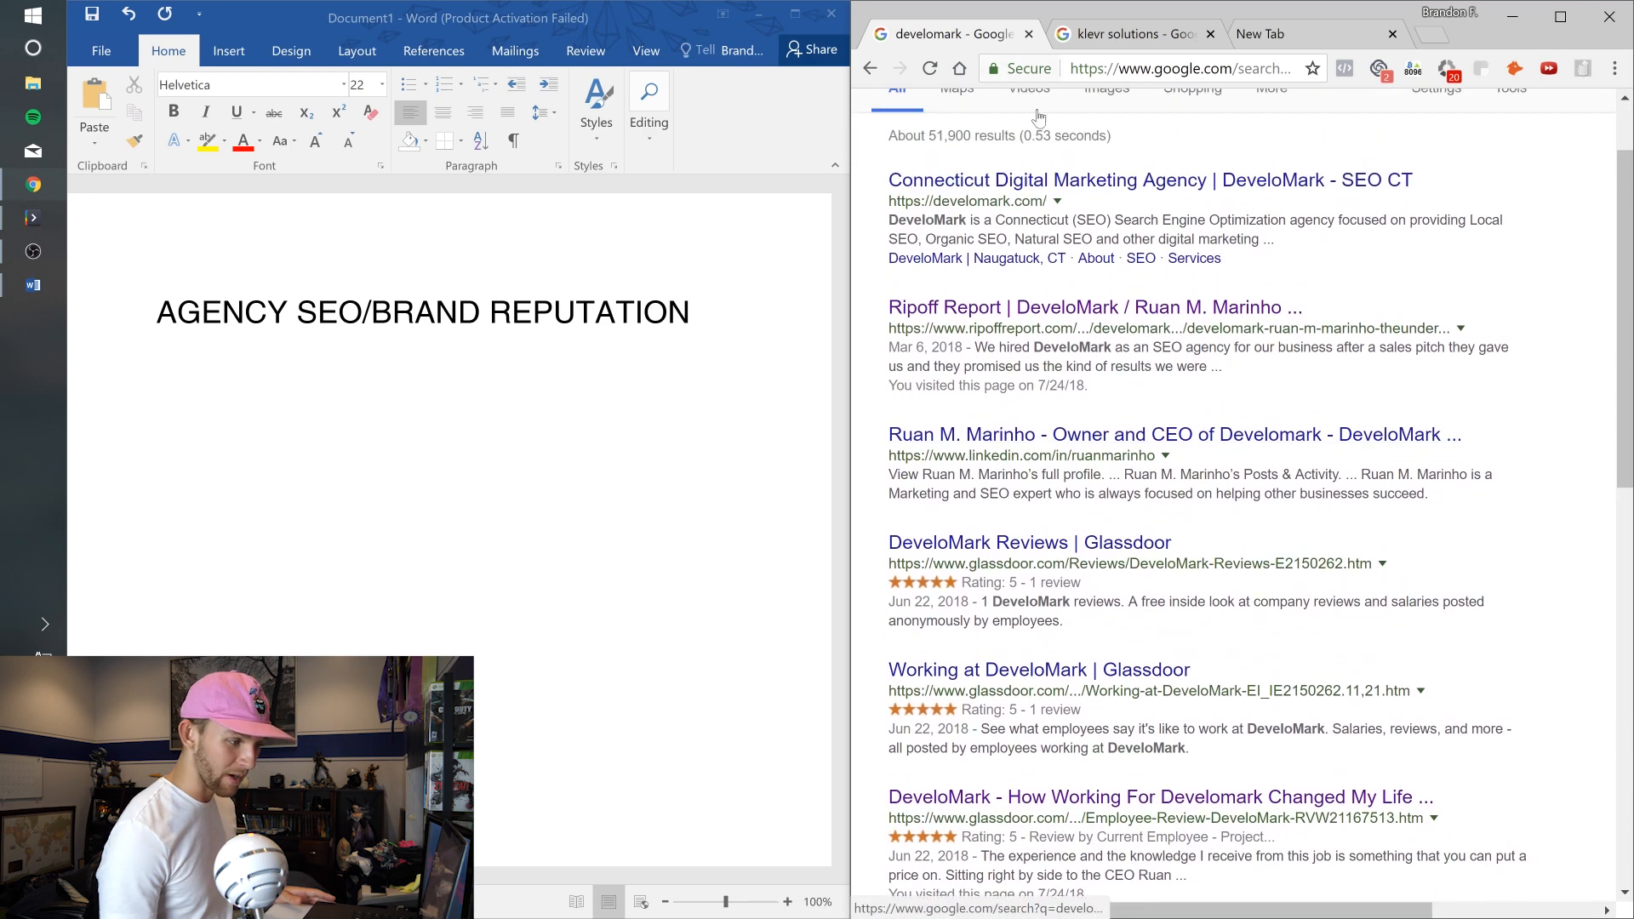
scroll(down, 3)
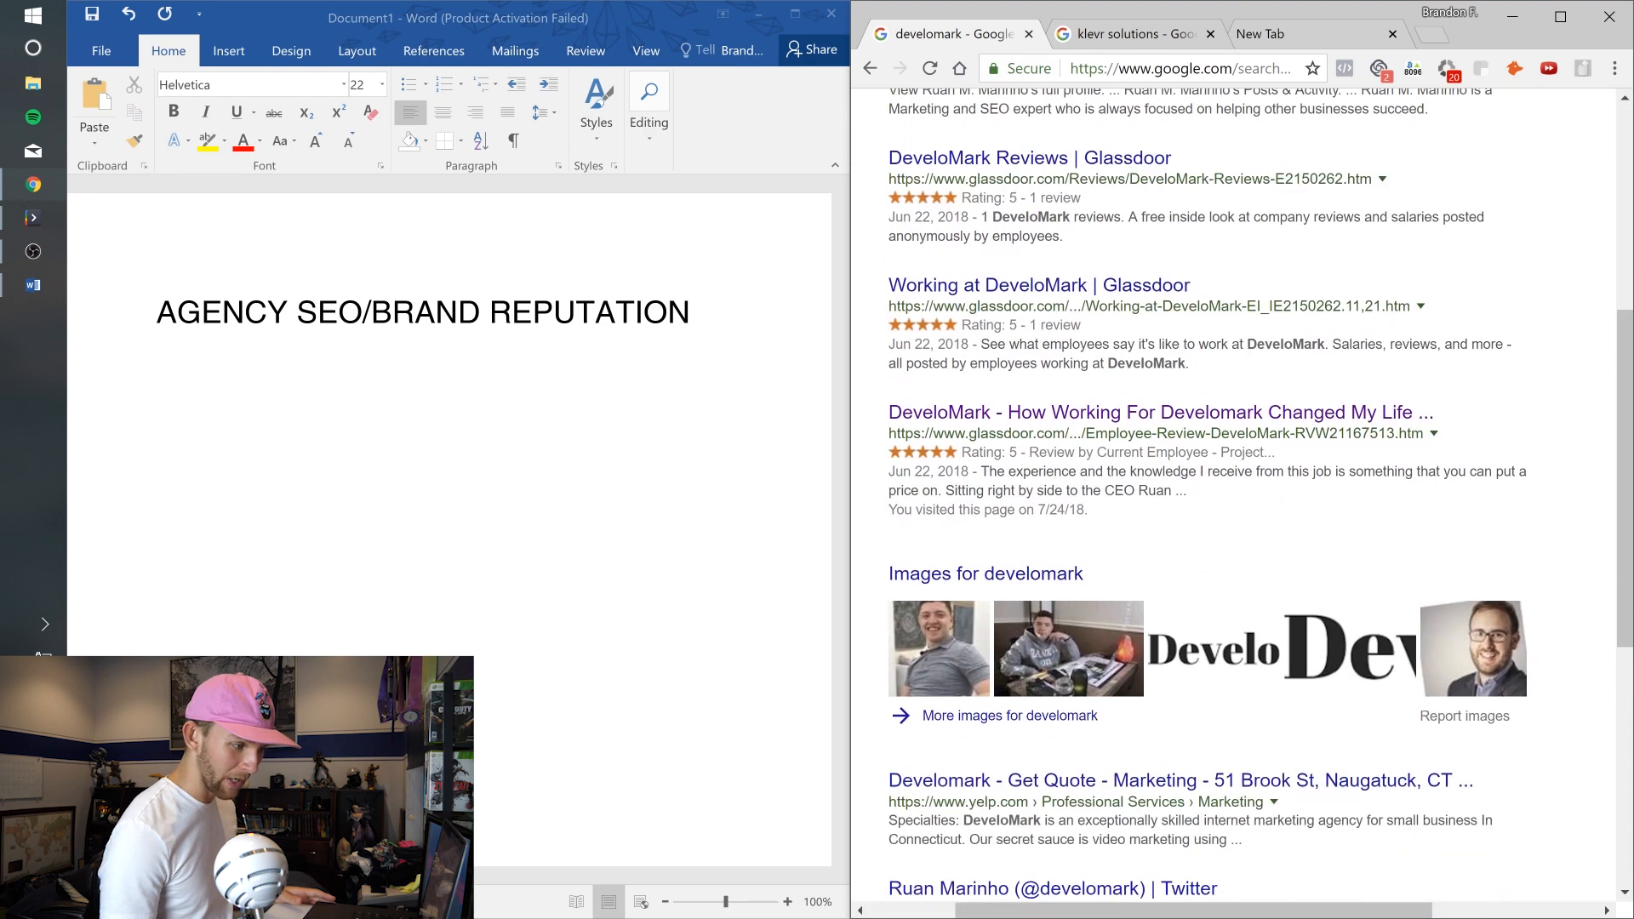
scroll(down, 3)
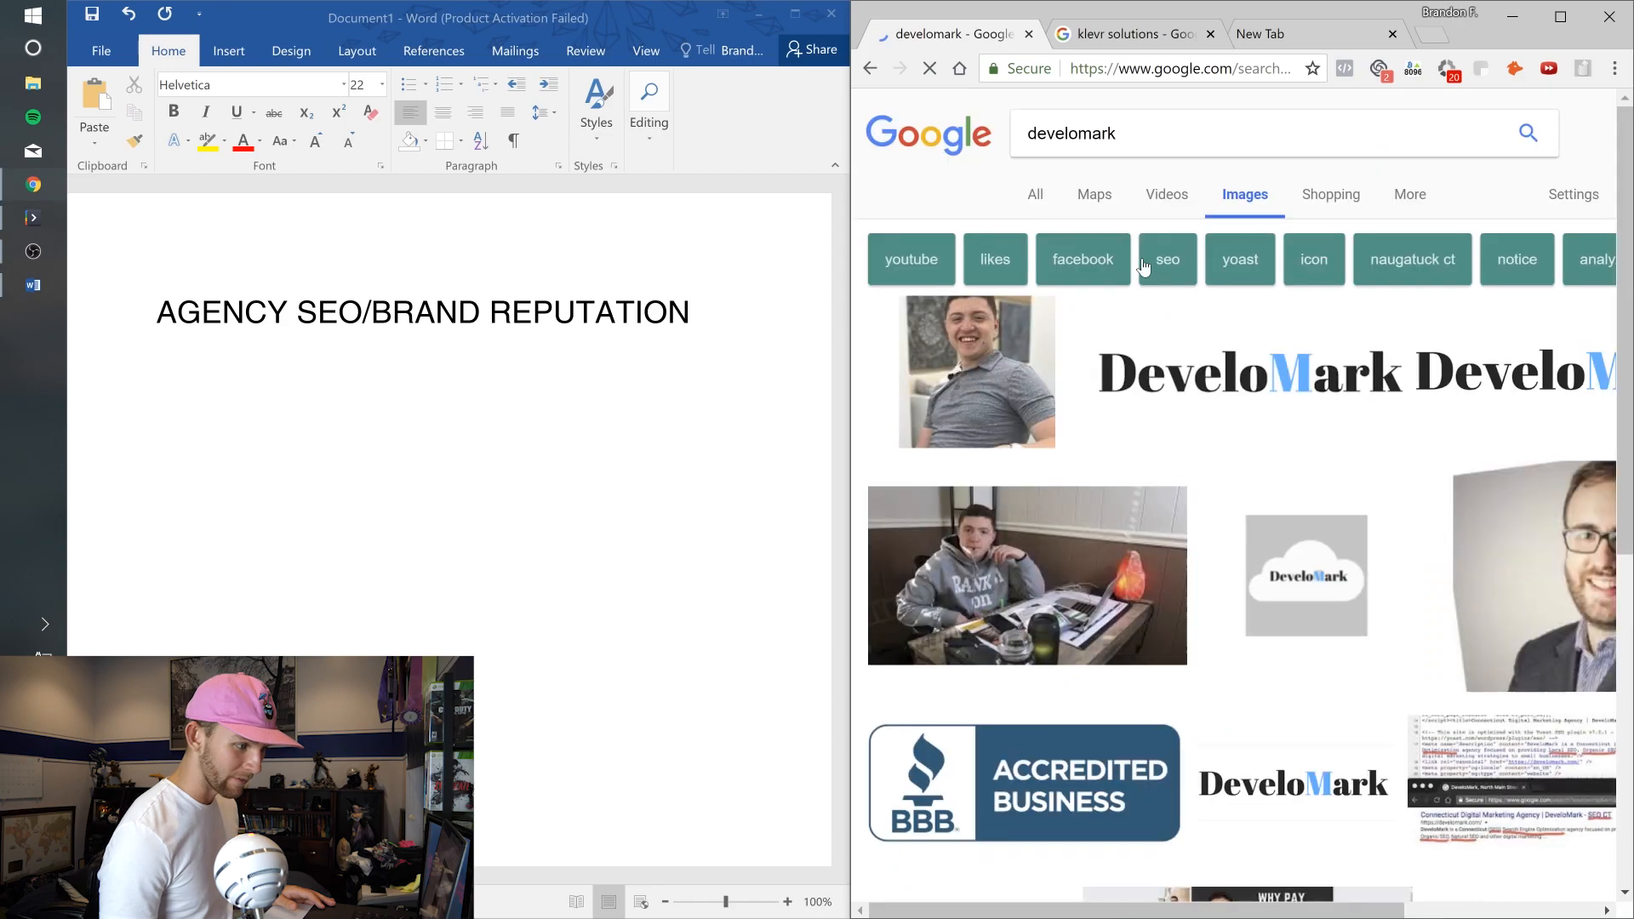
- Add Website, Reviews and Linkedin on separate lines below the AGENCY SEO/BRAND REPUTATION heading
click(1033, 195)
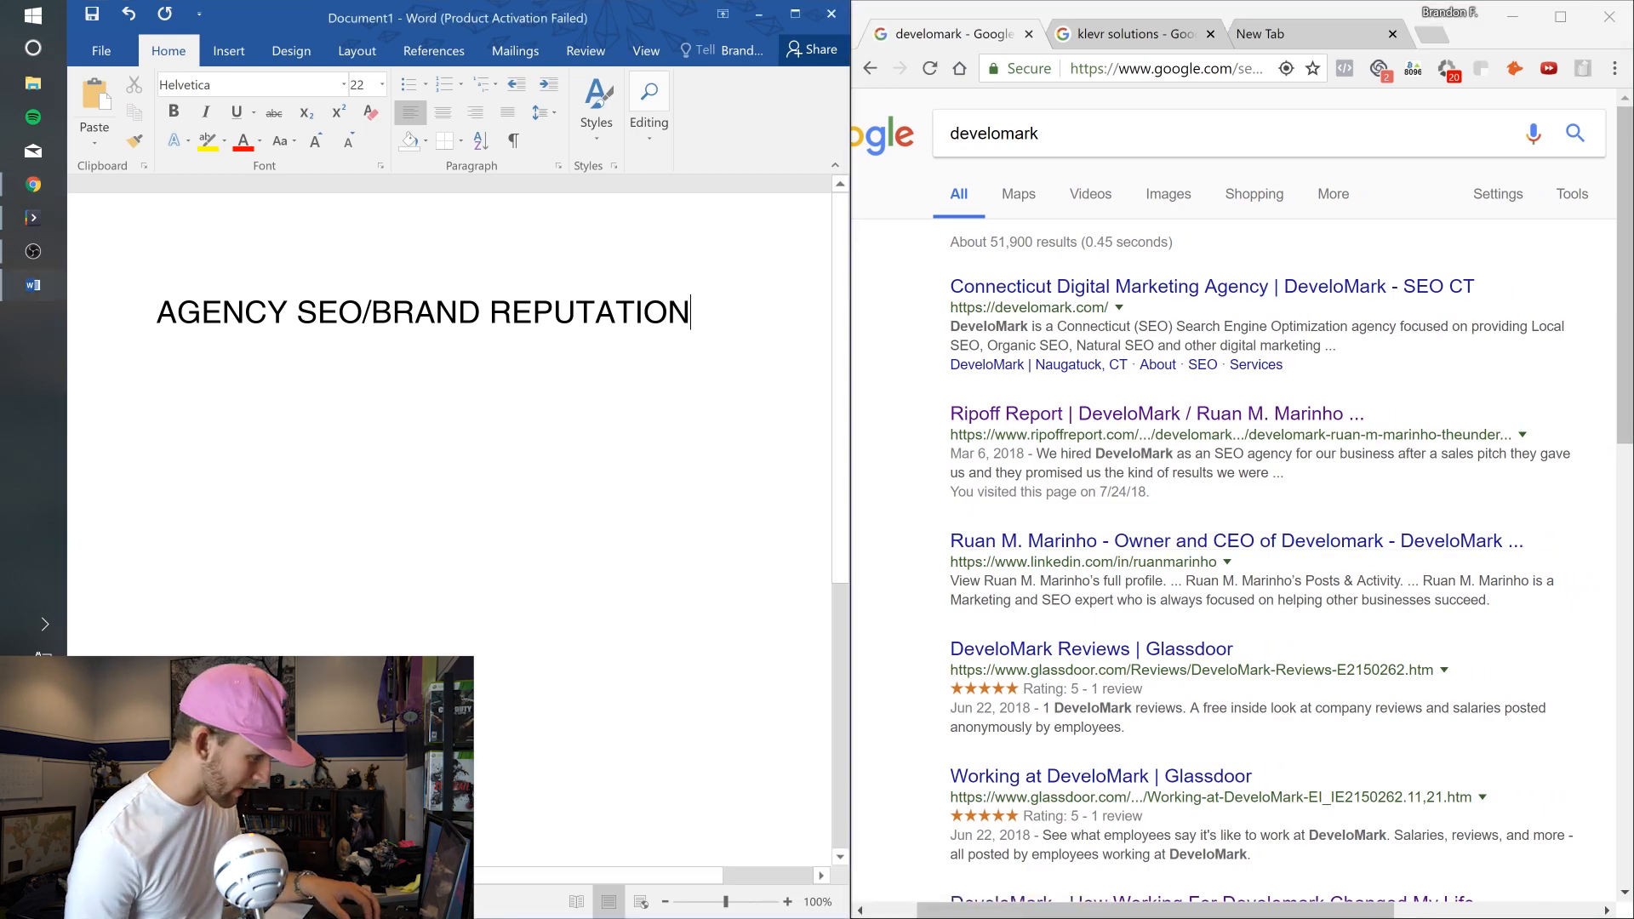
text(WEbsite)
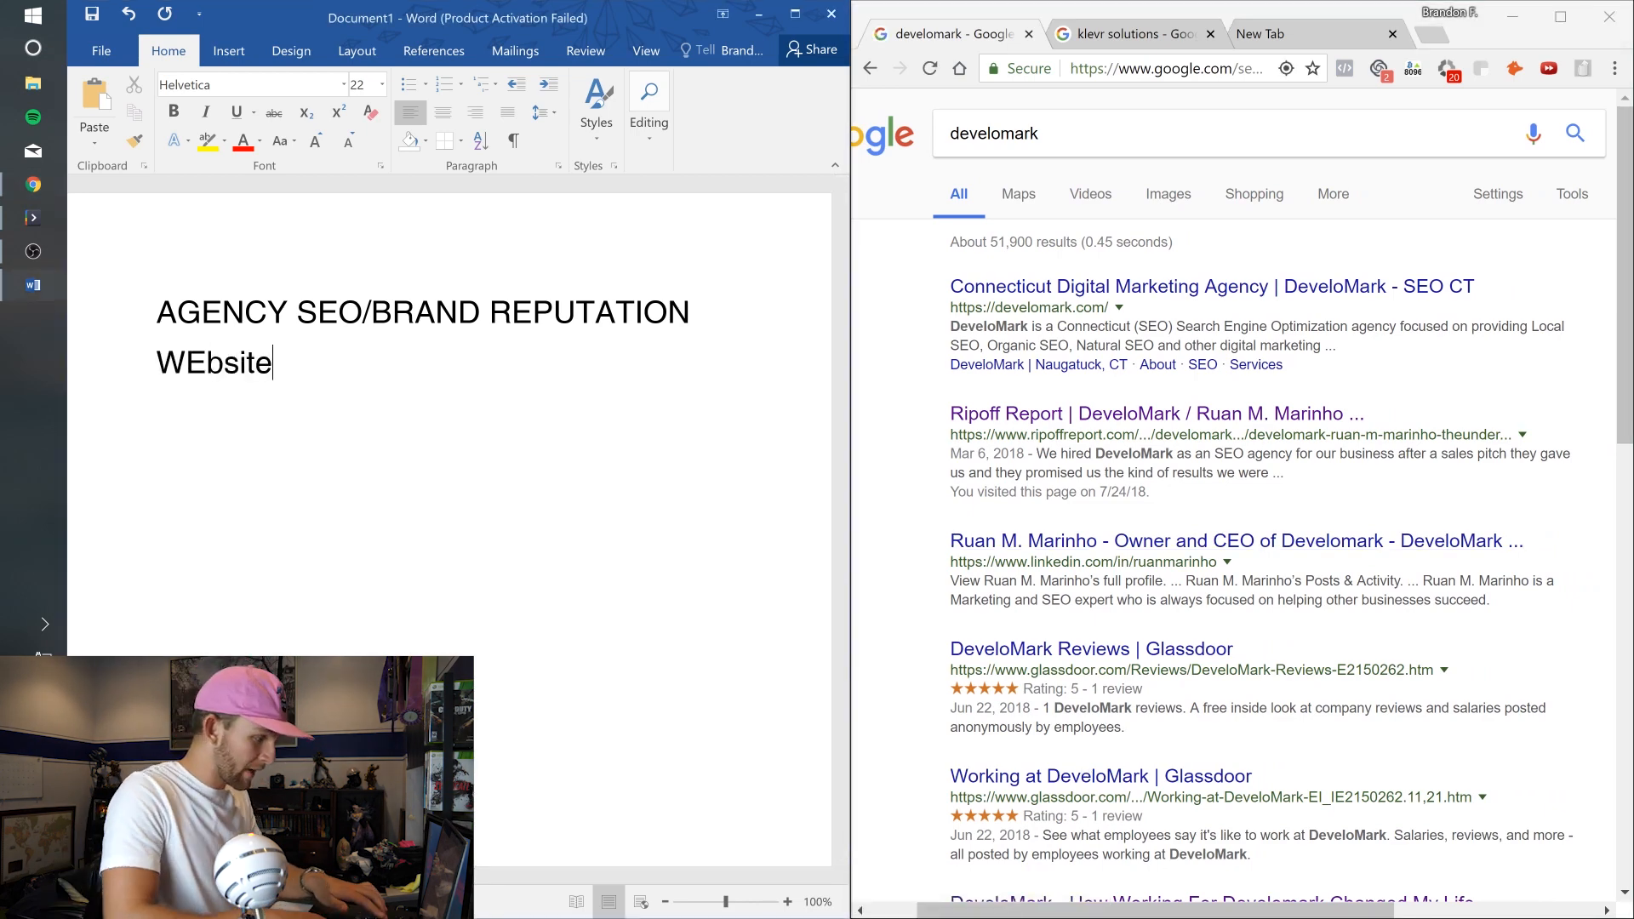
key(Backspace)
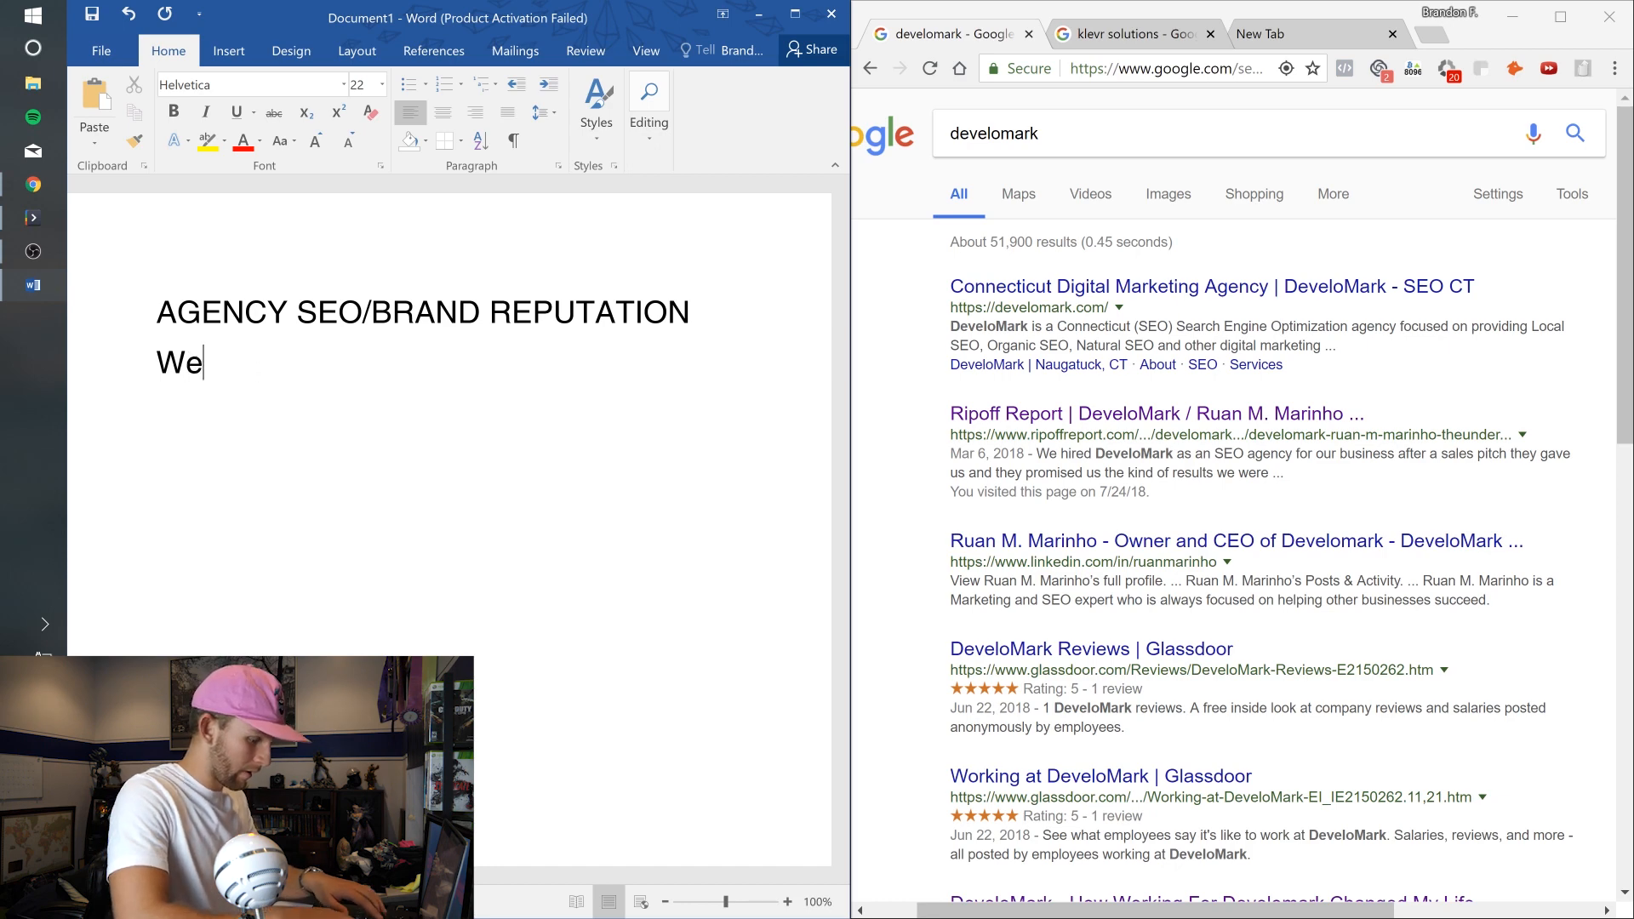
text(bsite)
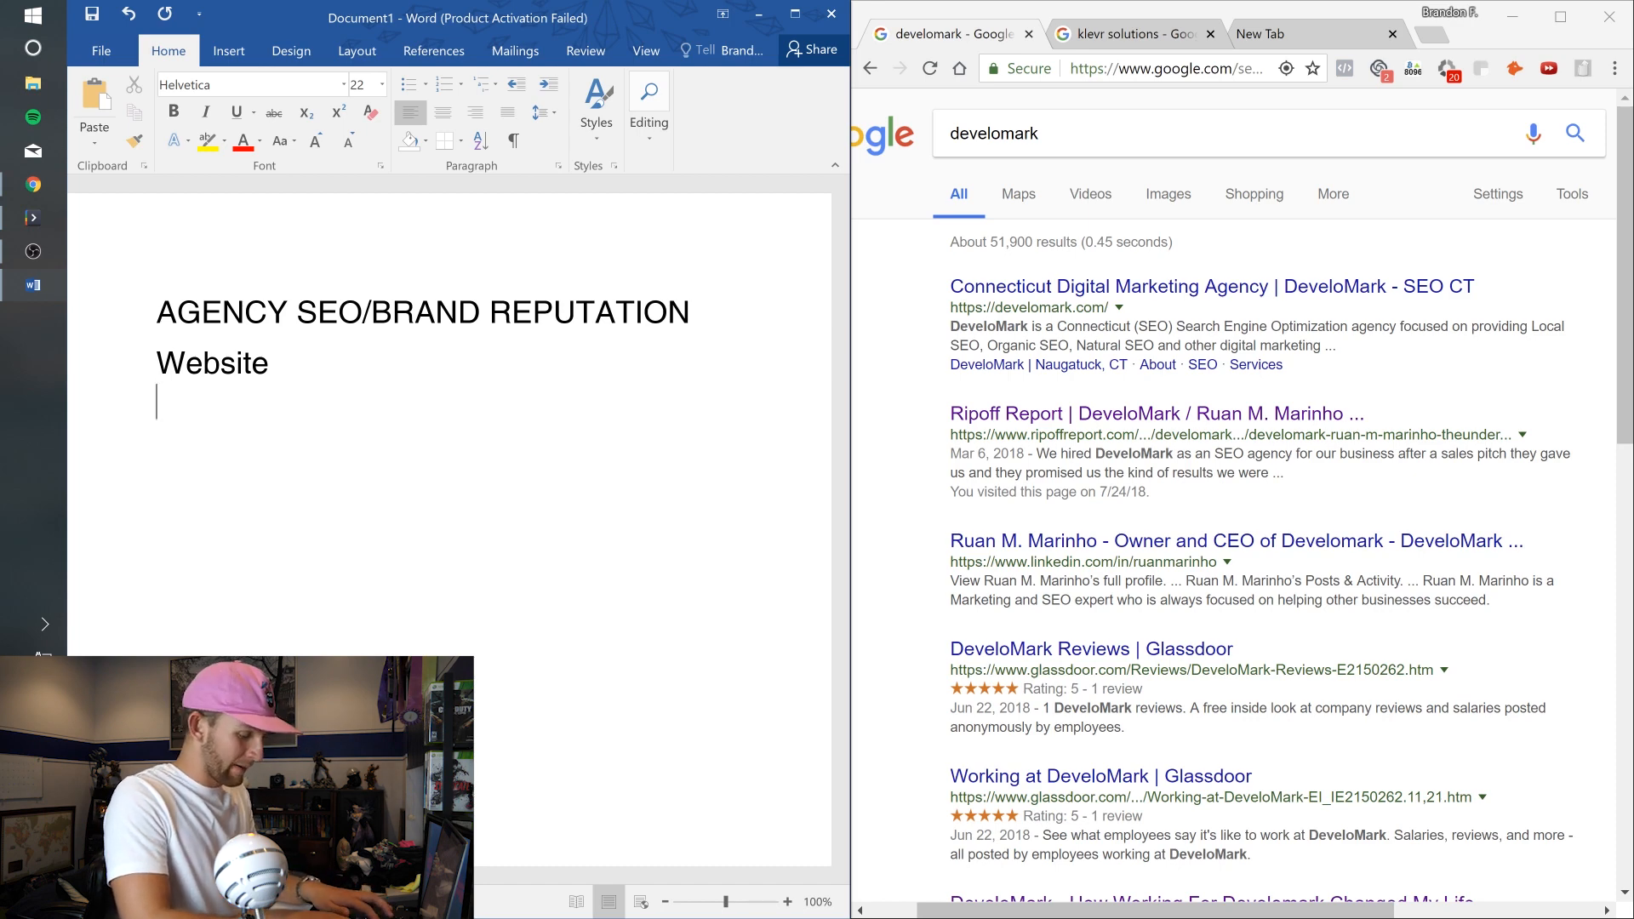
text(Review)
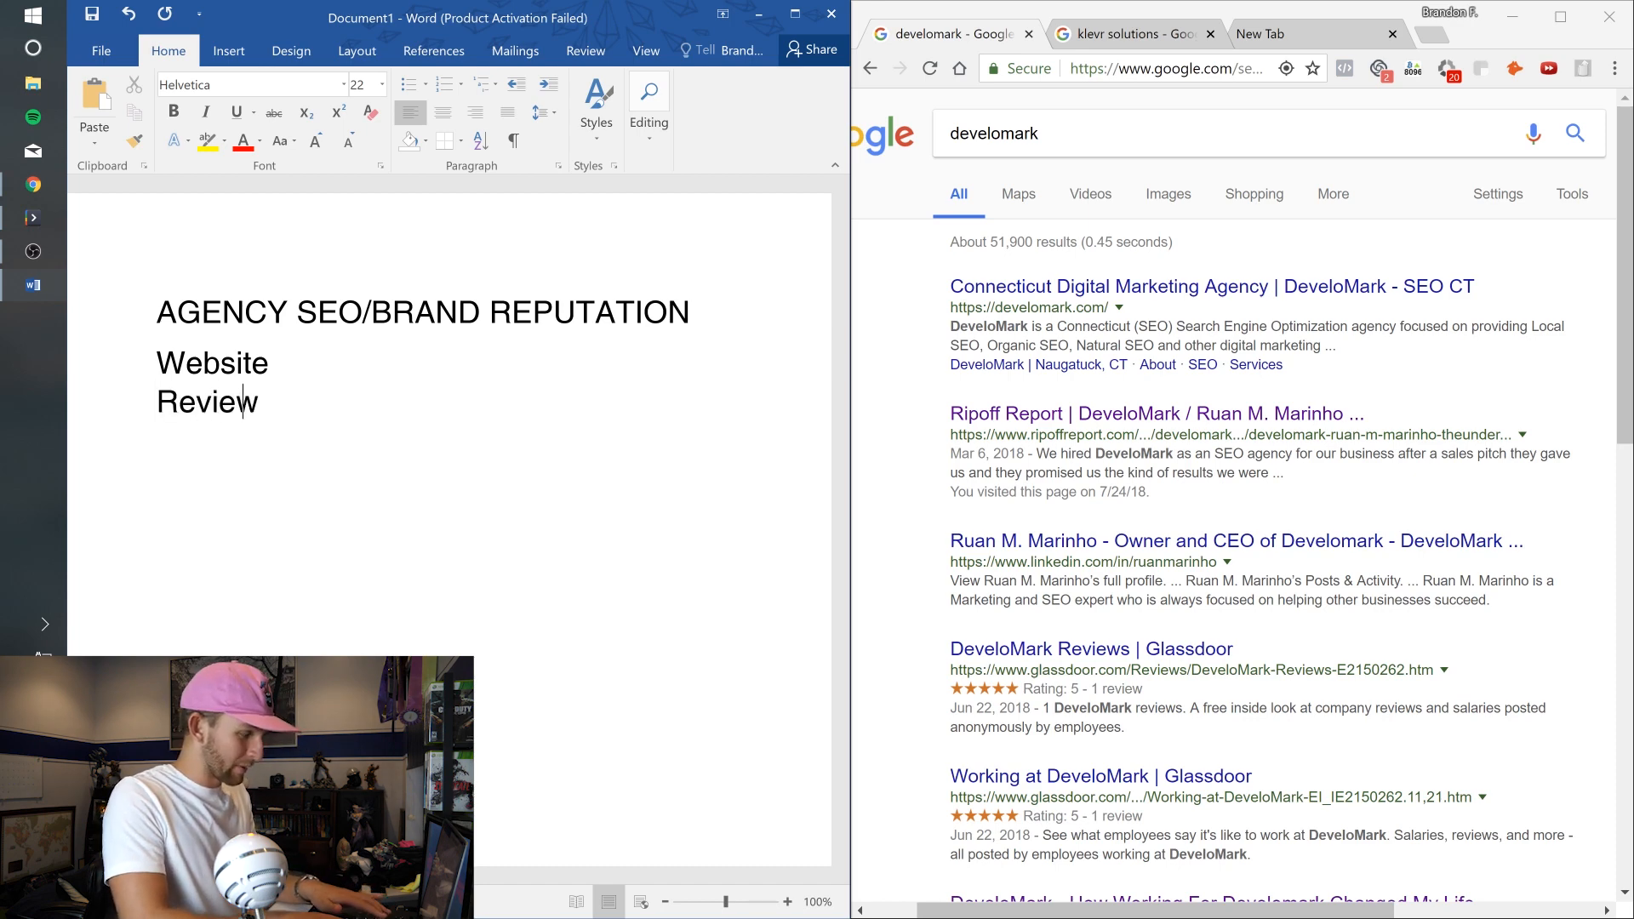
text(s)
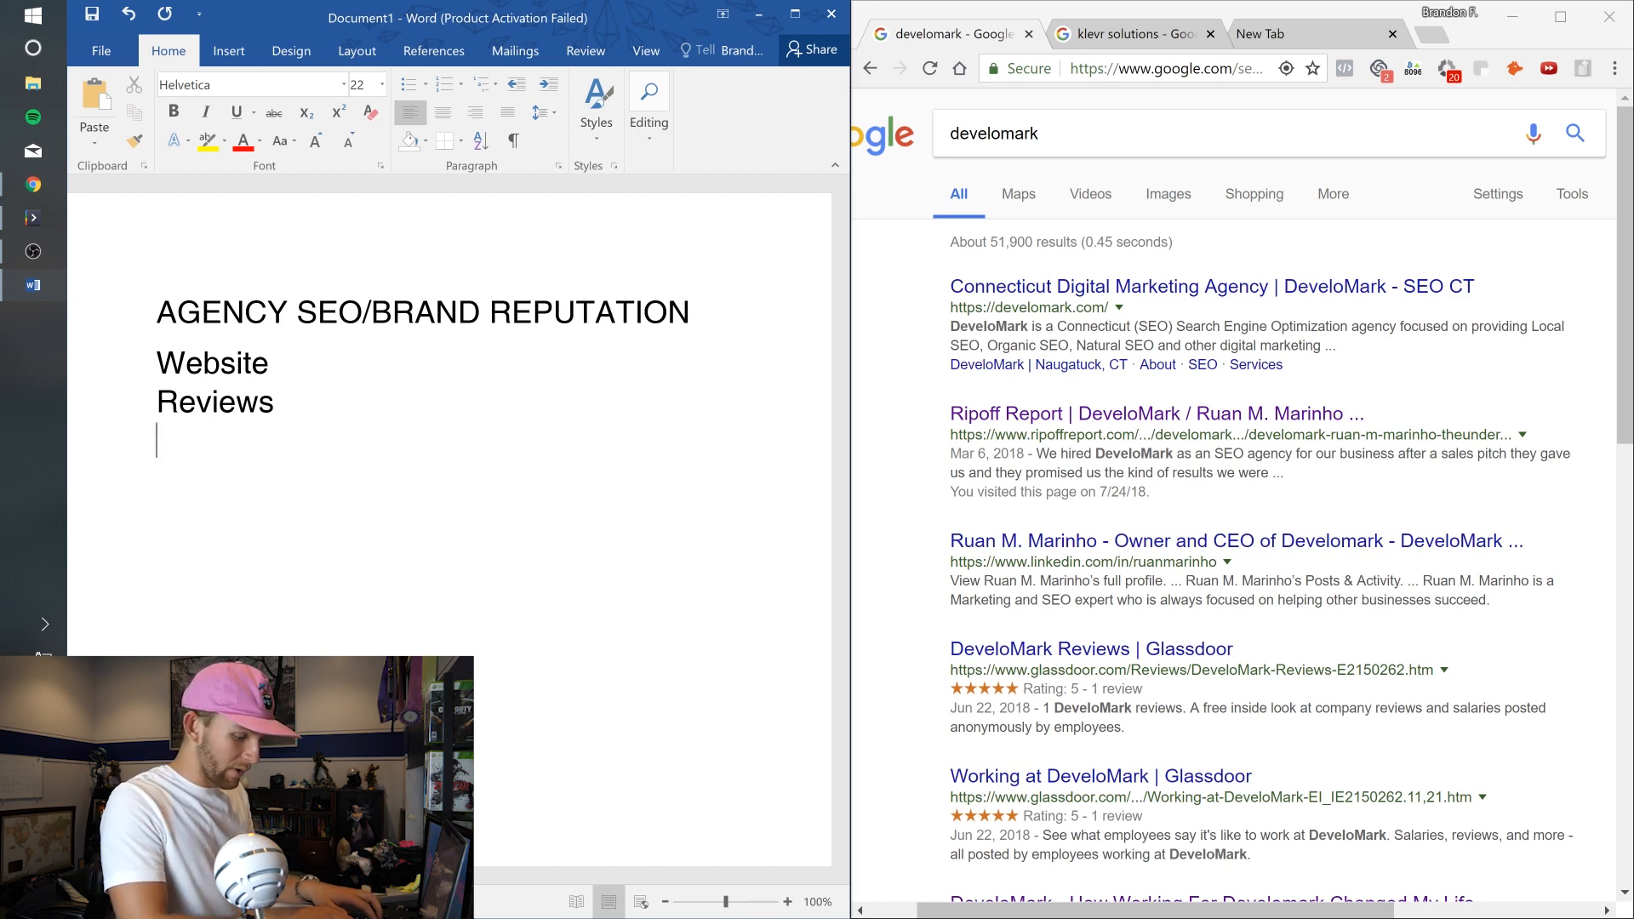
text(Linkedin)
text(Glassdoor)
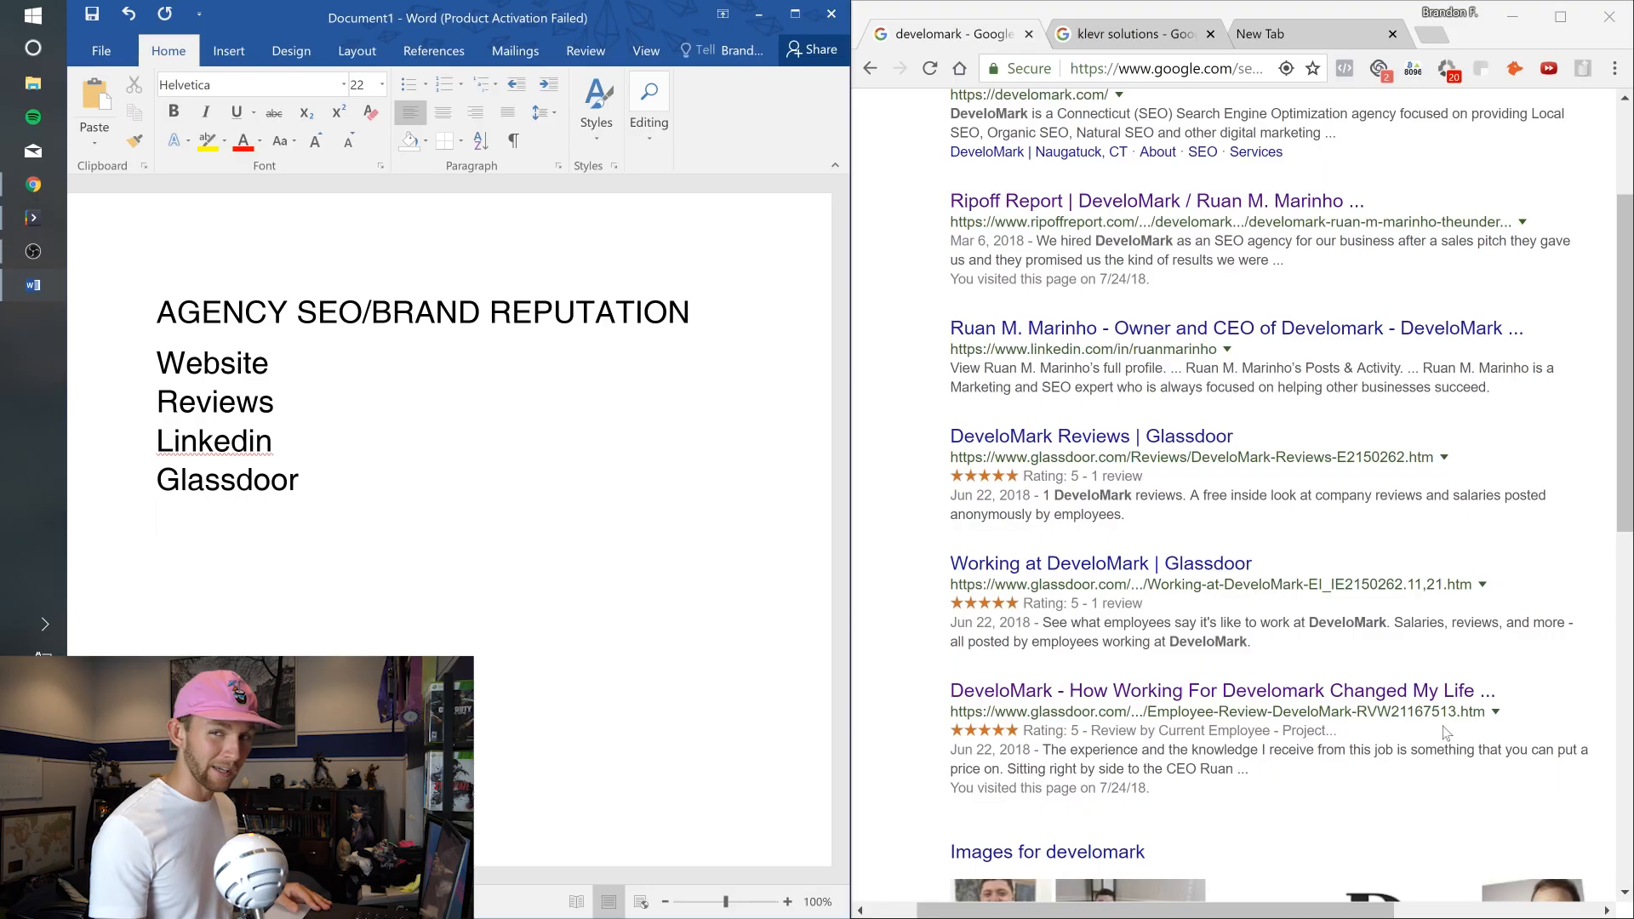
- Continue the list after Glassdoor with Google images, Yelp and Twitter
key(enter)
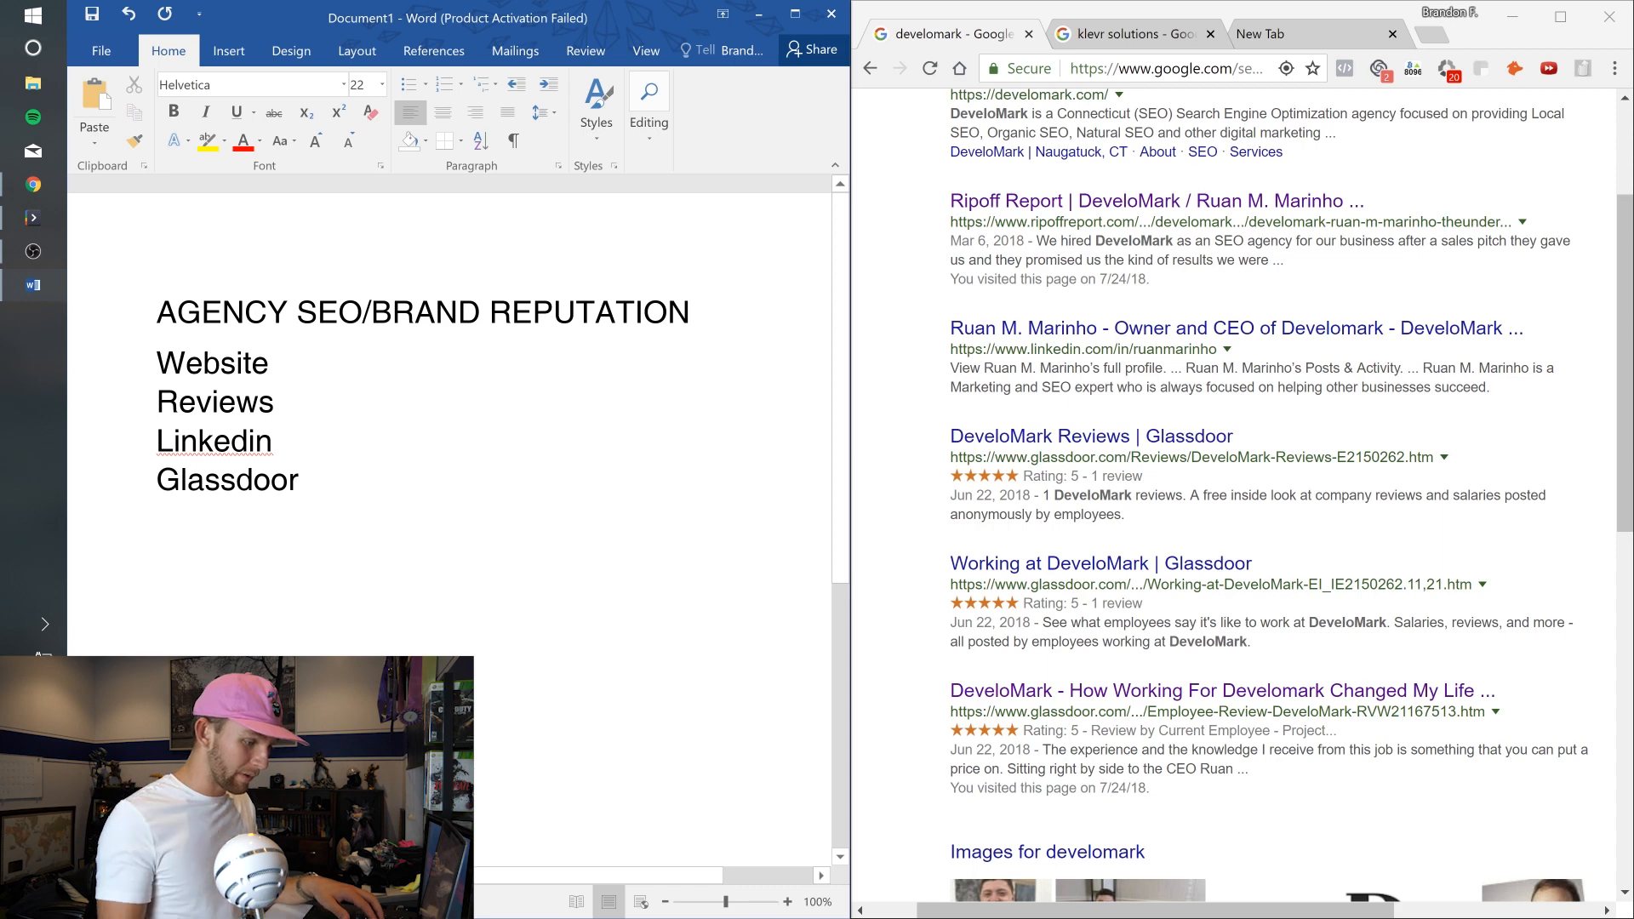
text(O)
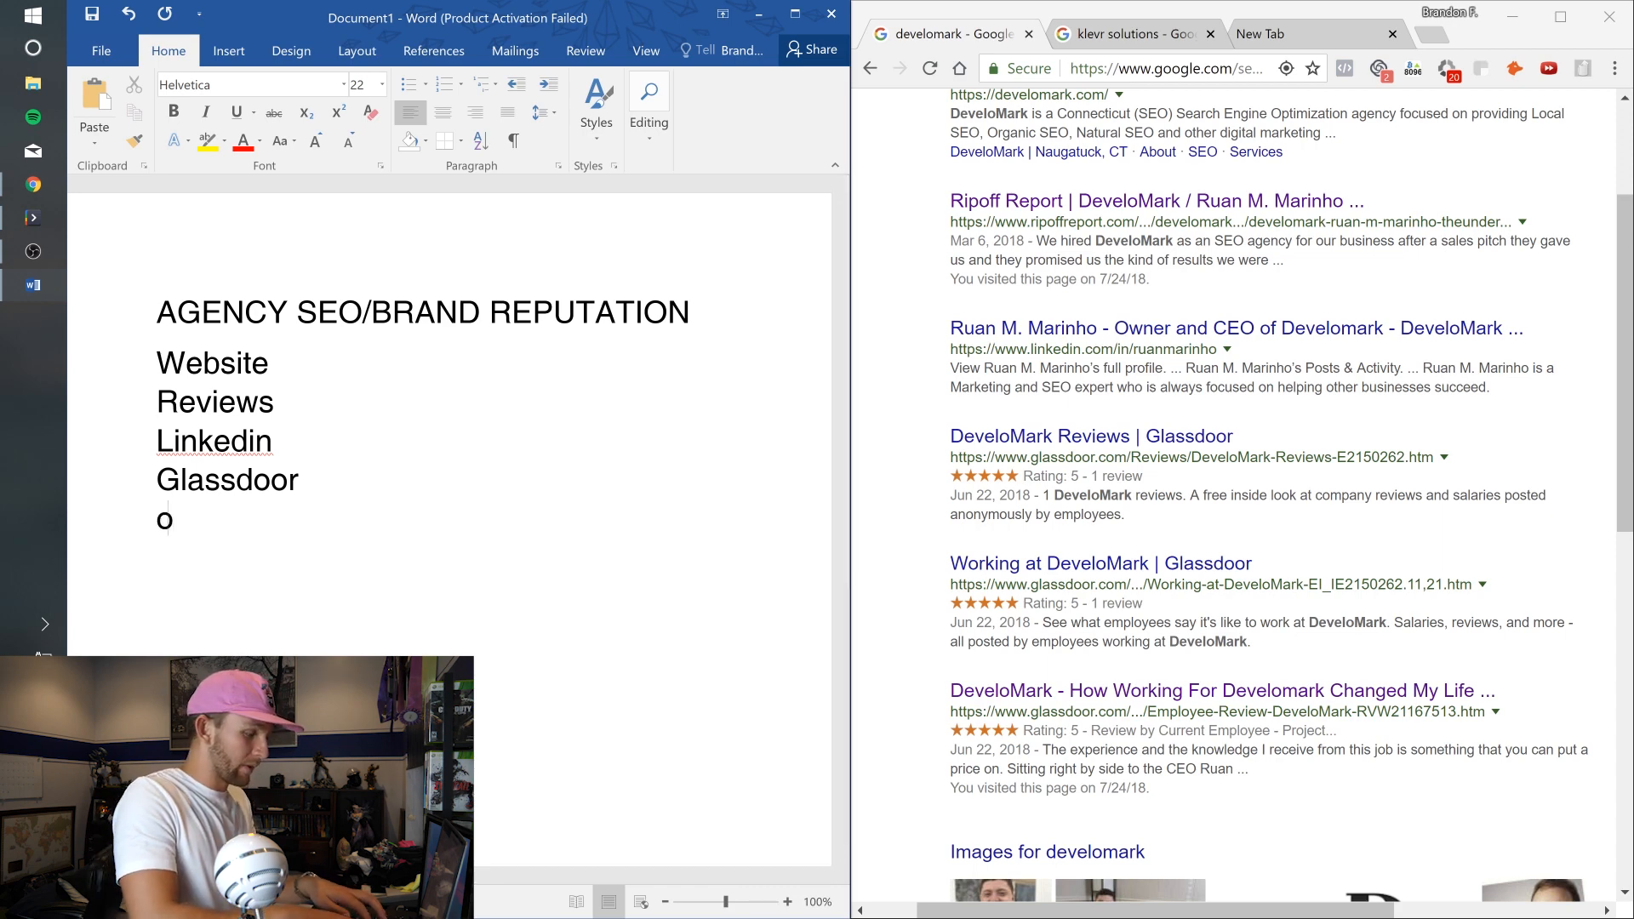
key(Backspace)
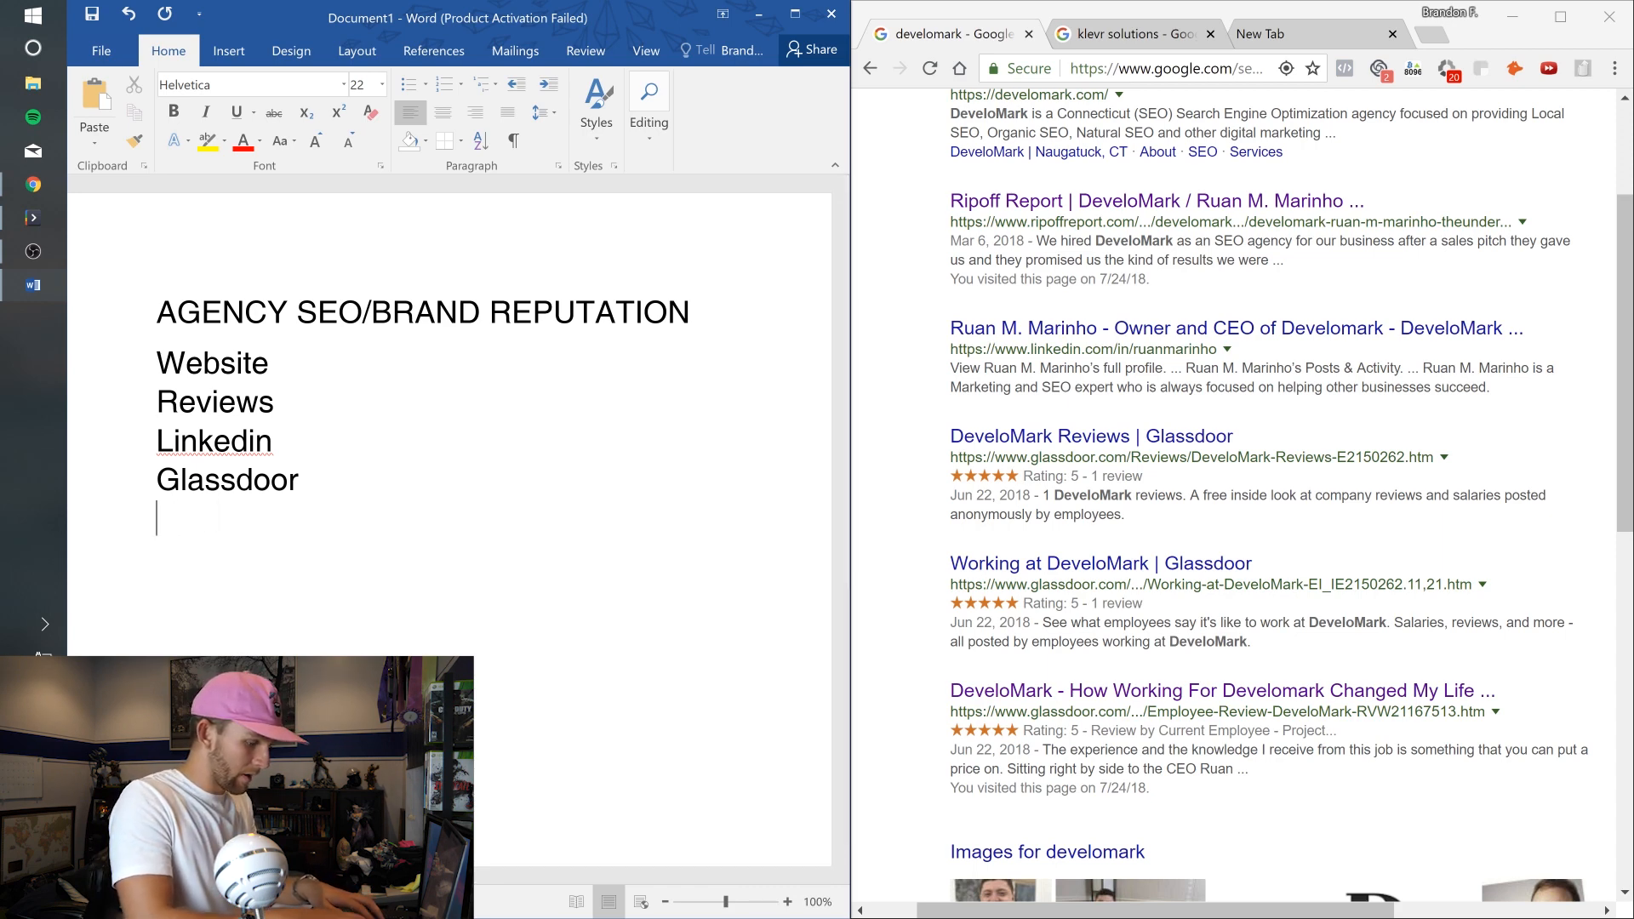
text(Google ima)
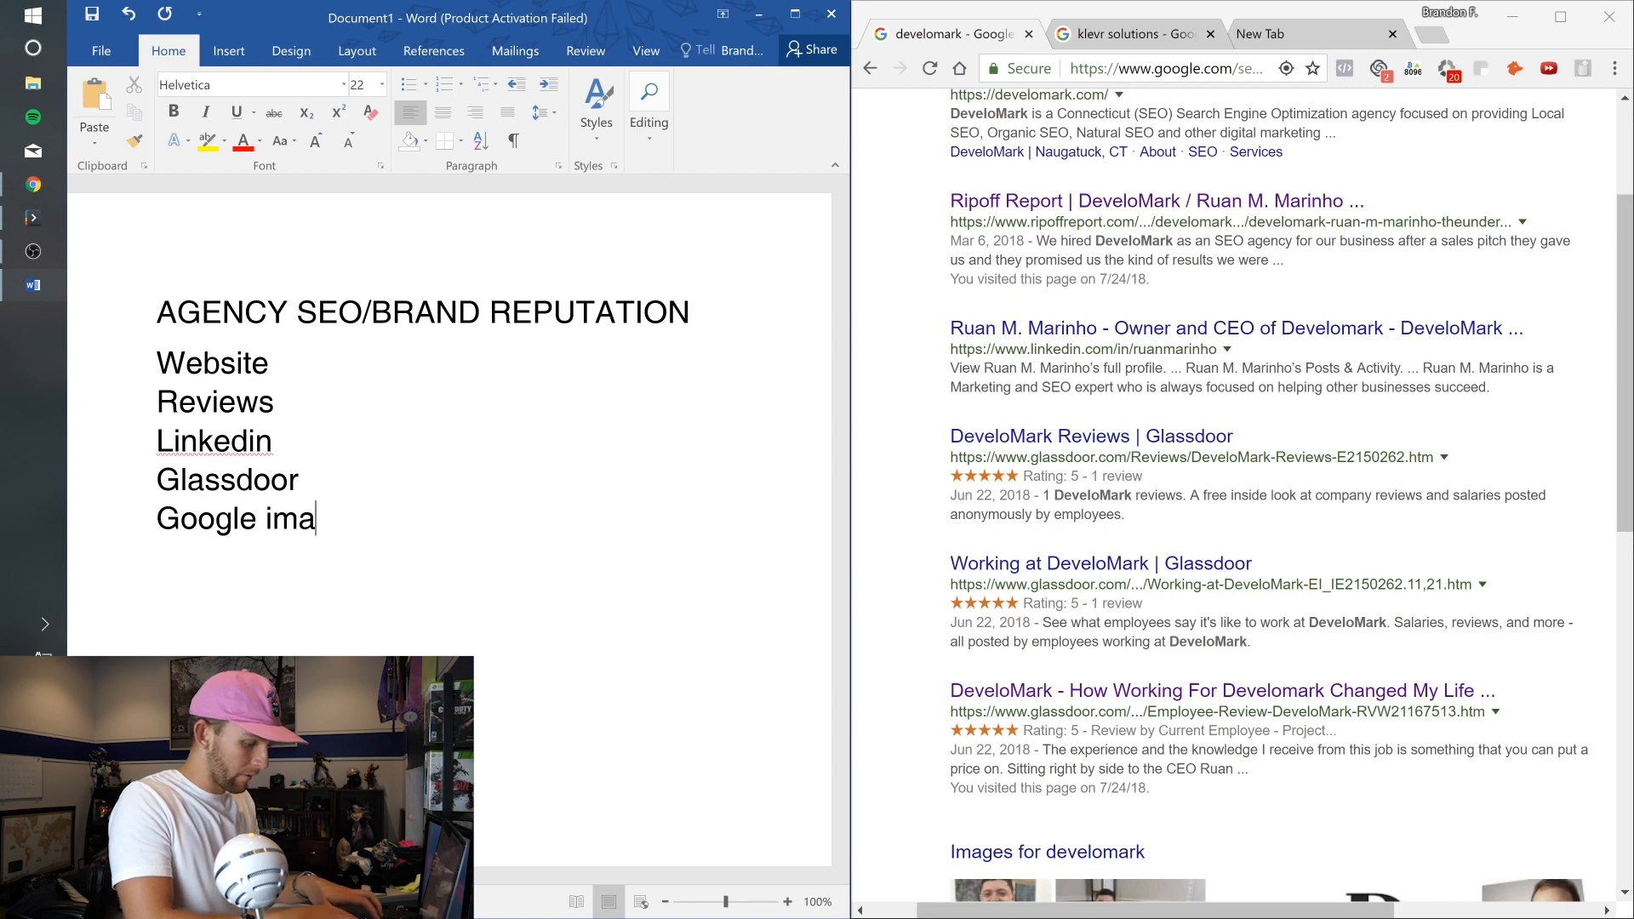
text(ges)
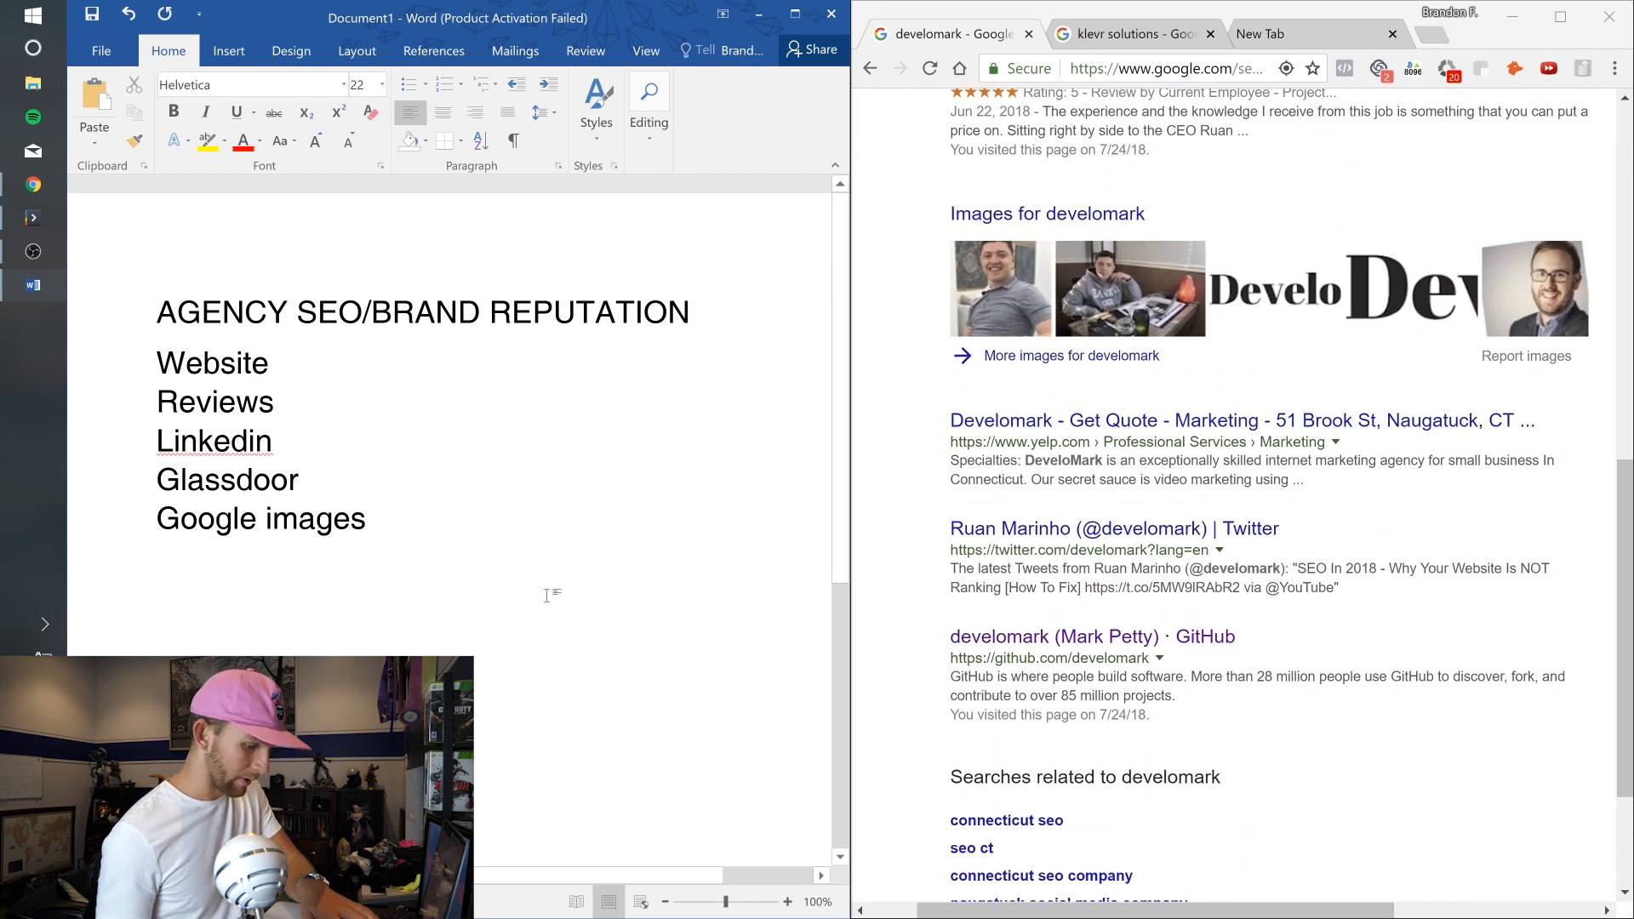
text(Yelp)
text(T)
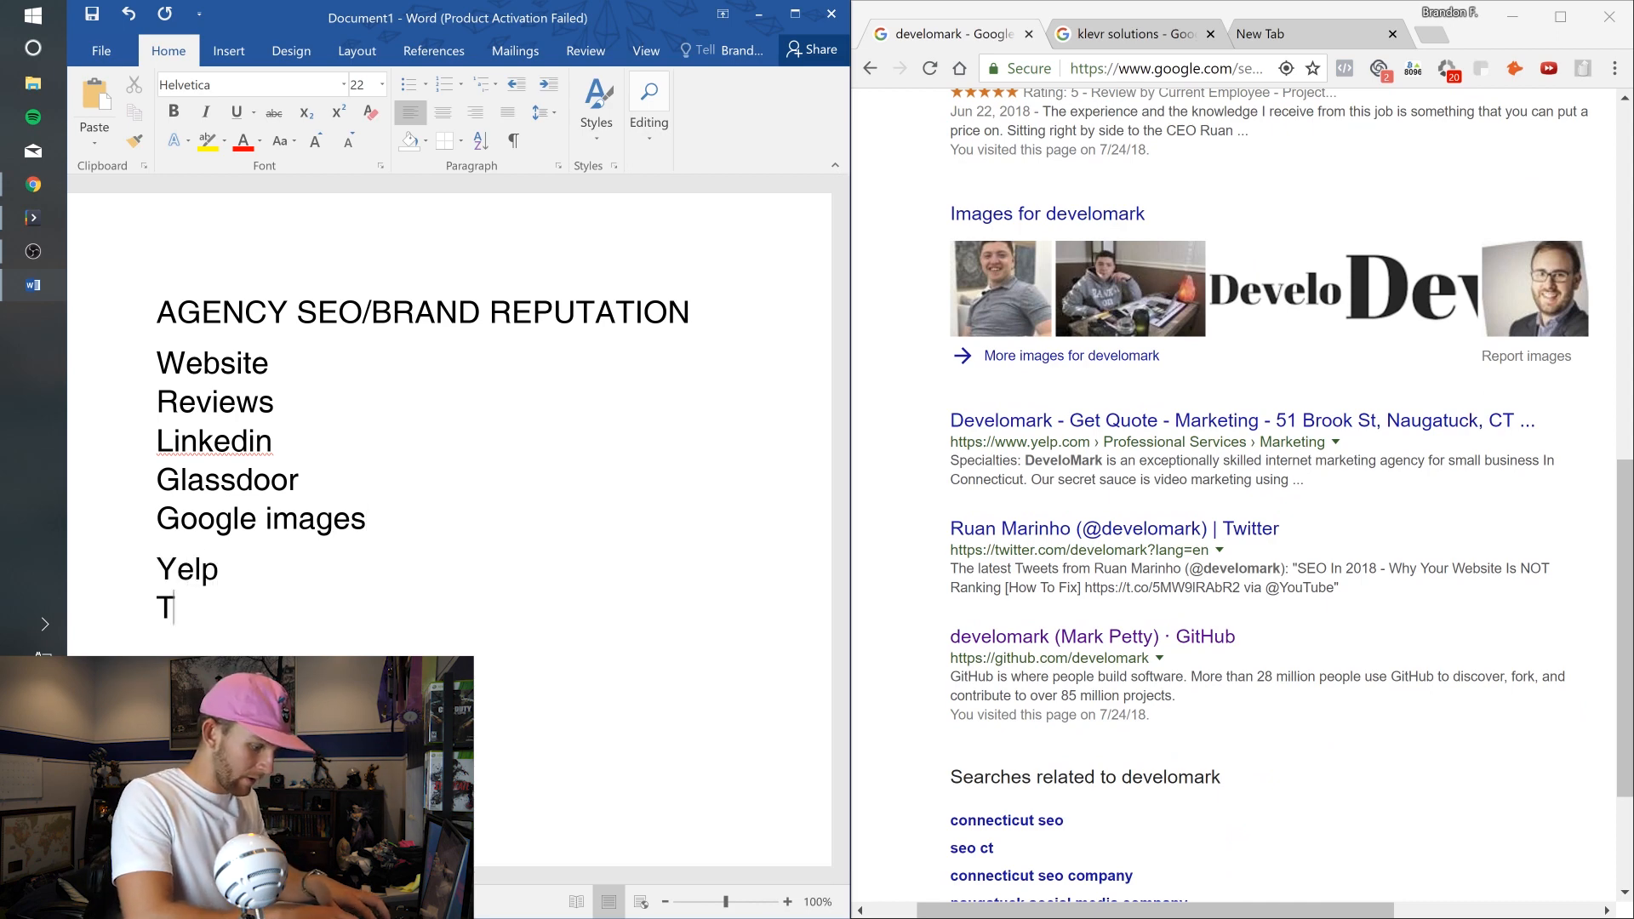
text(witte)
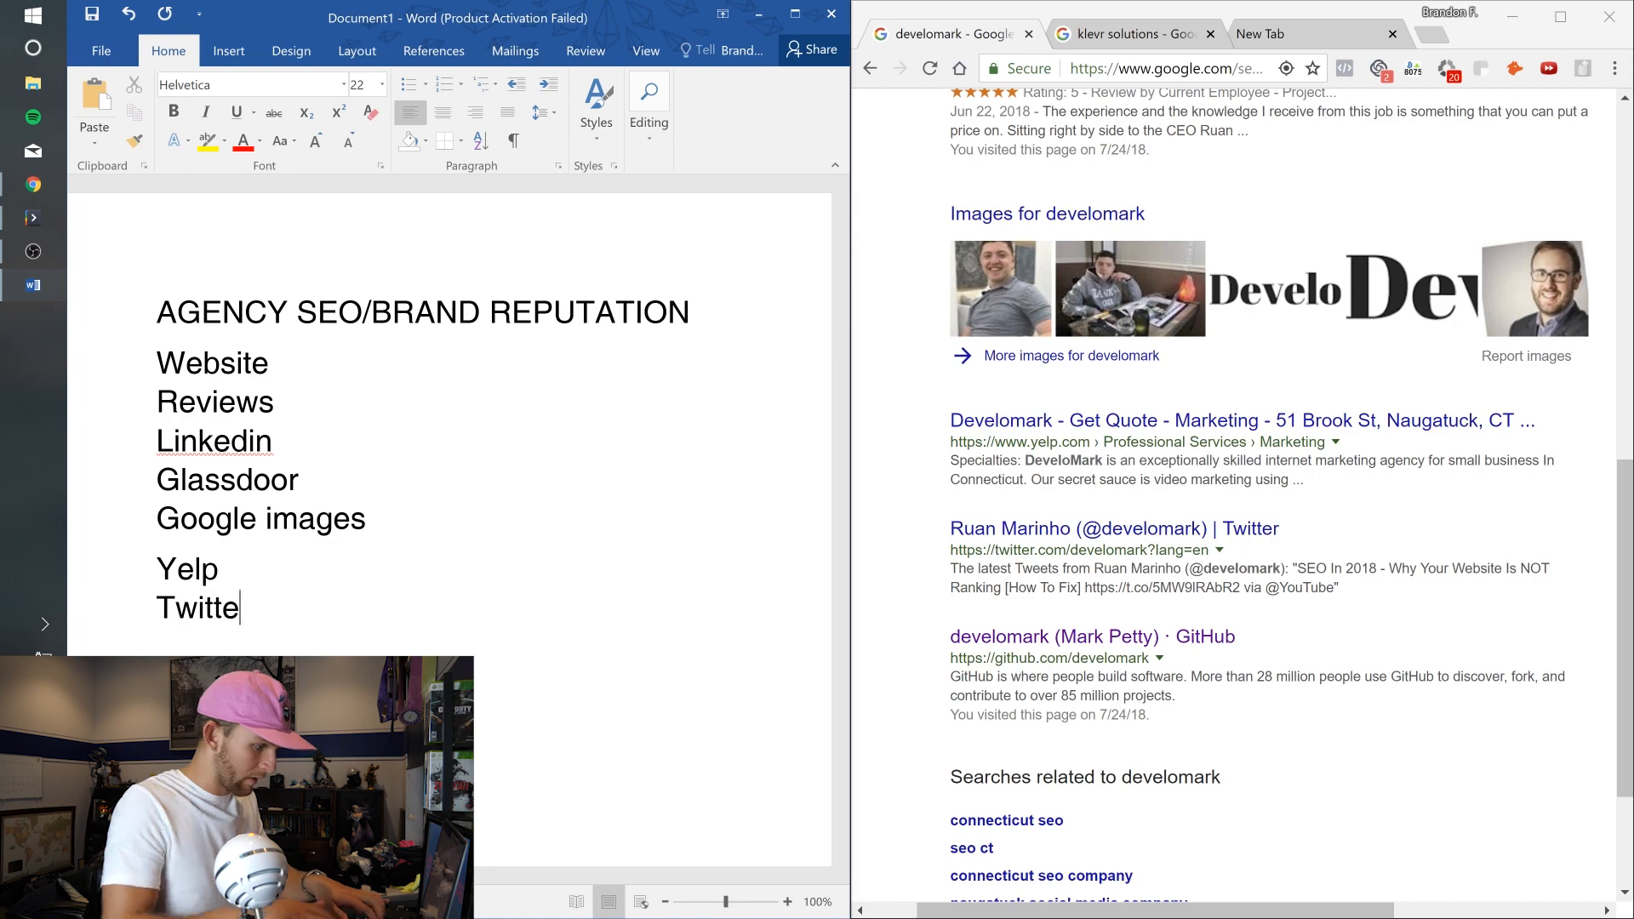
text(r)
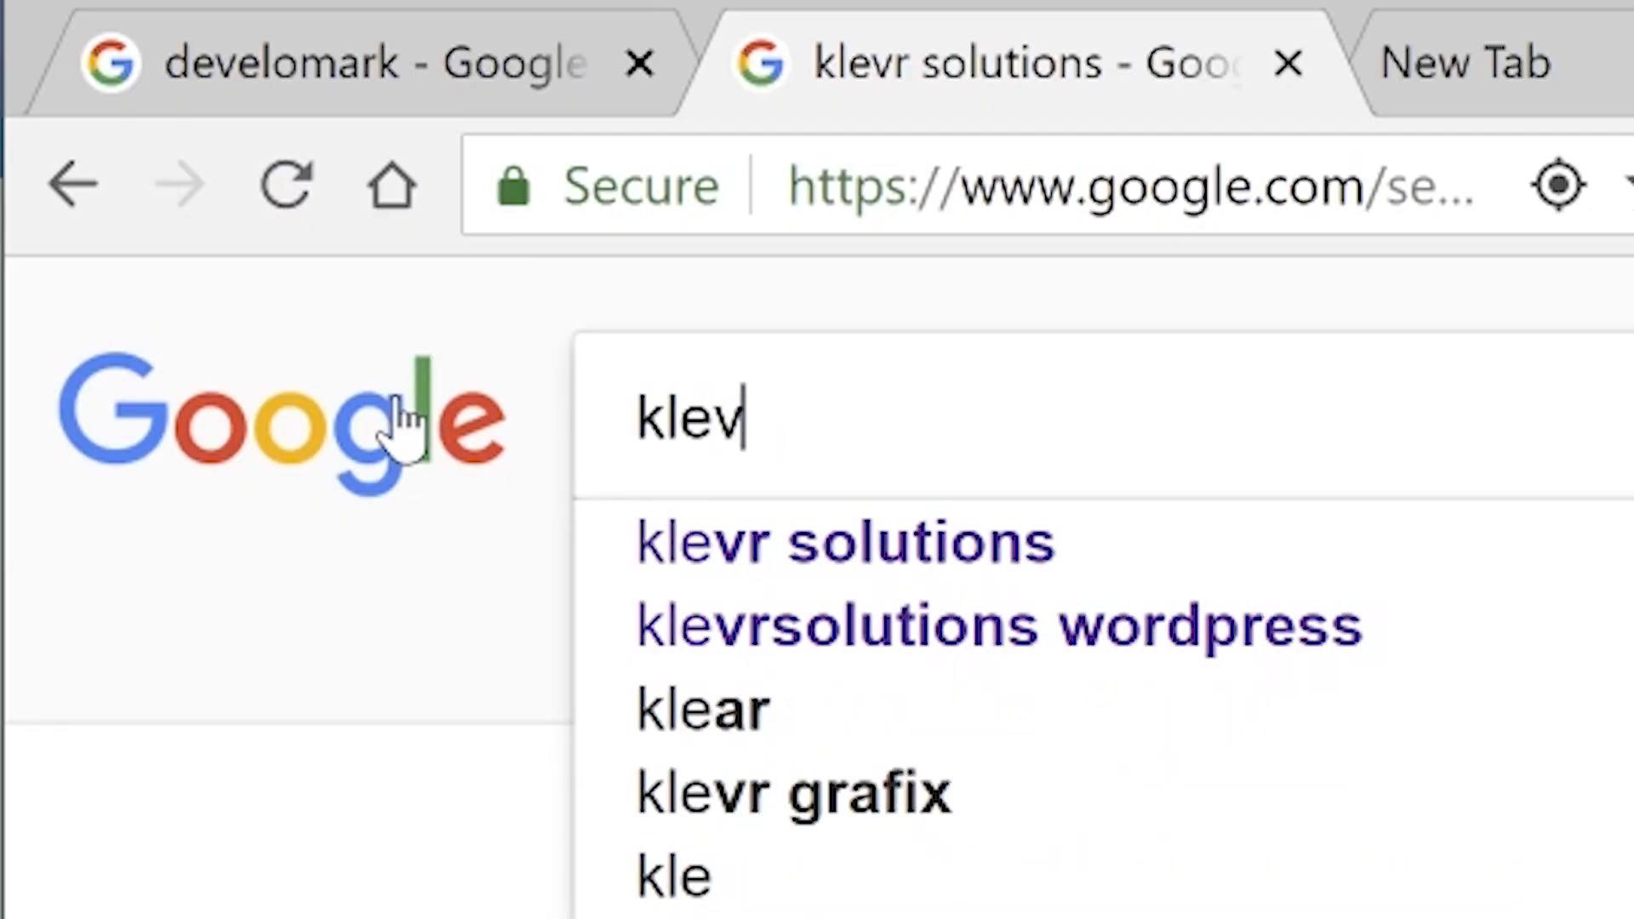
- Run the klevr solutions Google search and place the Word cursor below Twitter
click(845, 542)
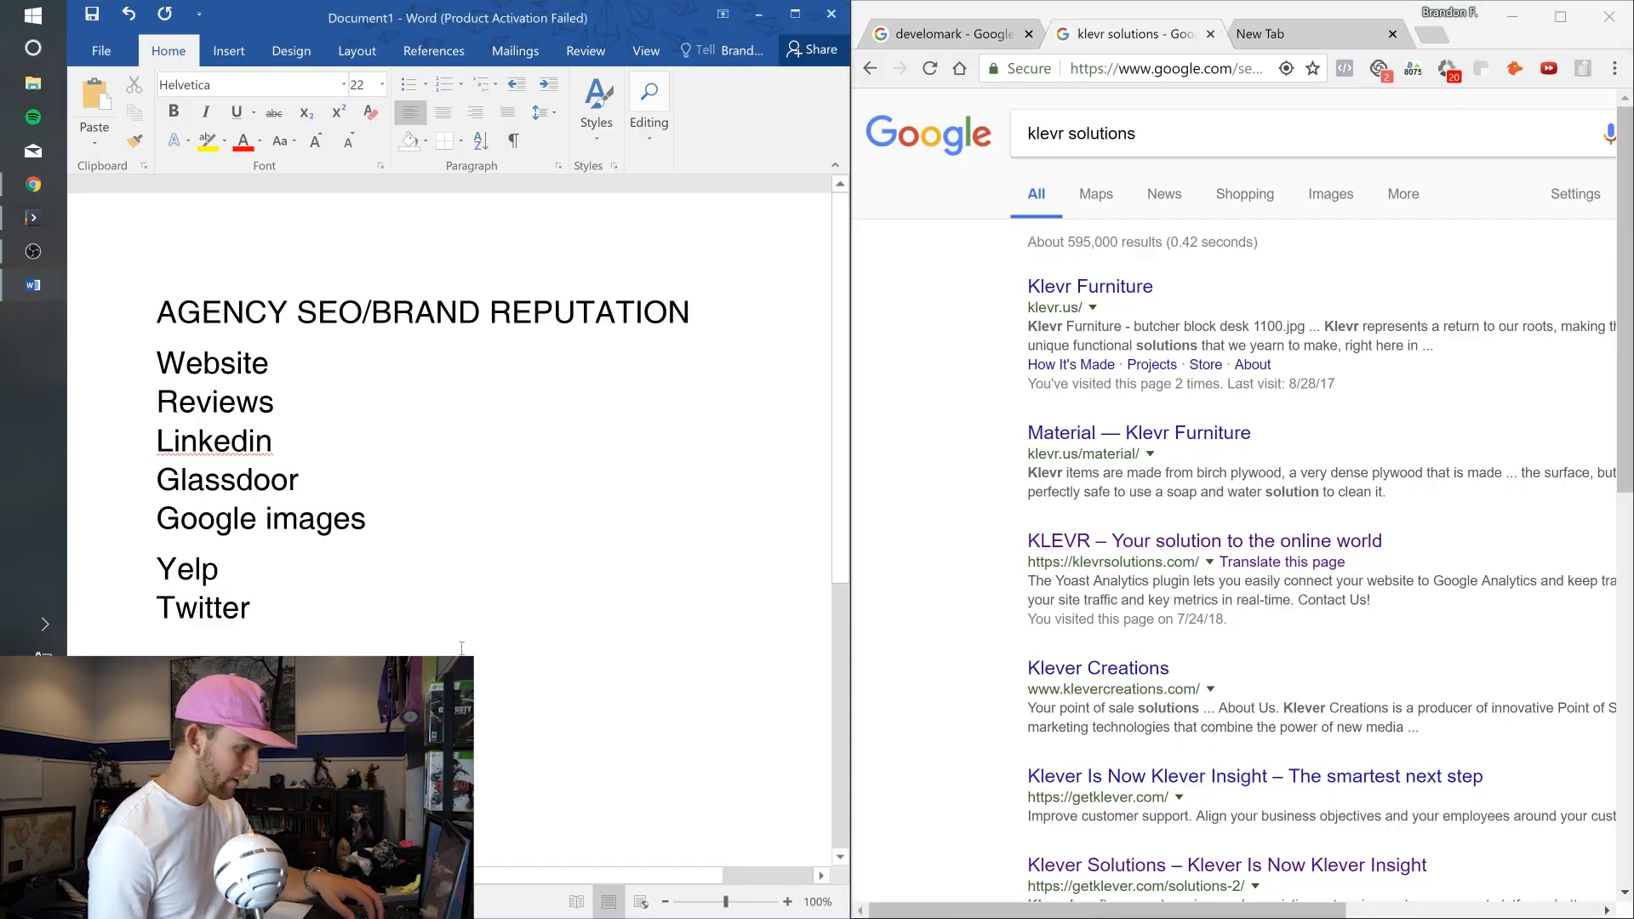
click(158, 644)
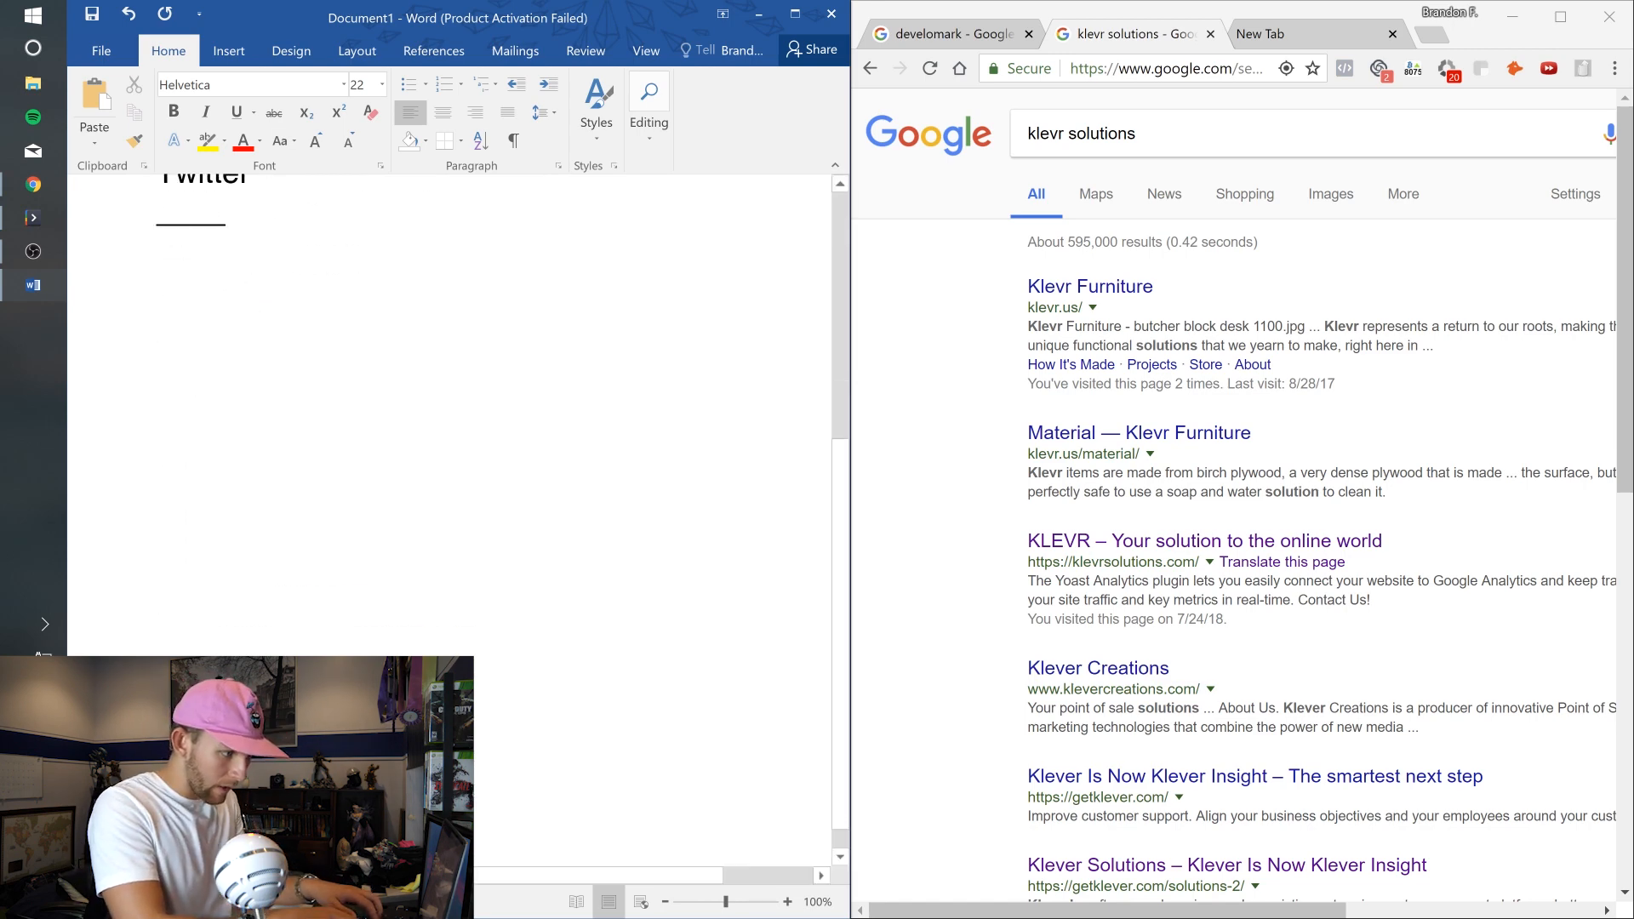
- Type Website and Twitter into the document, scrolling down the page
text(Webs)
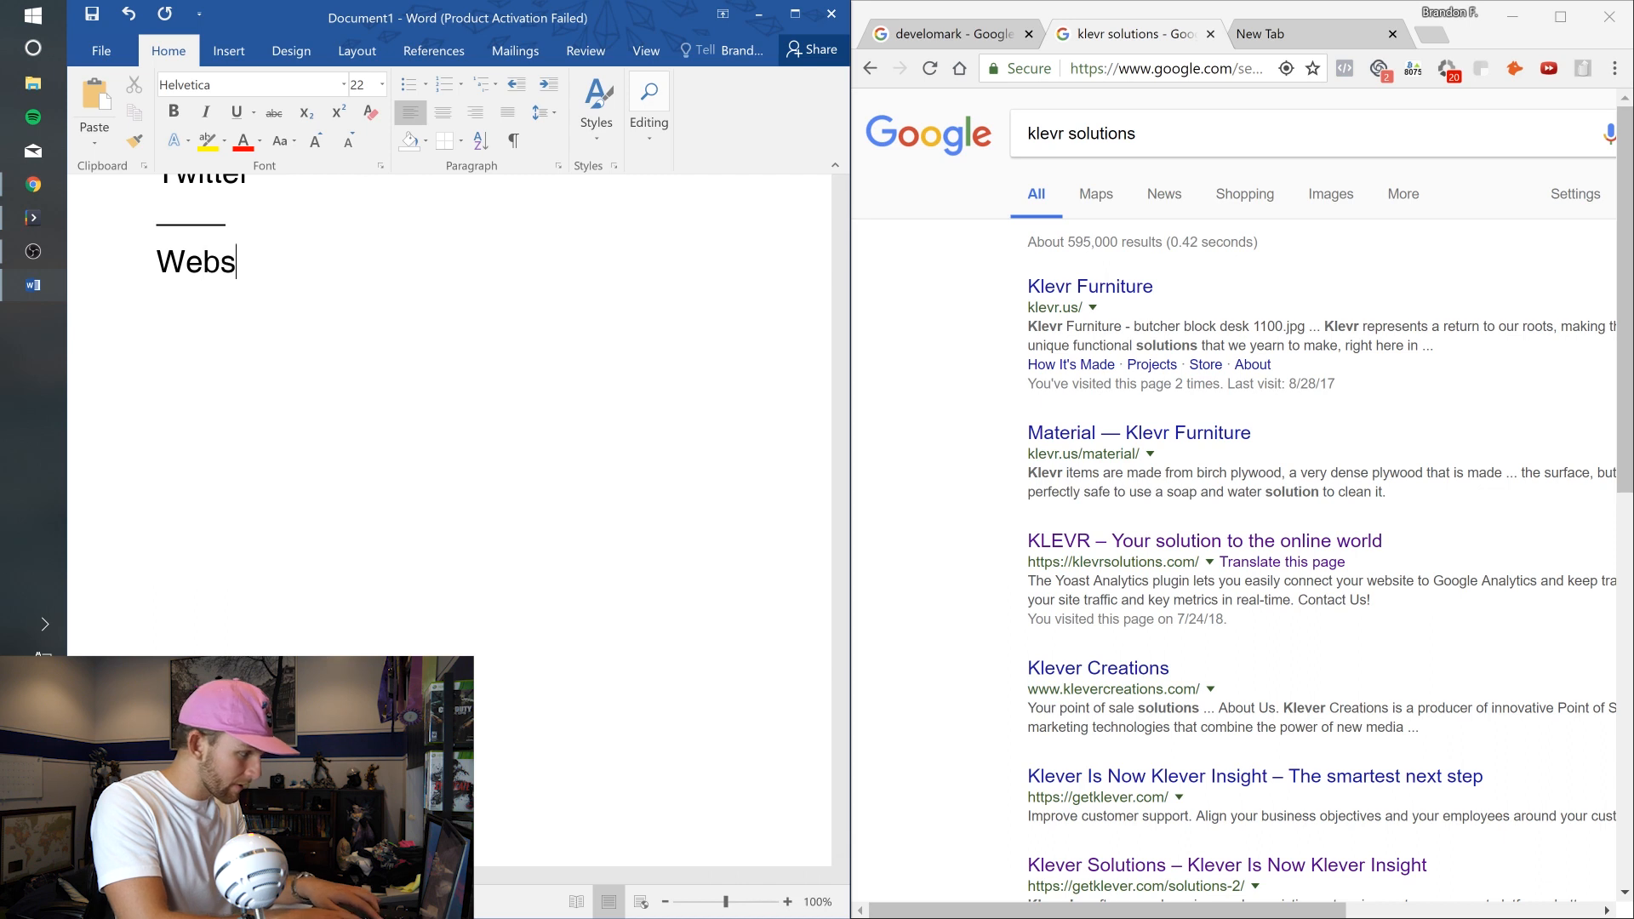
text(ite)
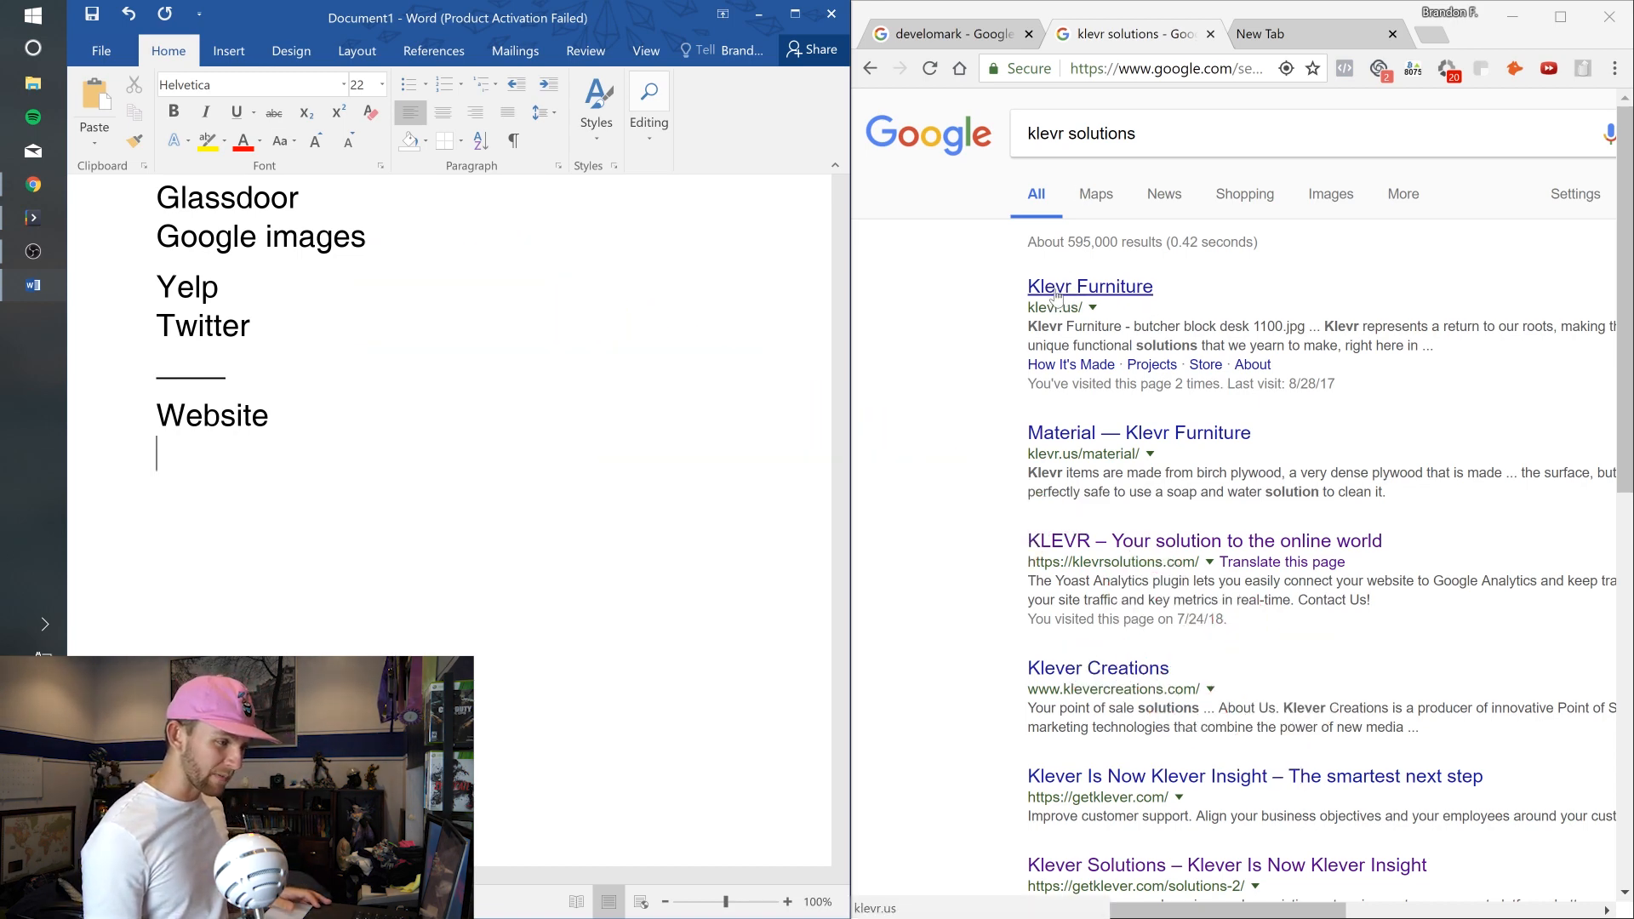
scroll(down, 3)
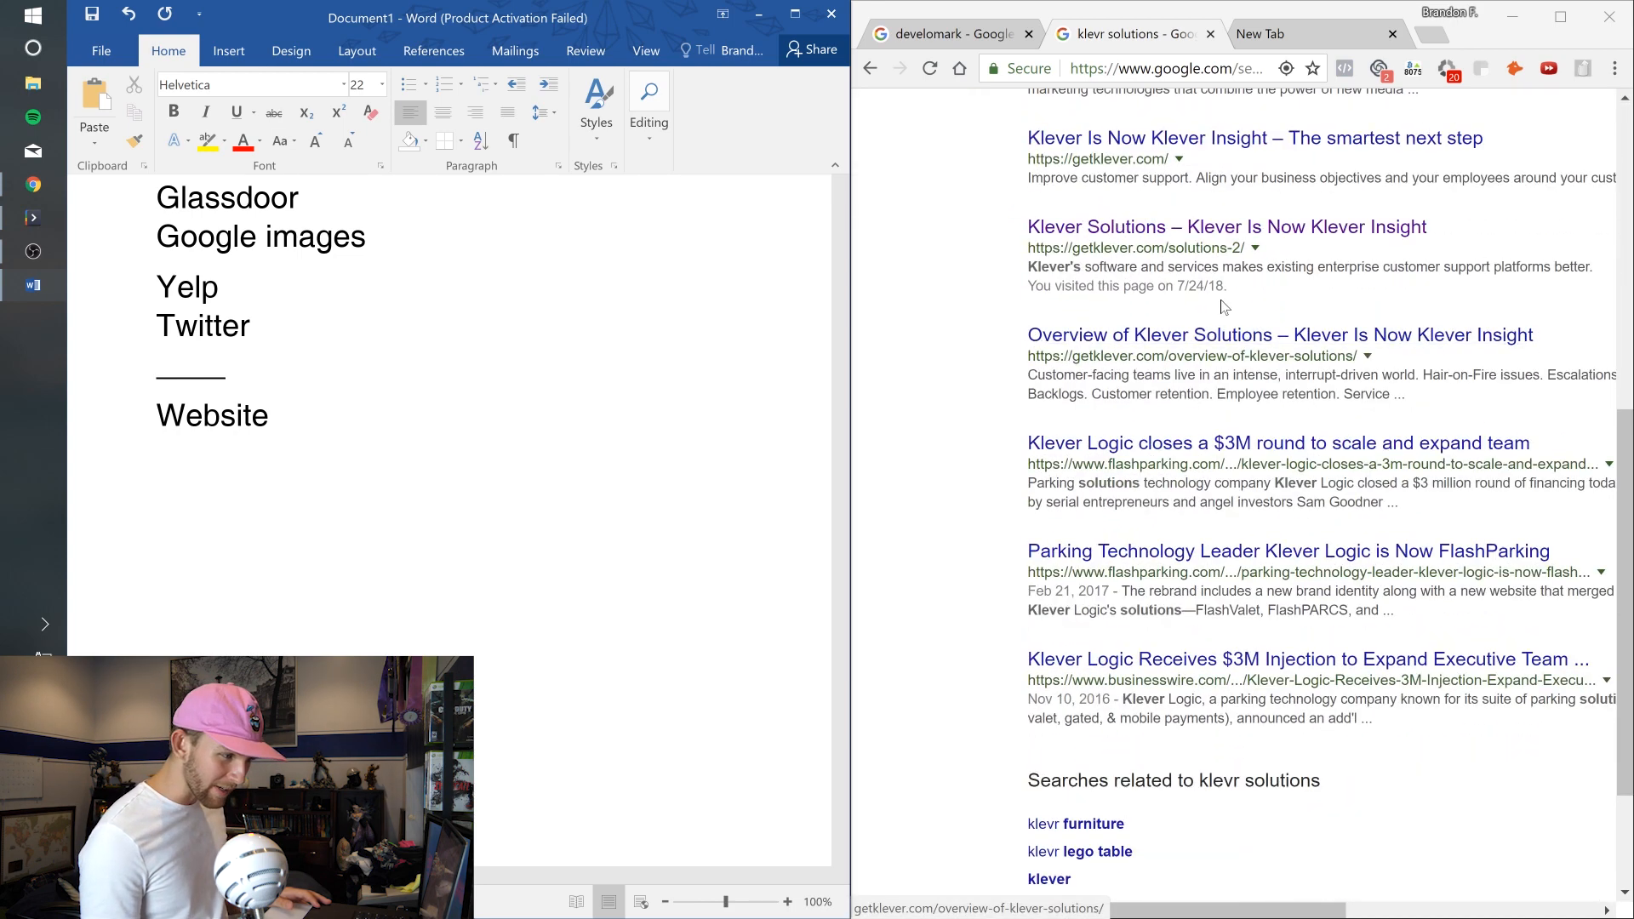
scroll(down, 3)
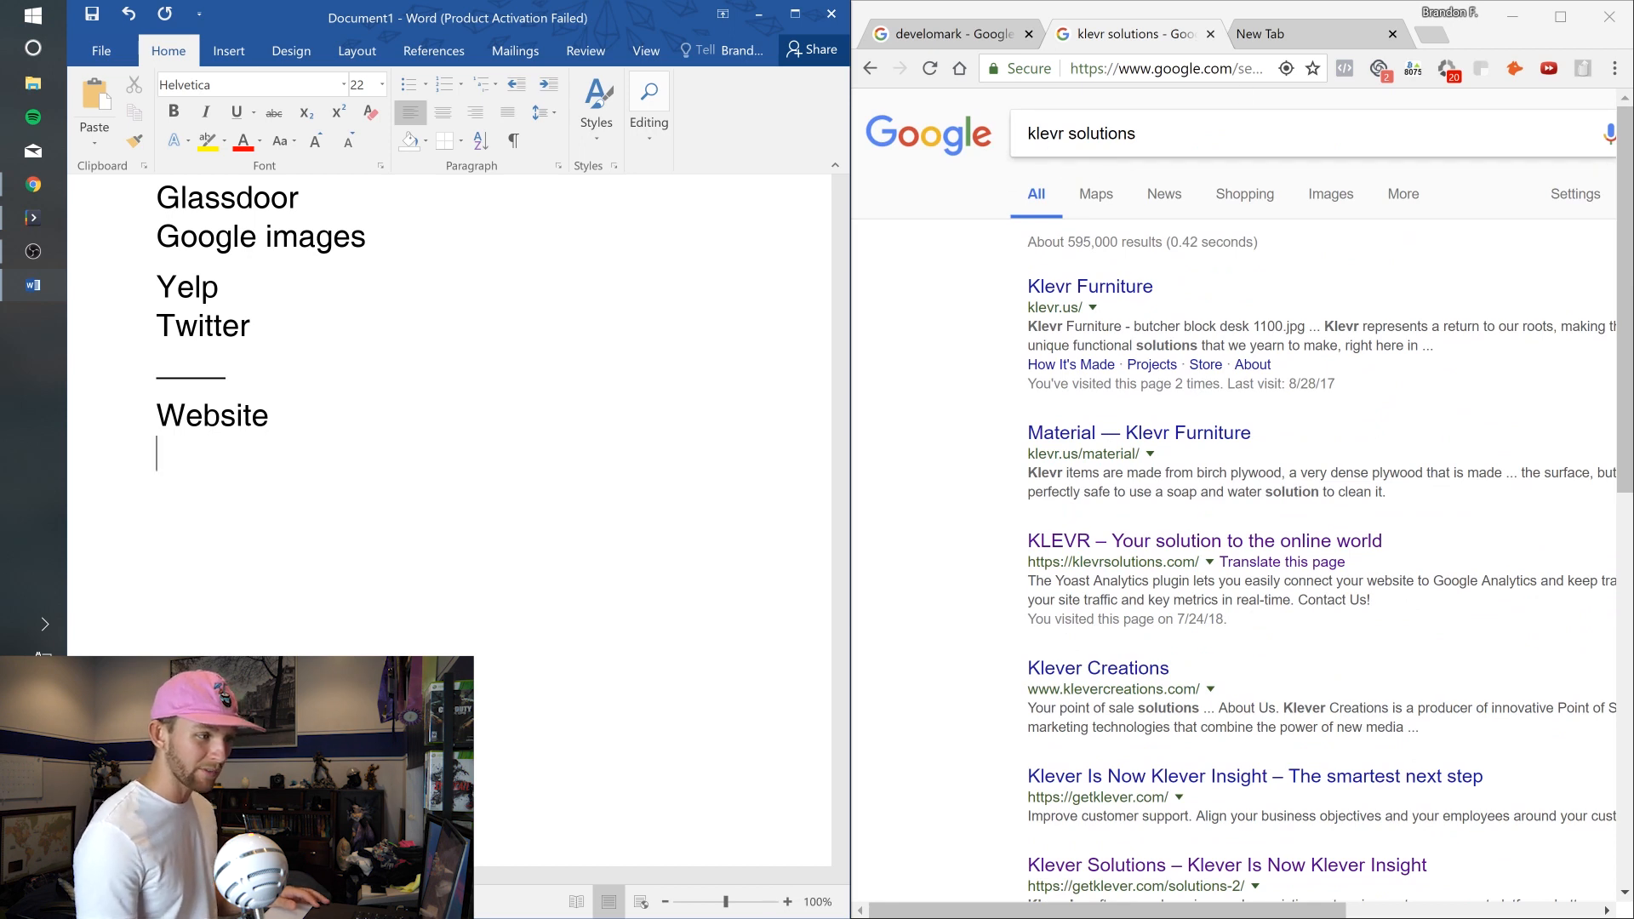
mouse_move(1527, 548)
text(+)
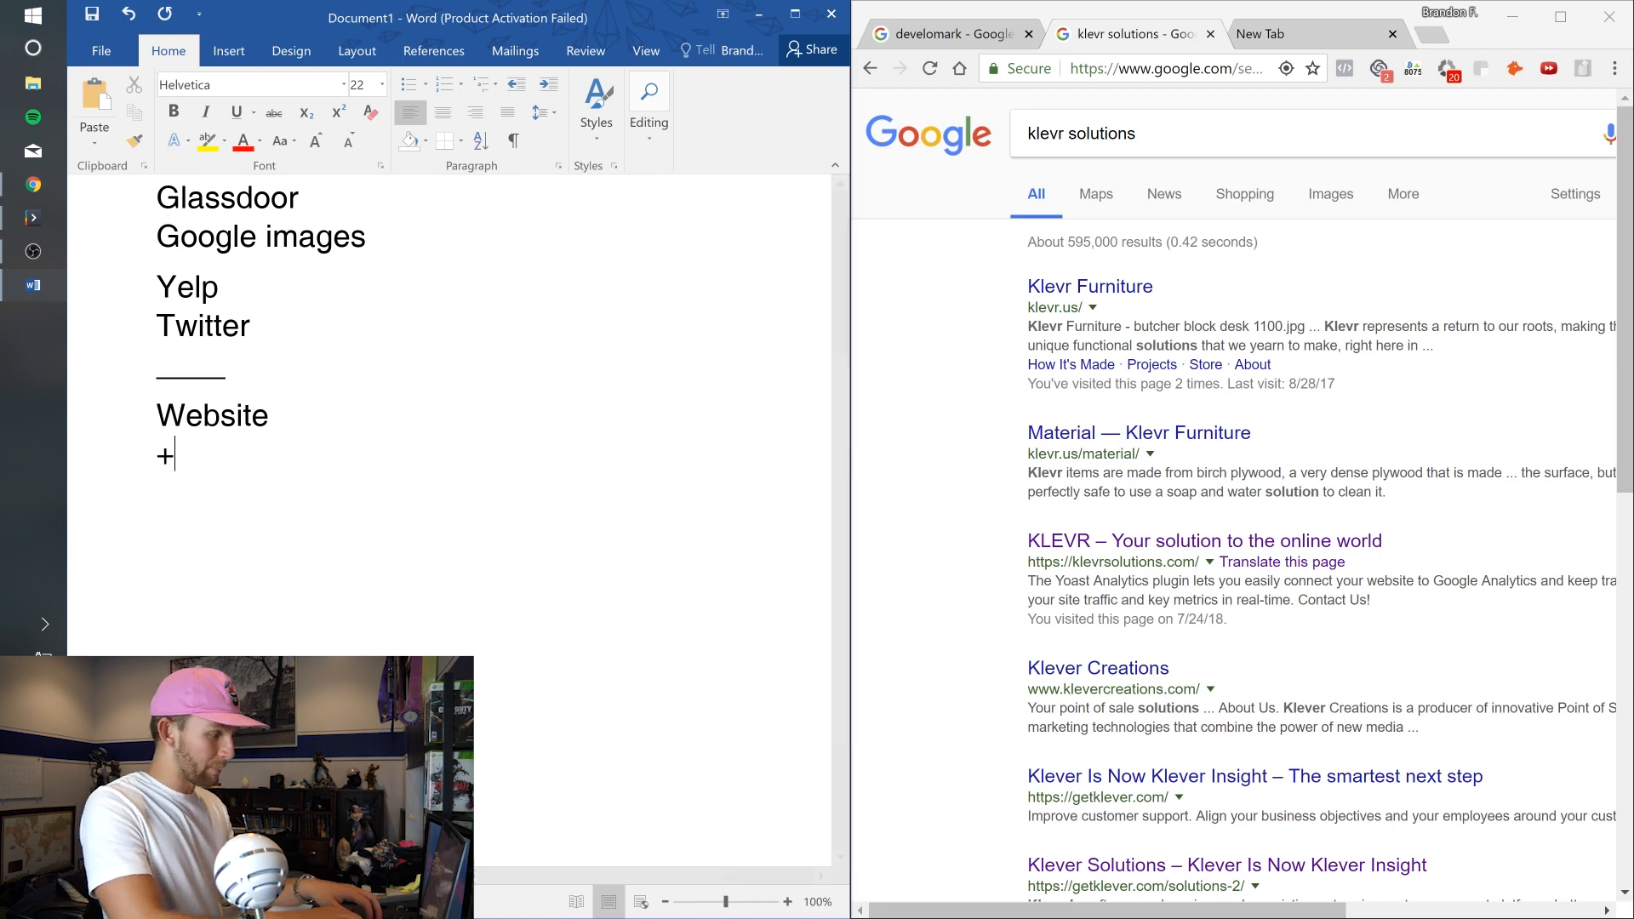
text(Twitter)
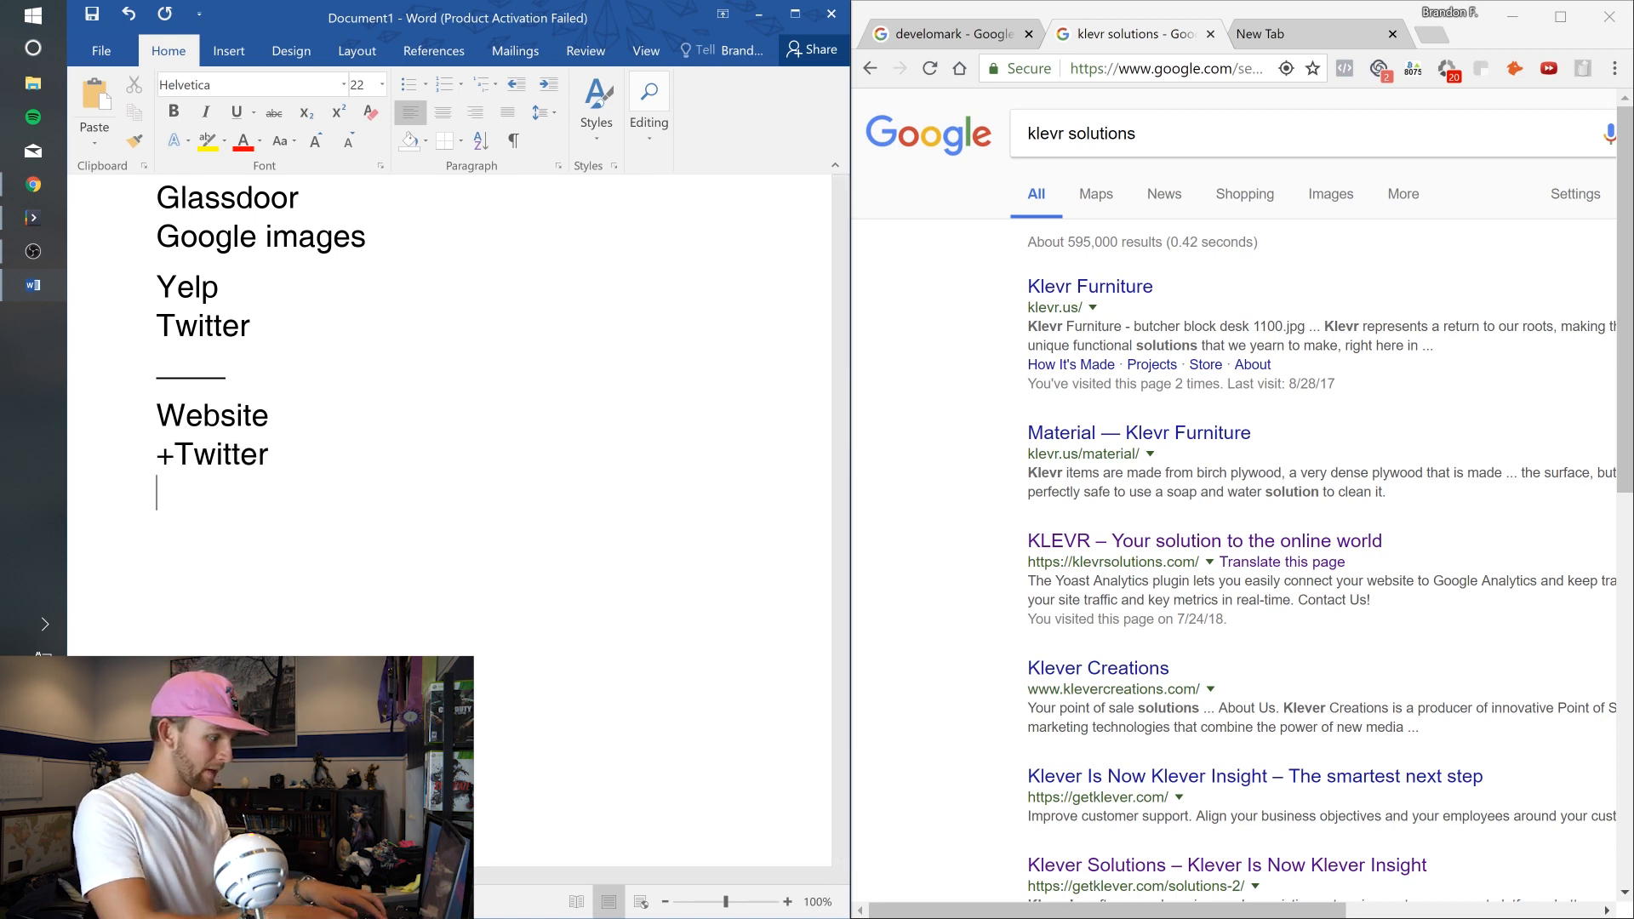
- Start the plus list below the separator with +Glassdoor and +Yelp
text(+)
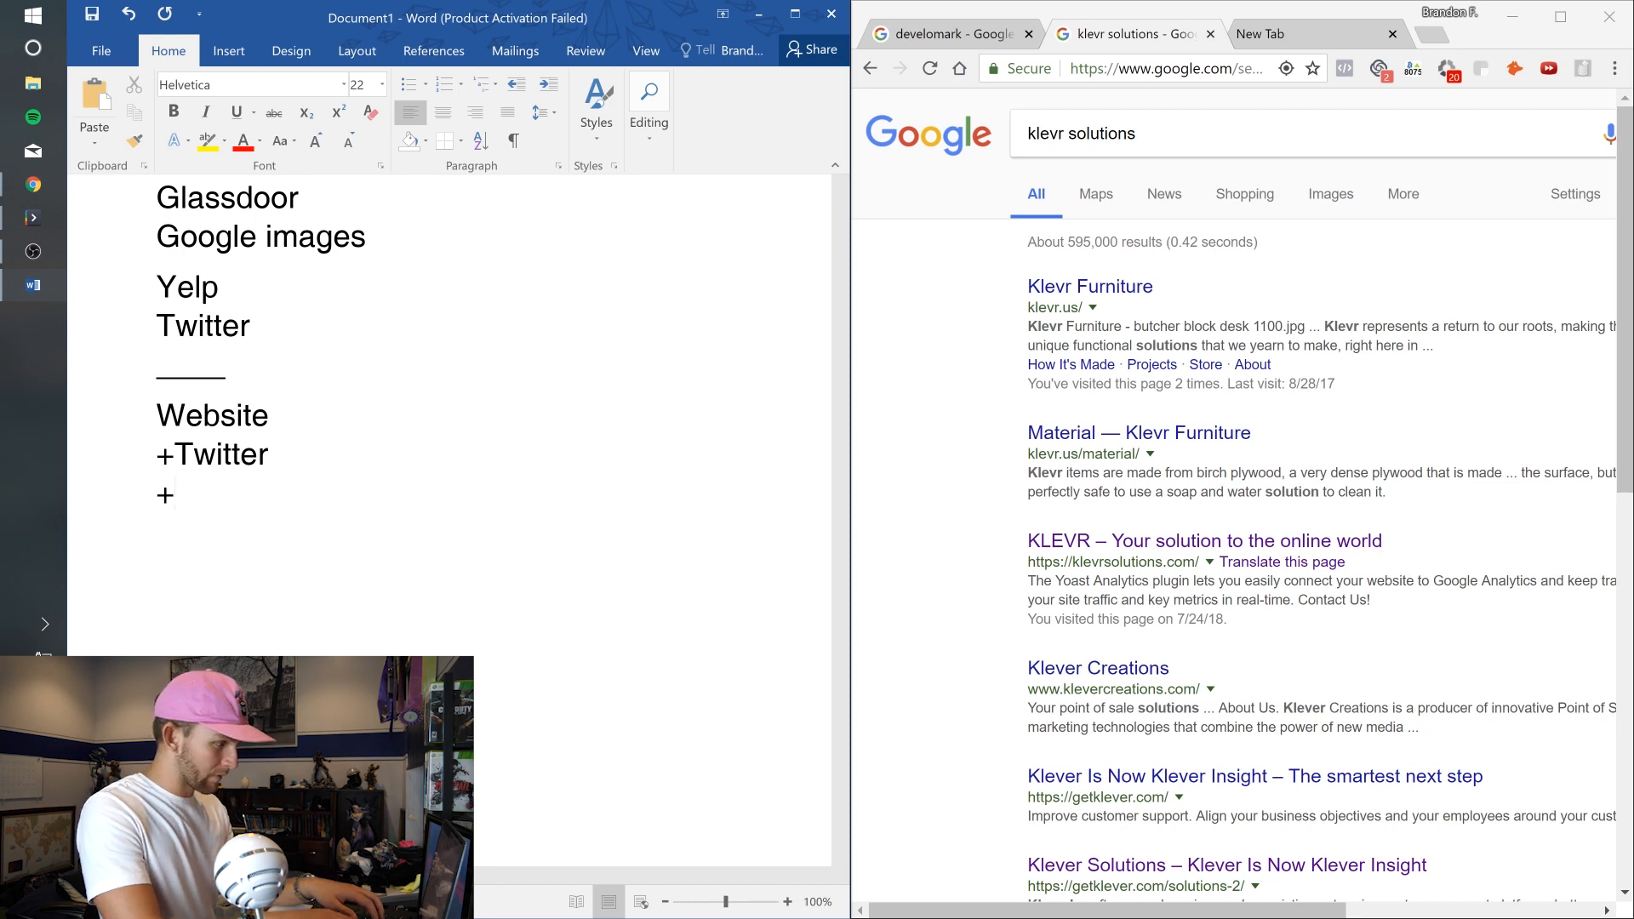
text(Glass)
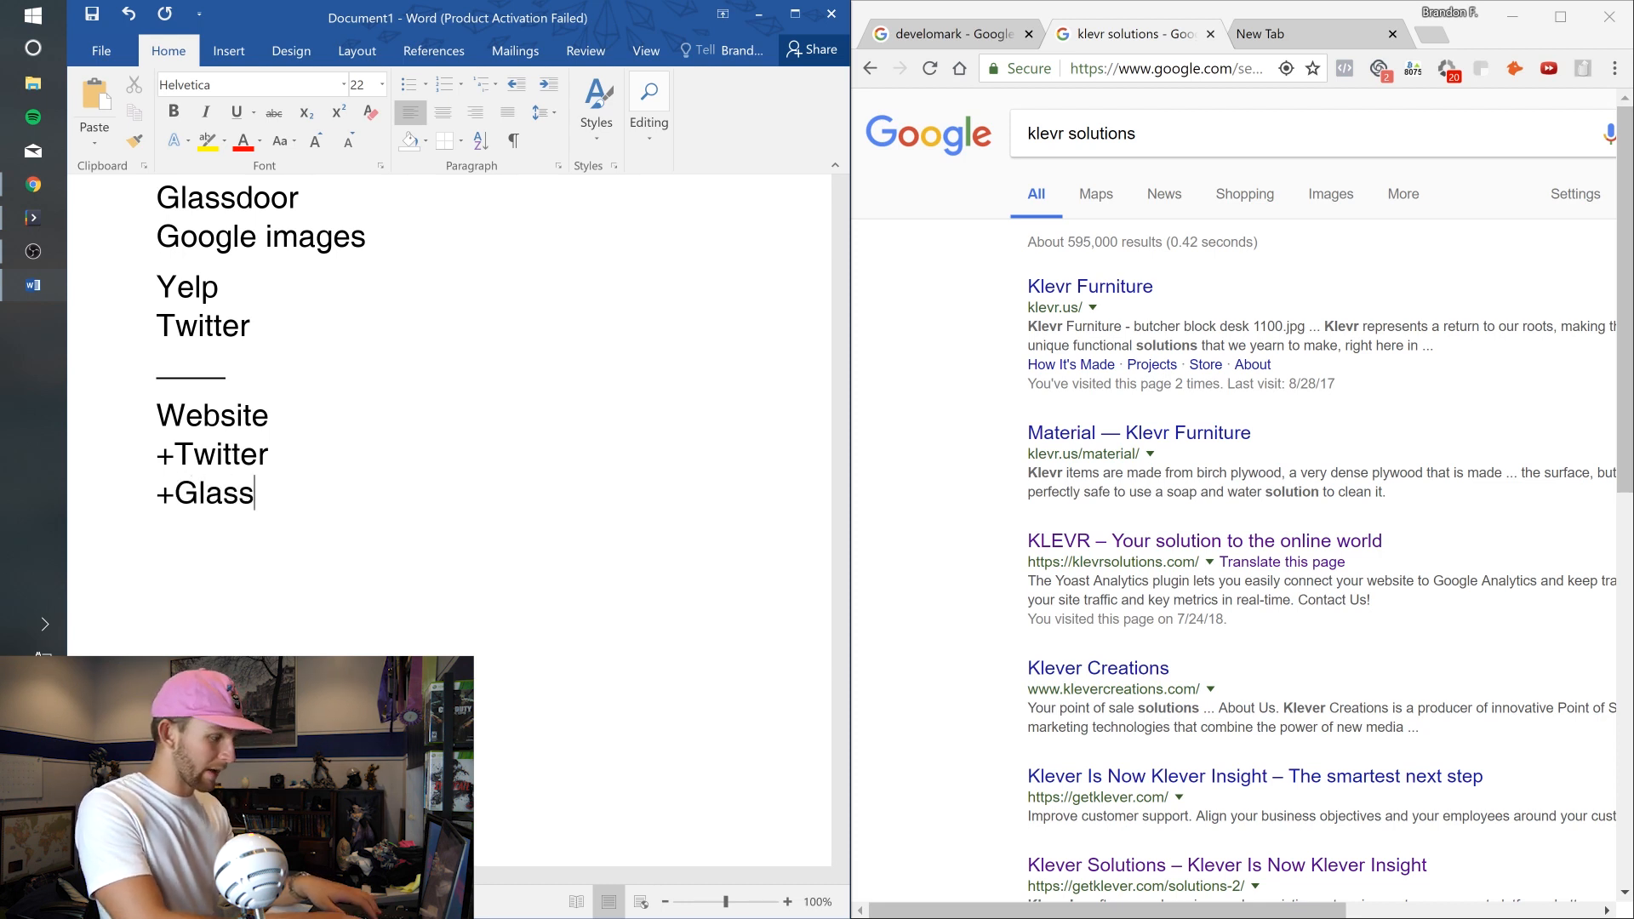
text(door)
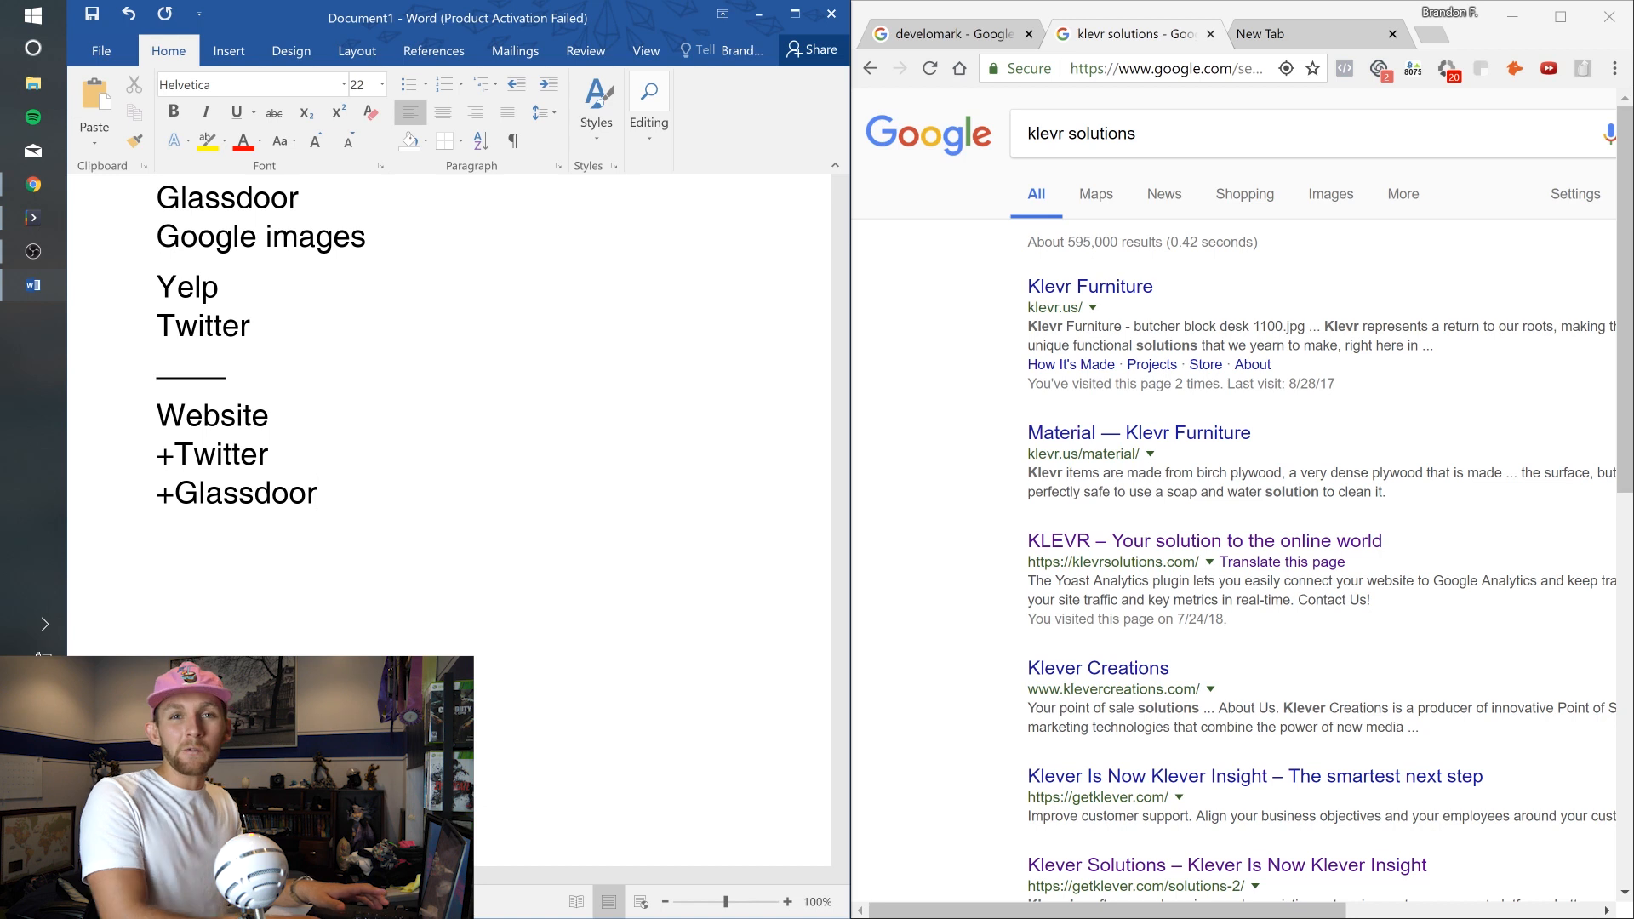
key(enter)
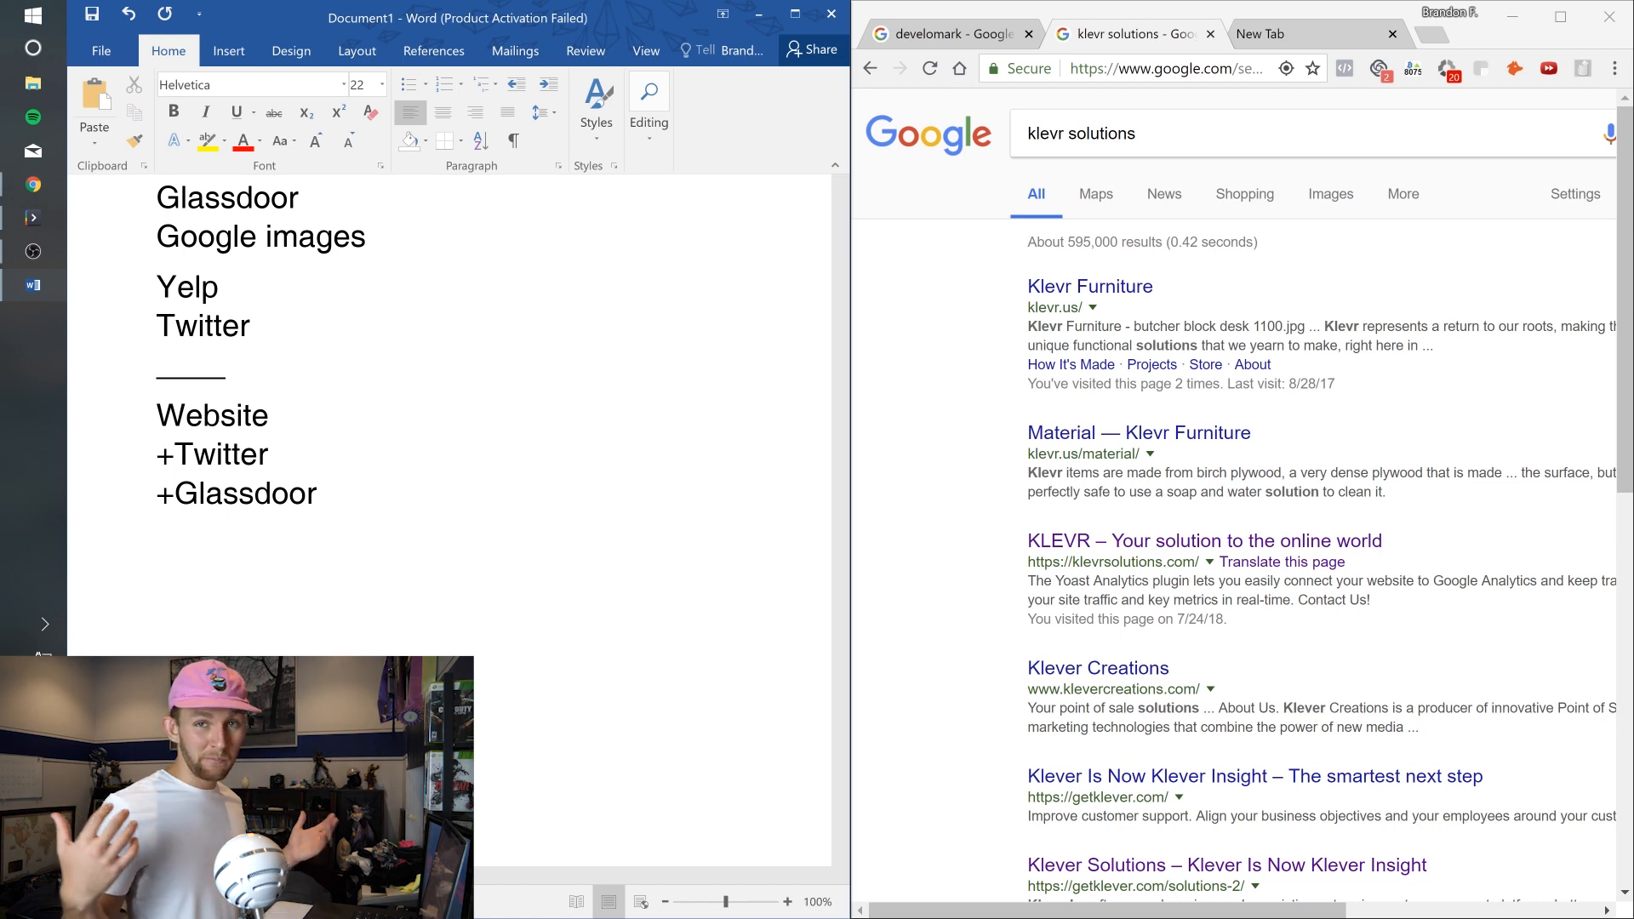
key(enter)
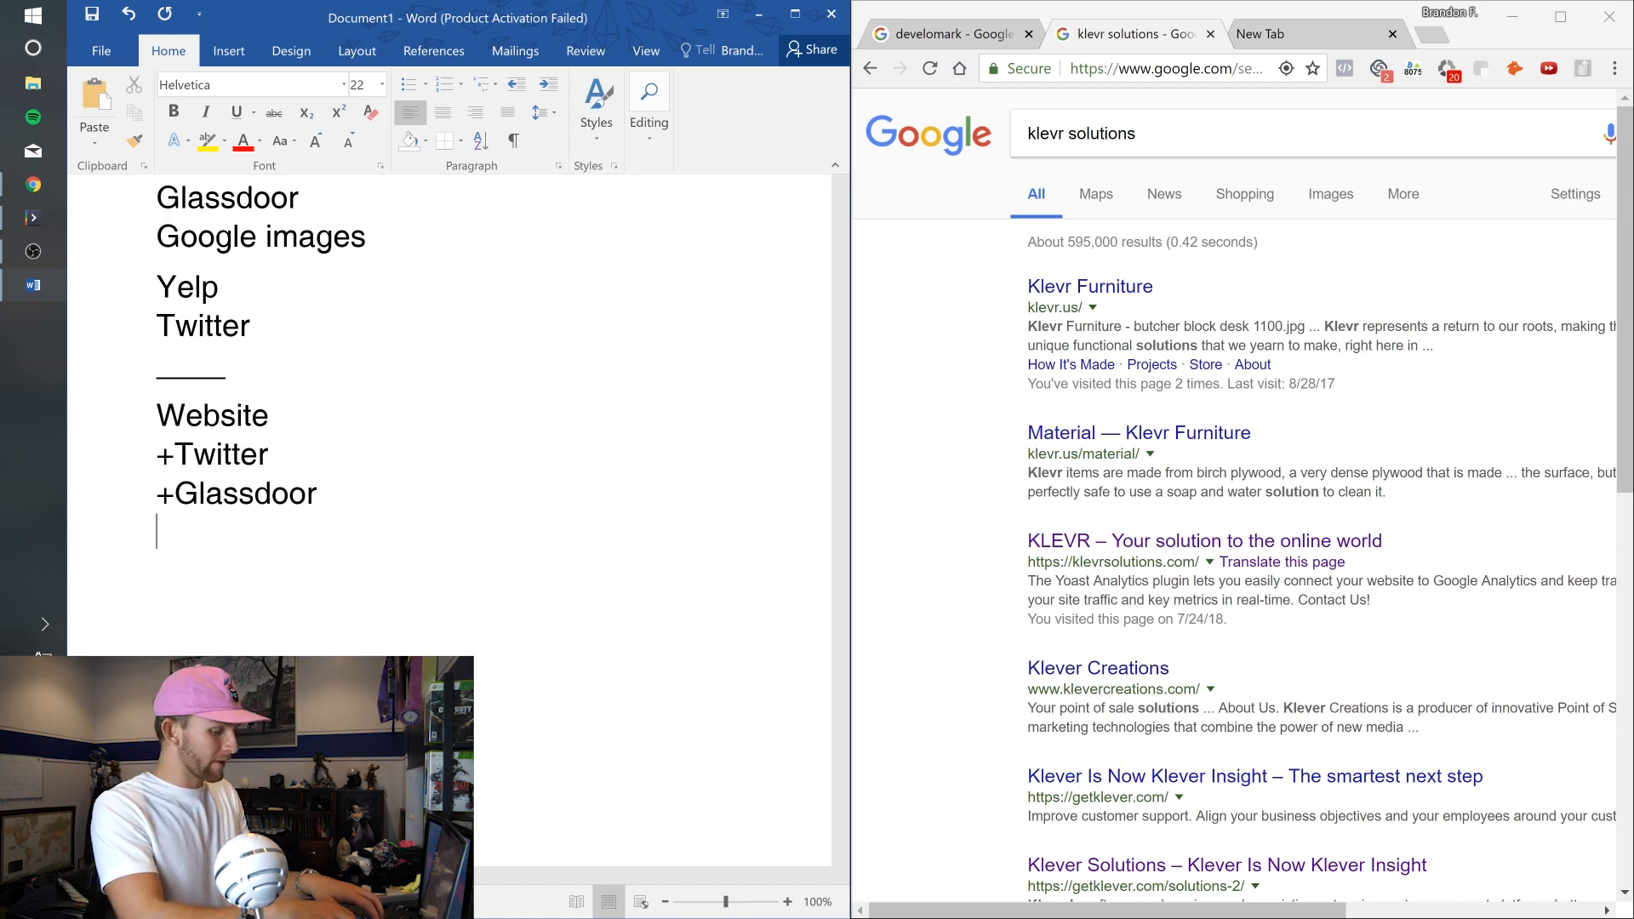
text(Y)
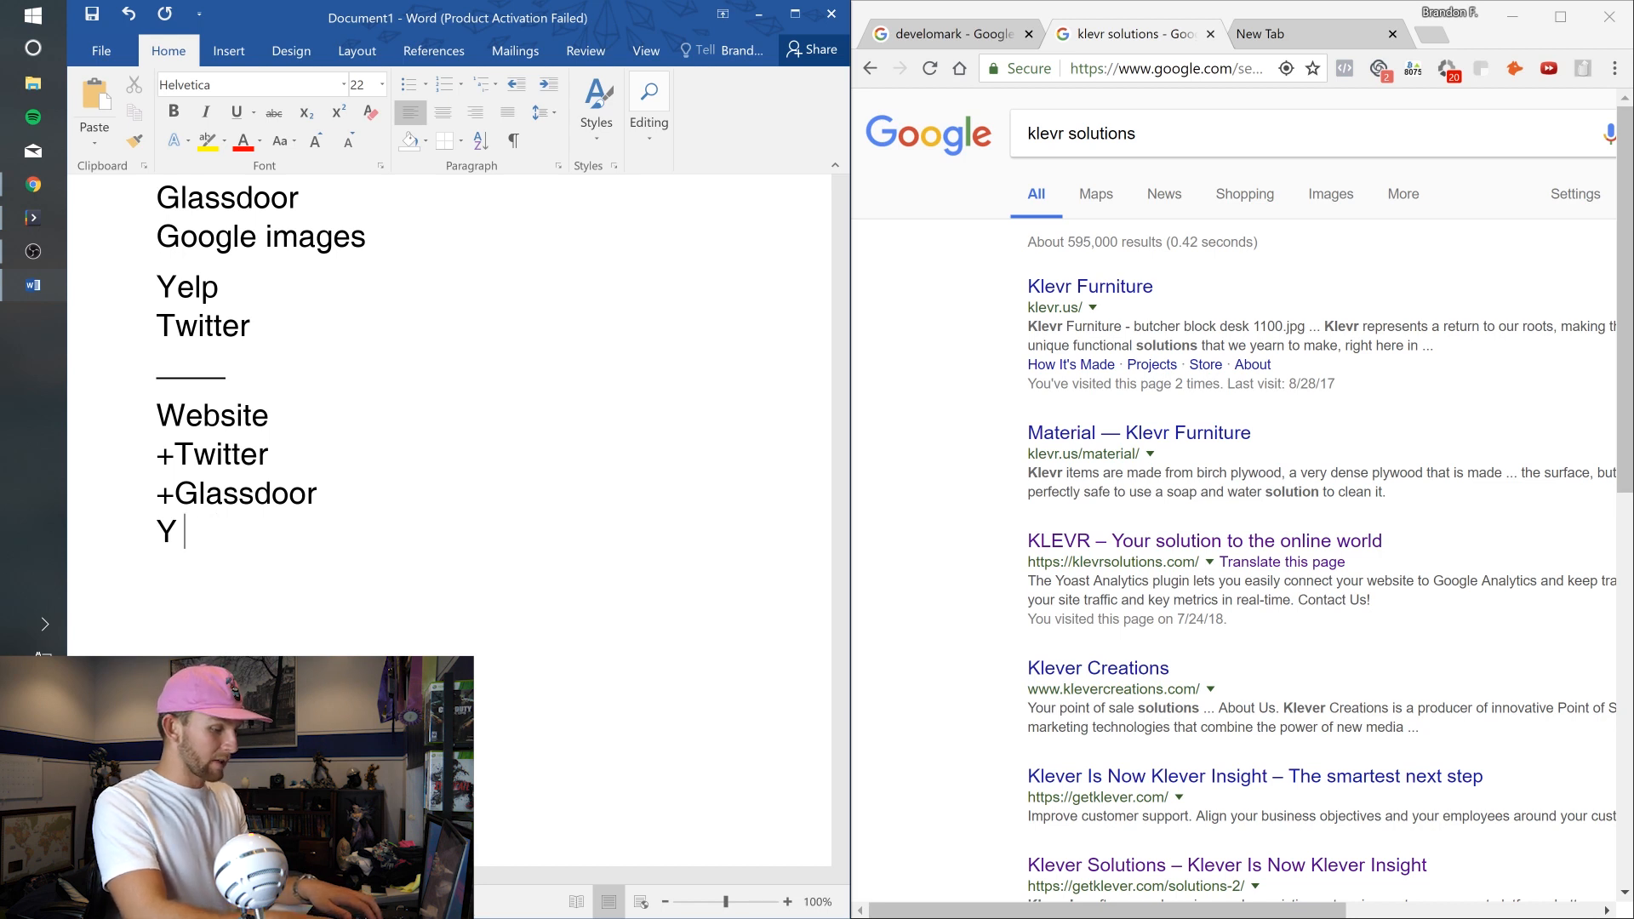
text(+el)
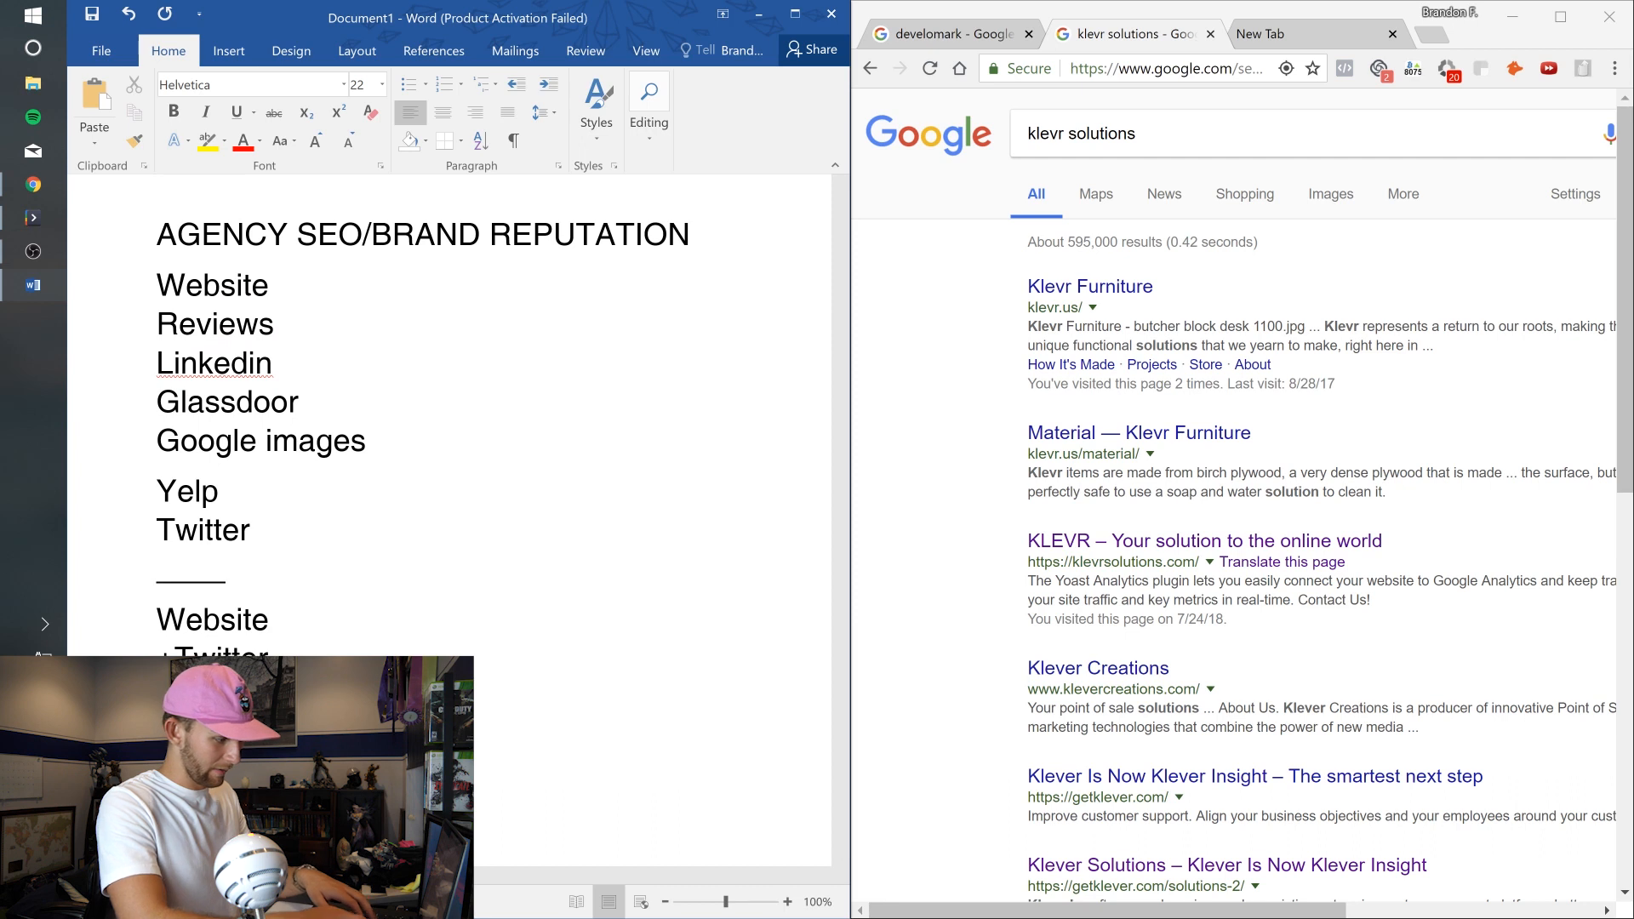
- Add +Twitter, Review, +Instagram, +Twitch and +Youtube to the plus list
text(+Twitter)
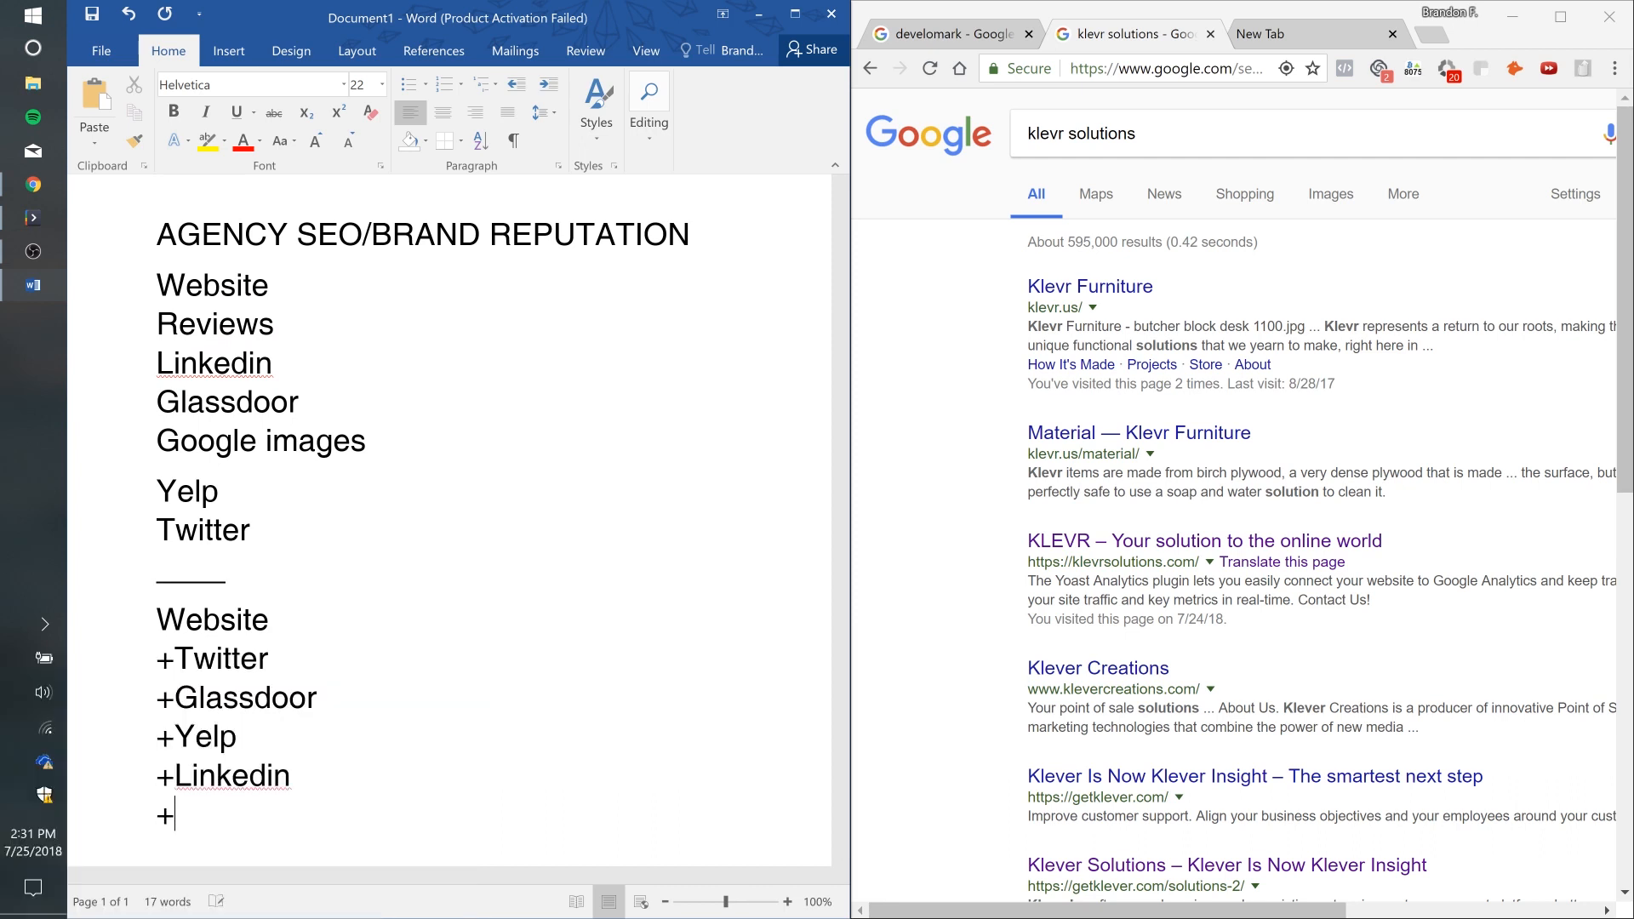
text(Review)
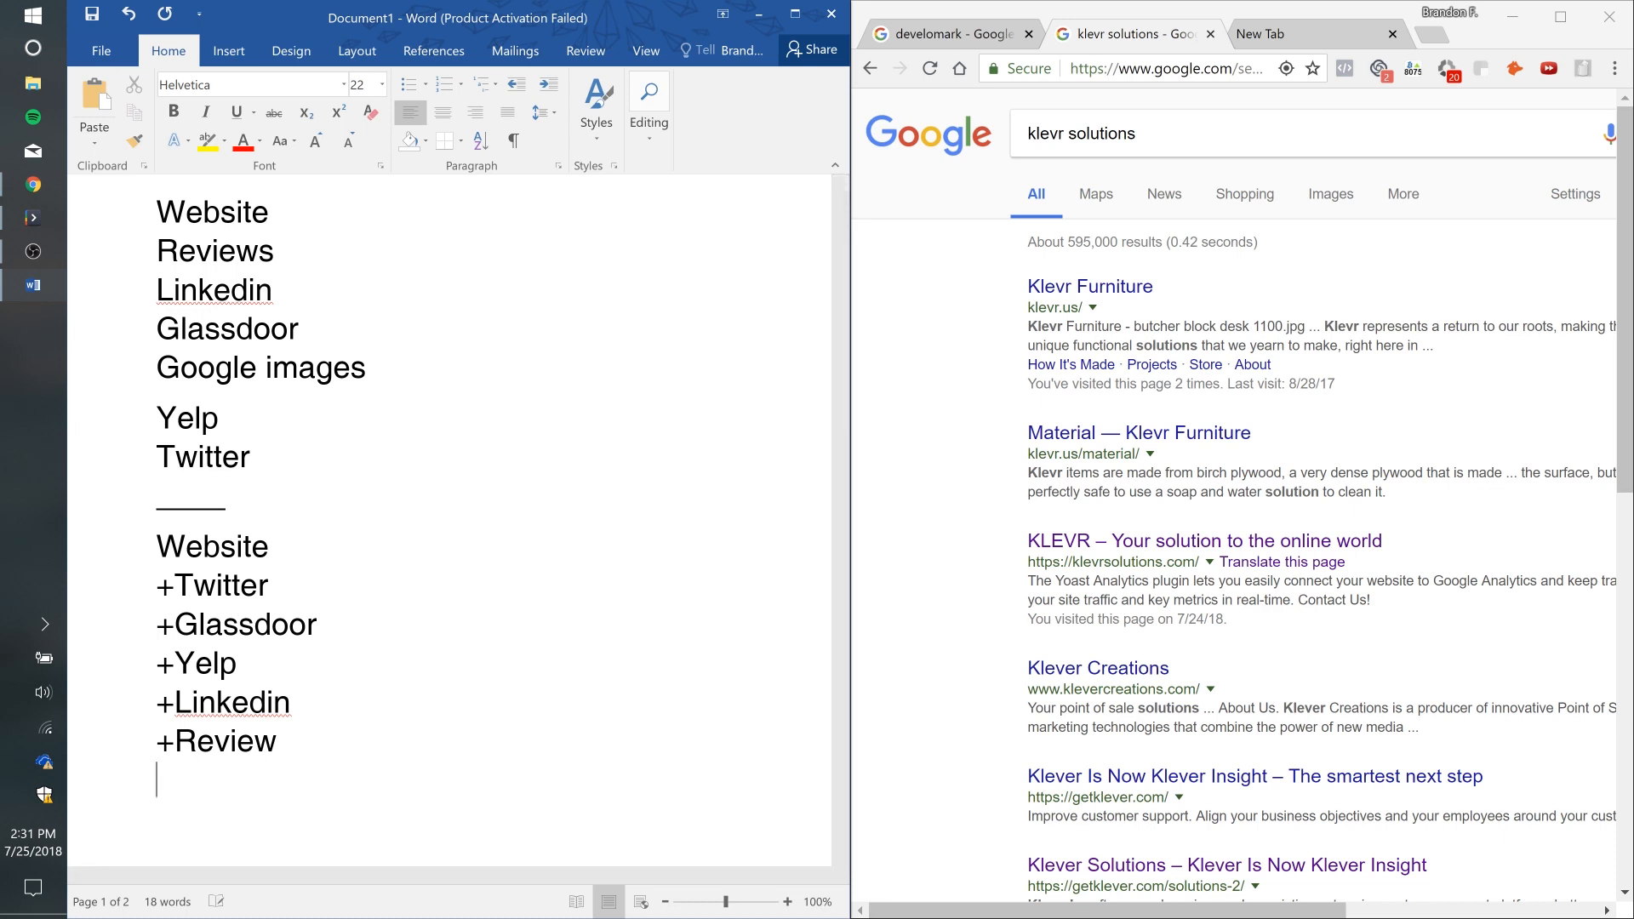
text(+Inst)
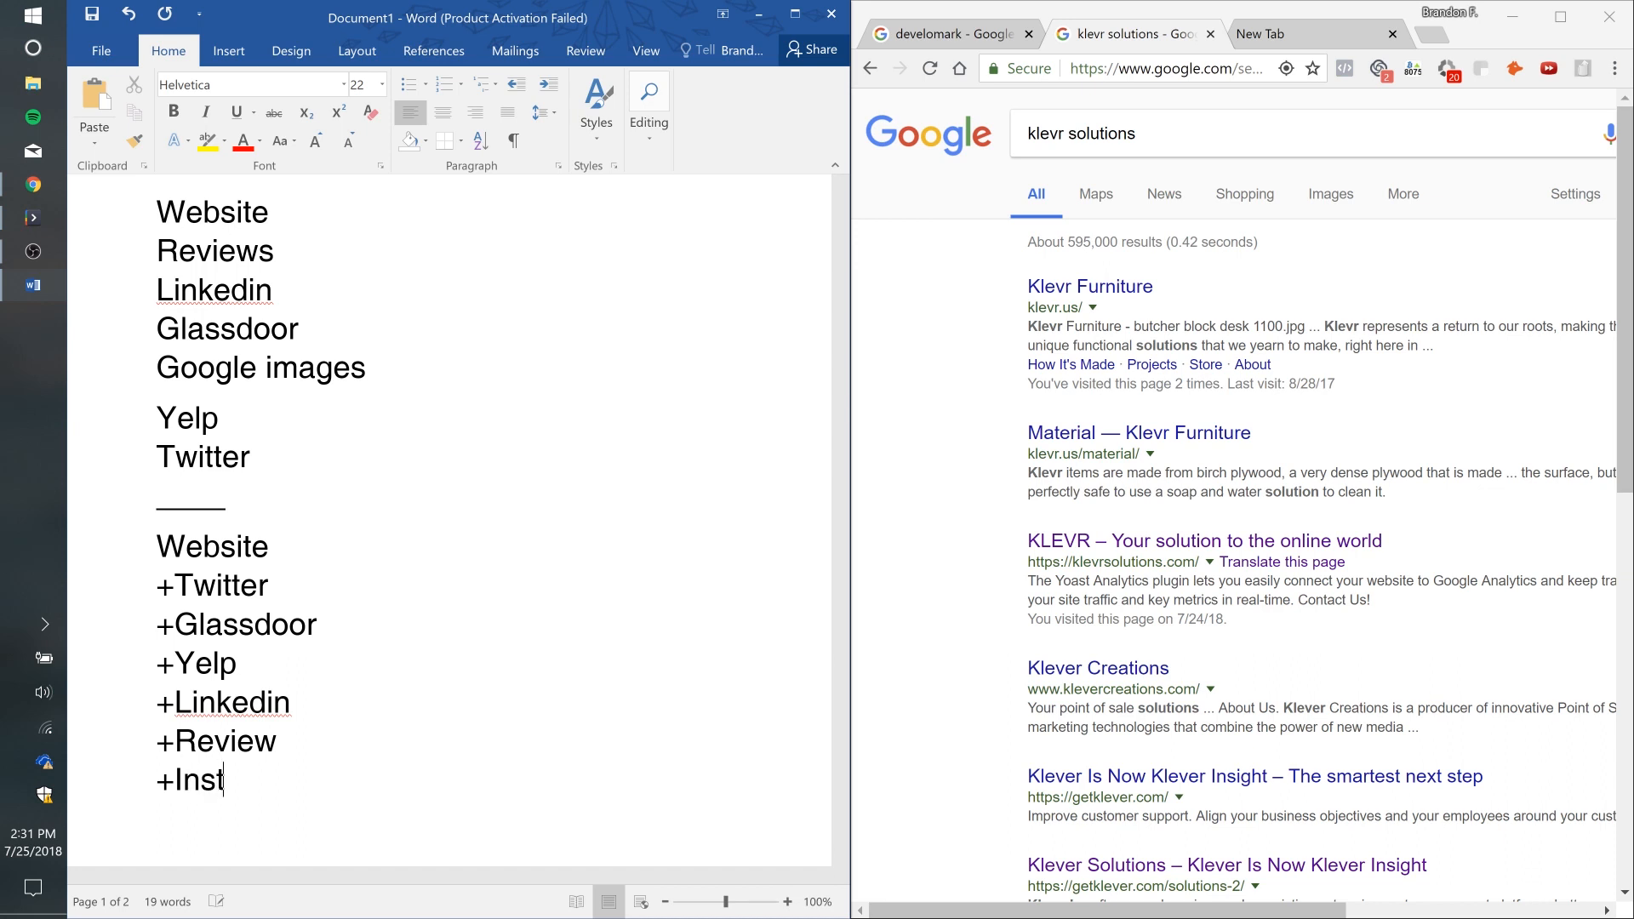
text(agram)
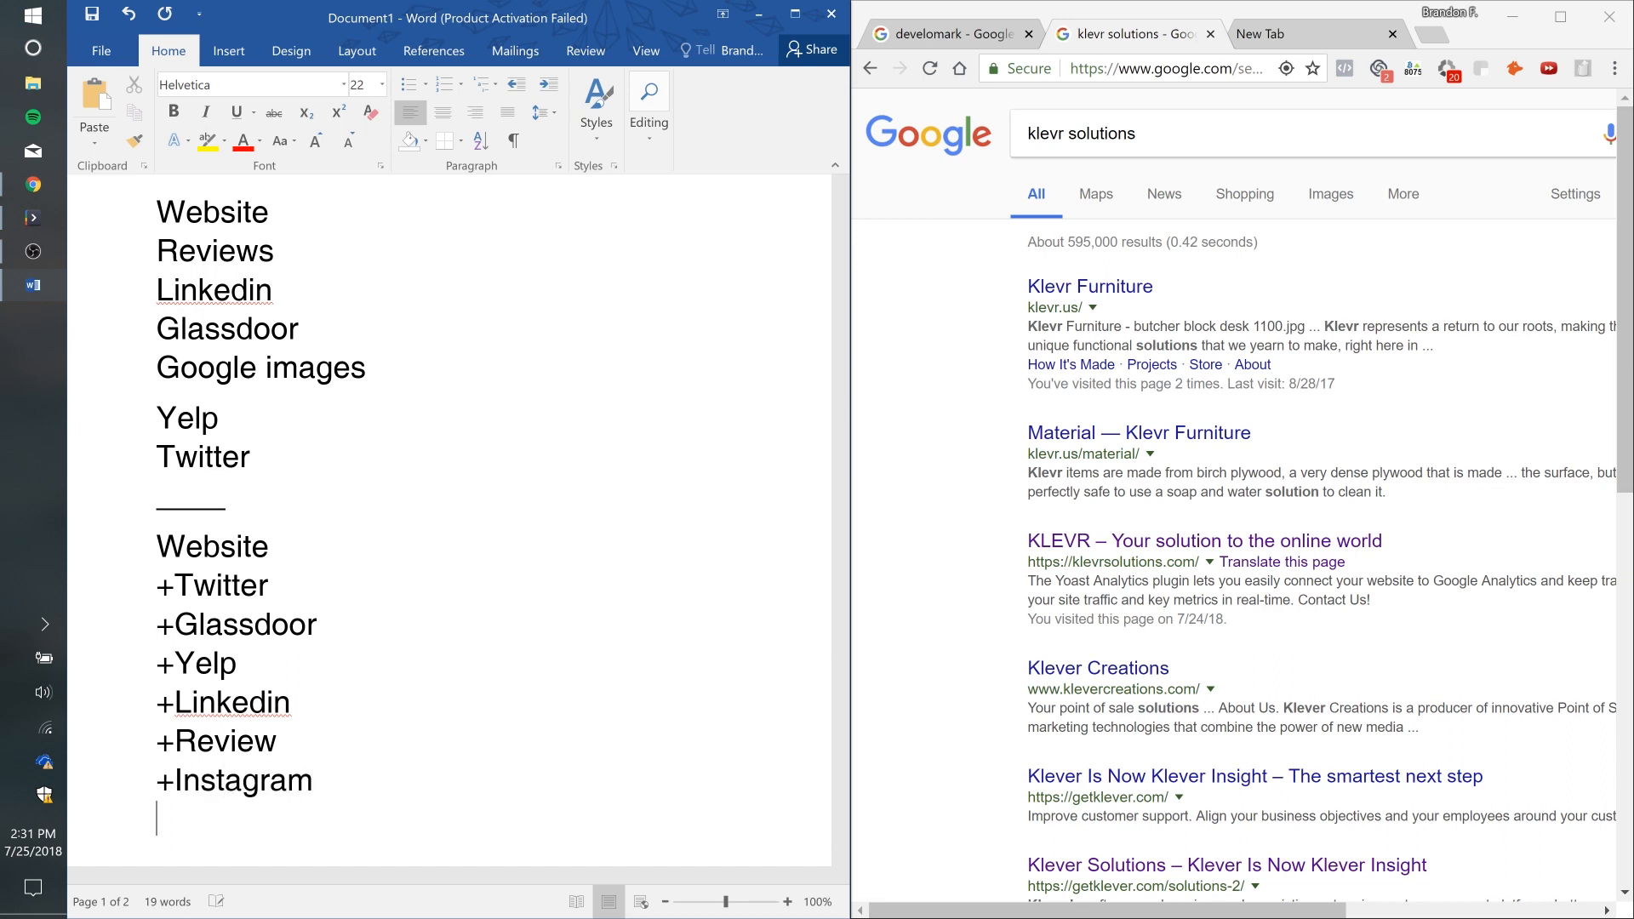
text(+Twi)
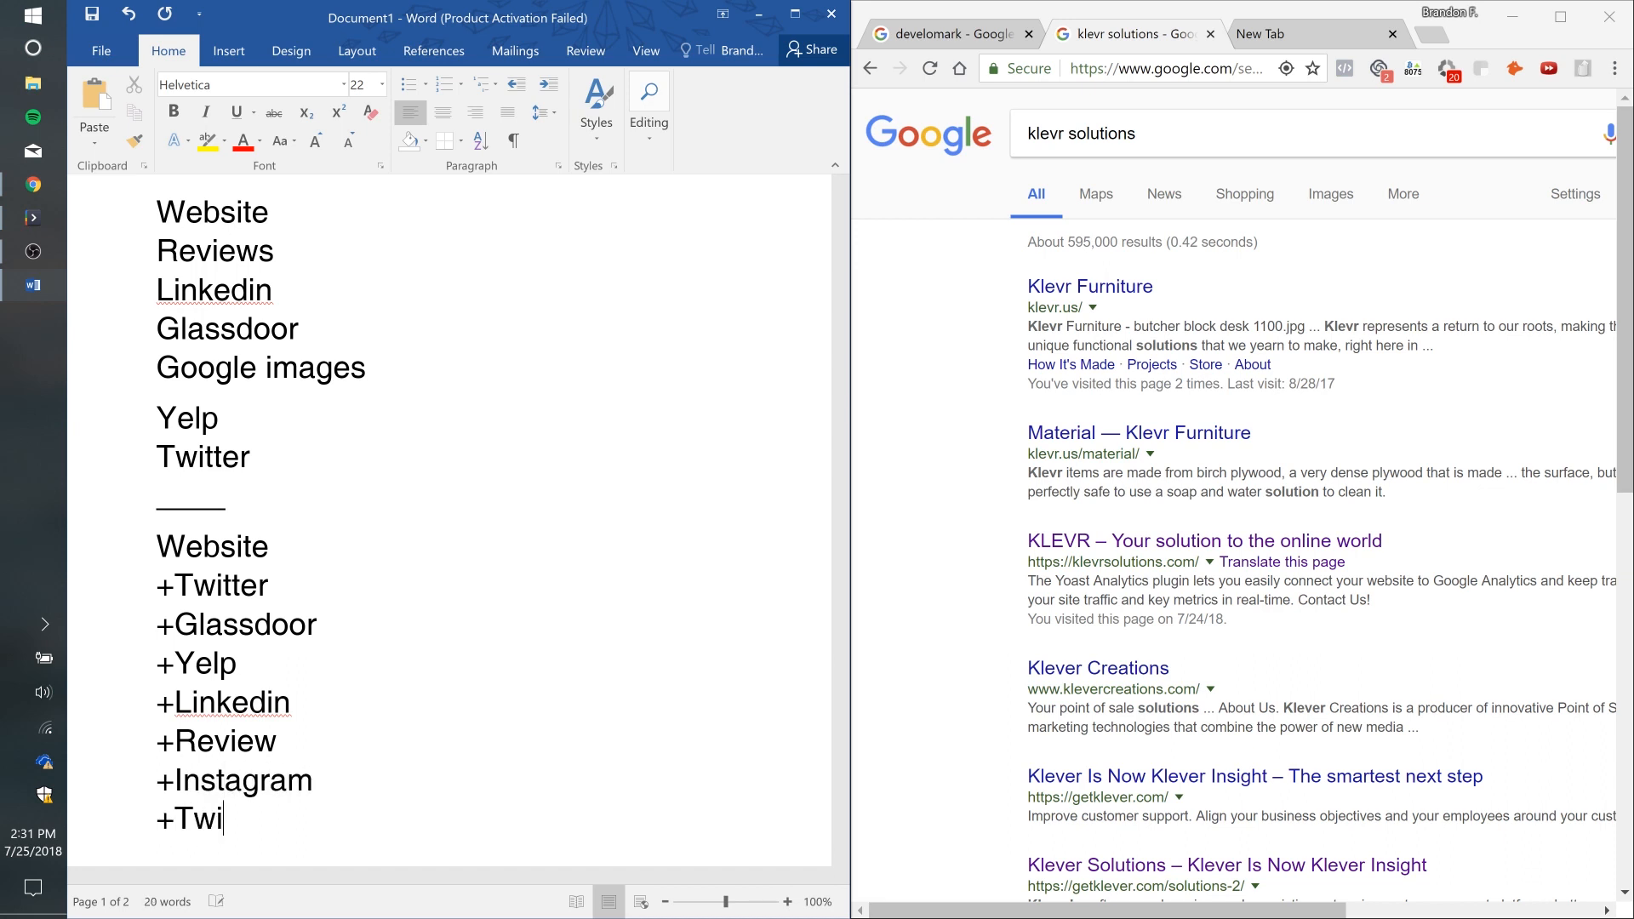
text(tch)
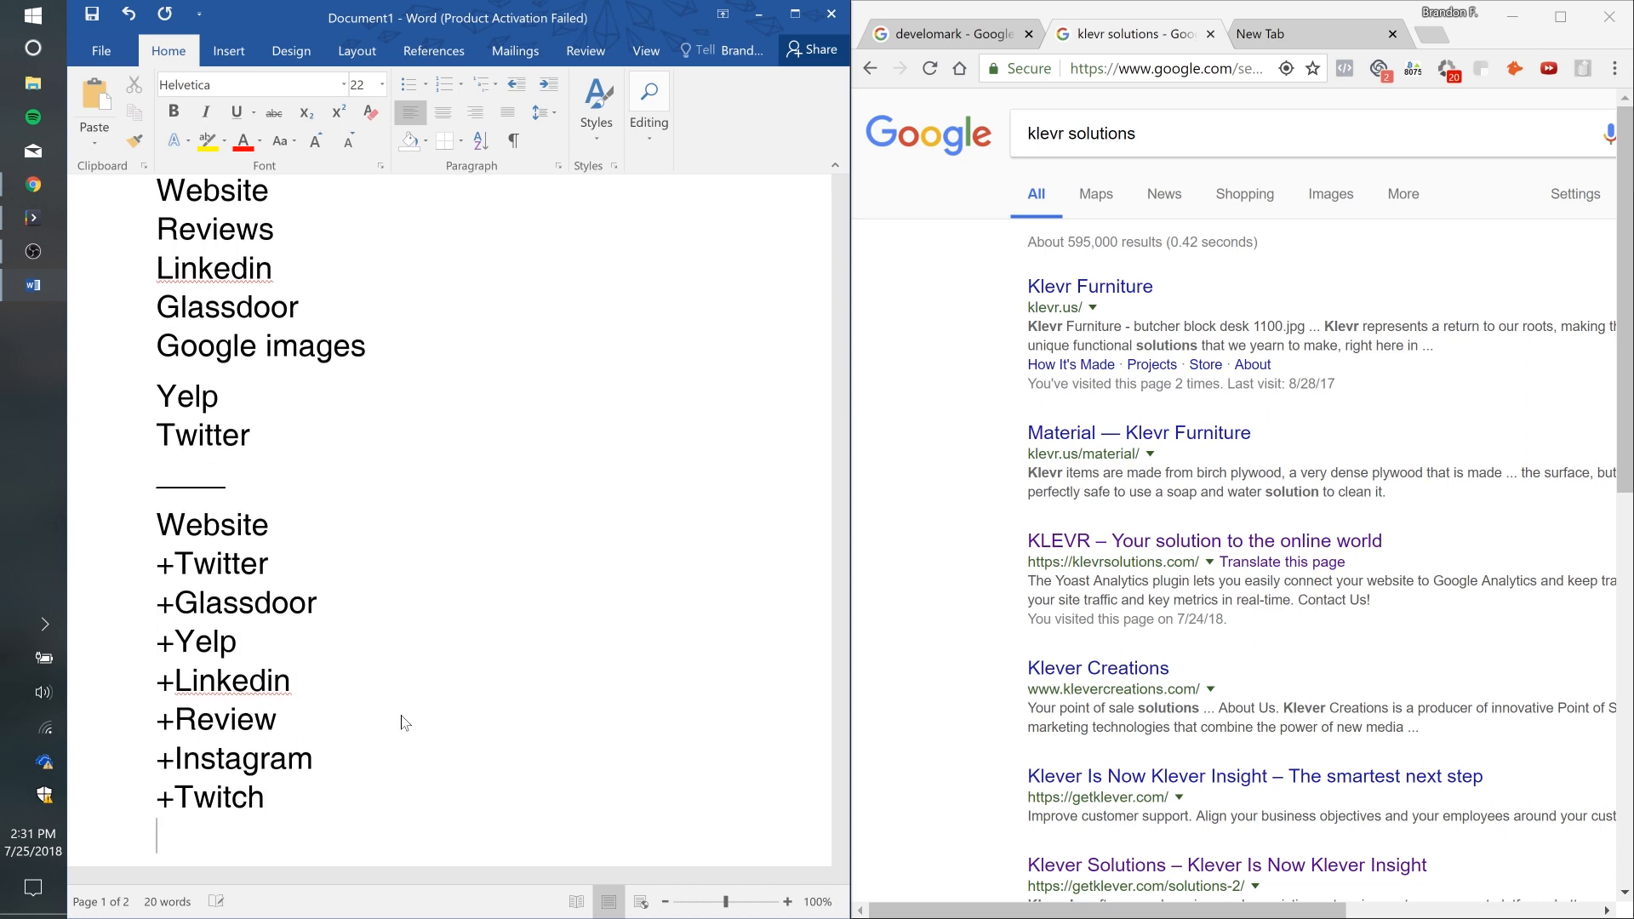
text(+Youtub)
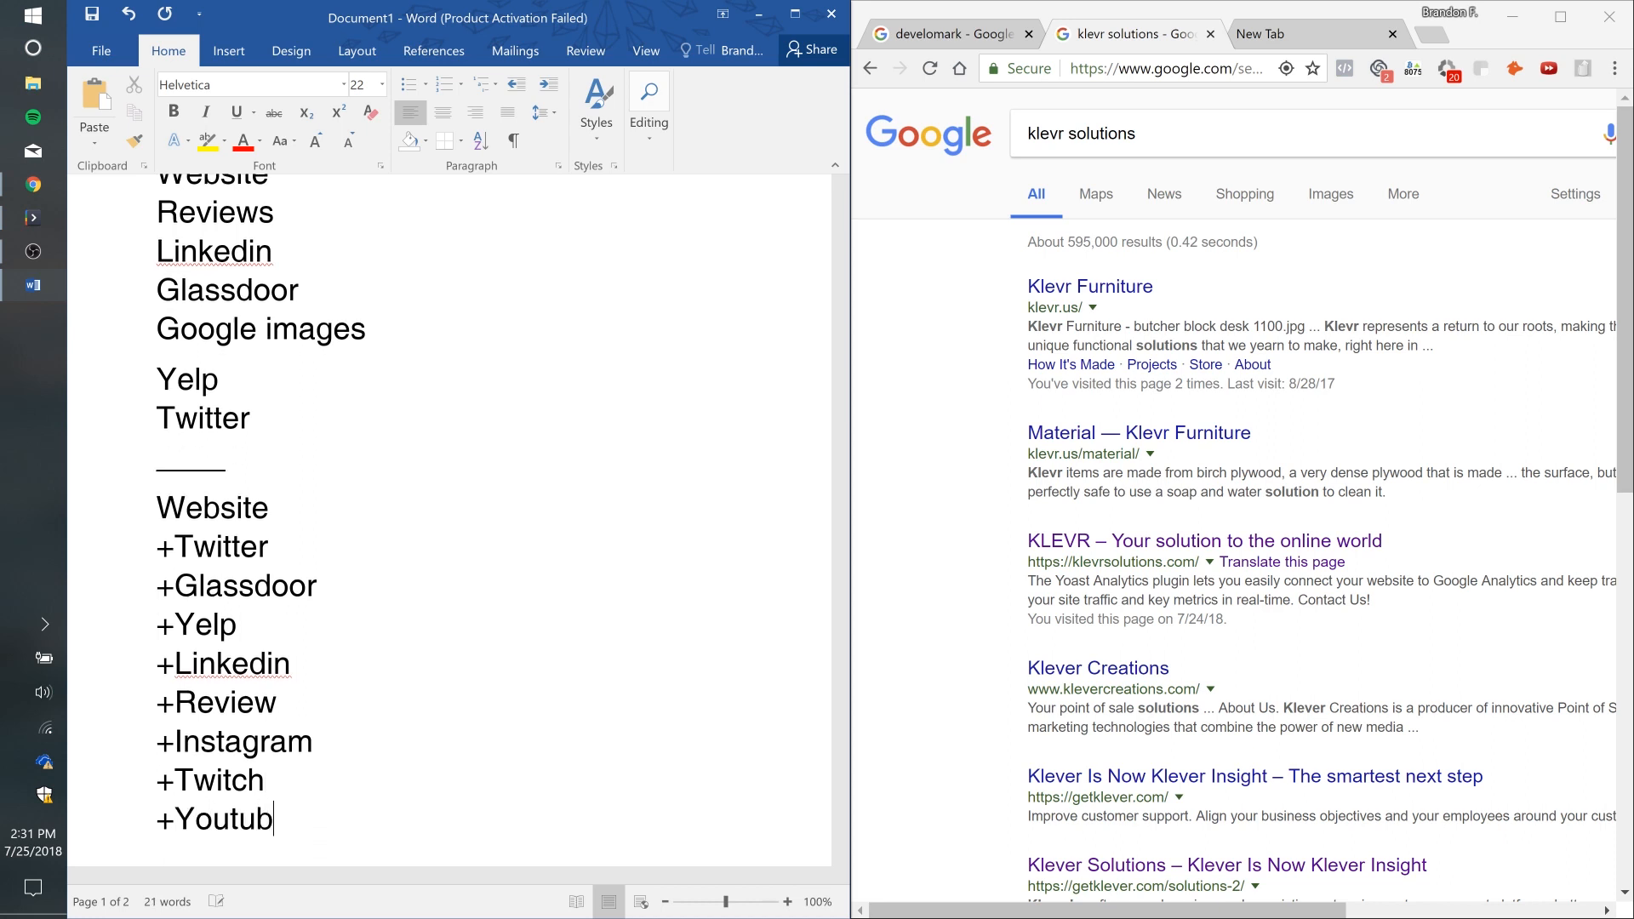
text(e)
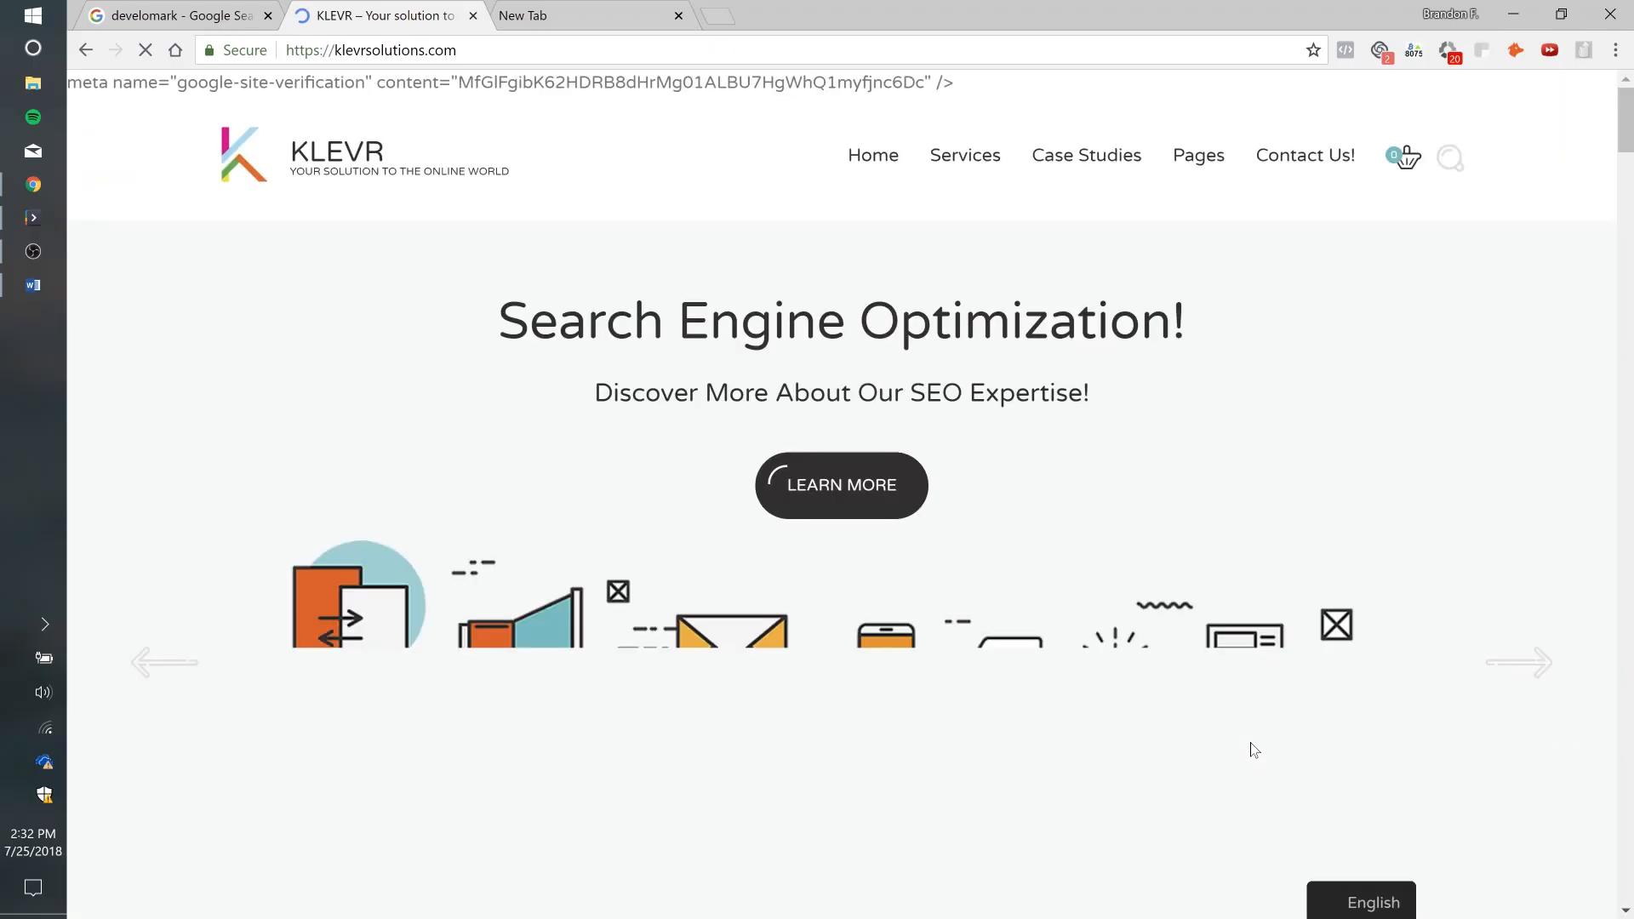
- Scroll through the klevrsolutions.com sections and pricing plans, then close that tab
scroll(down, 3)
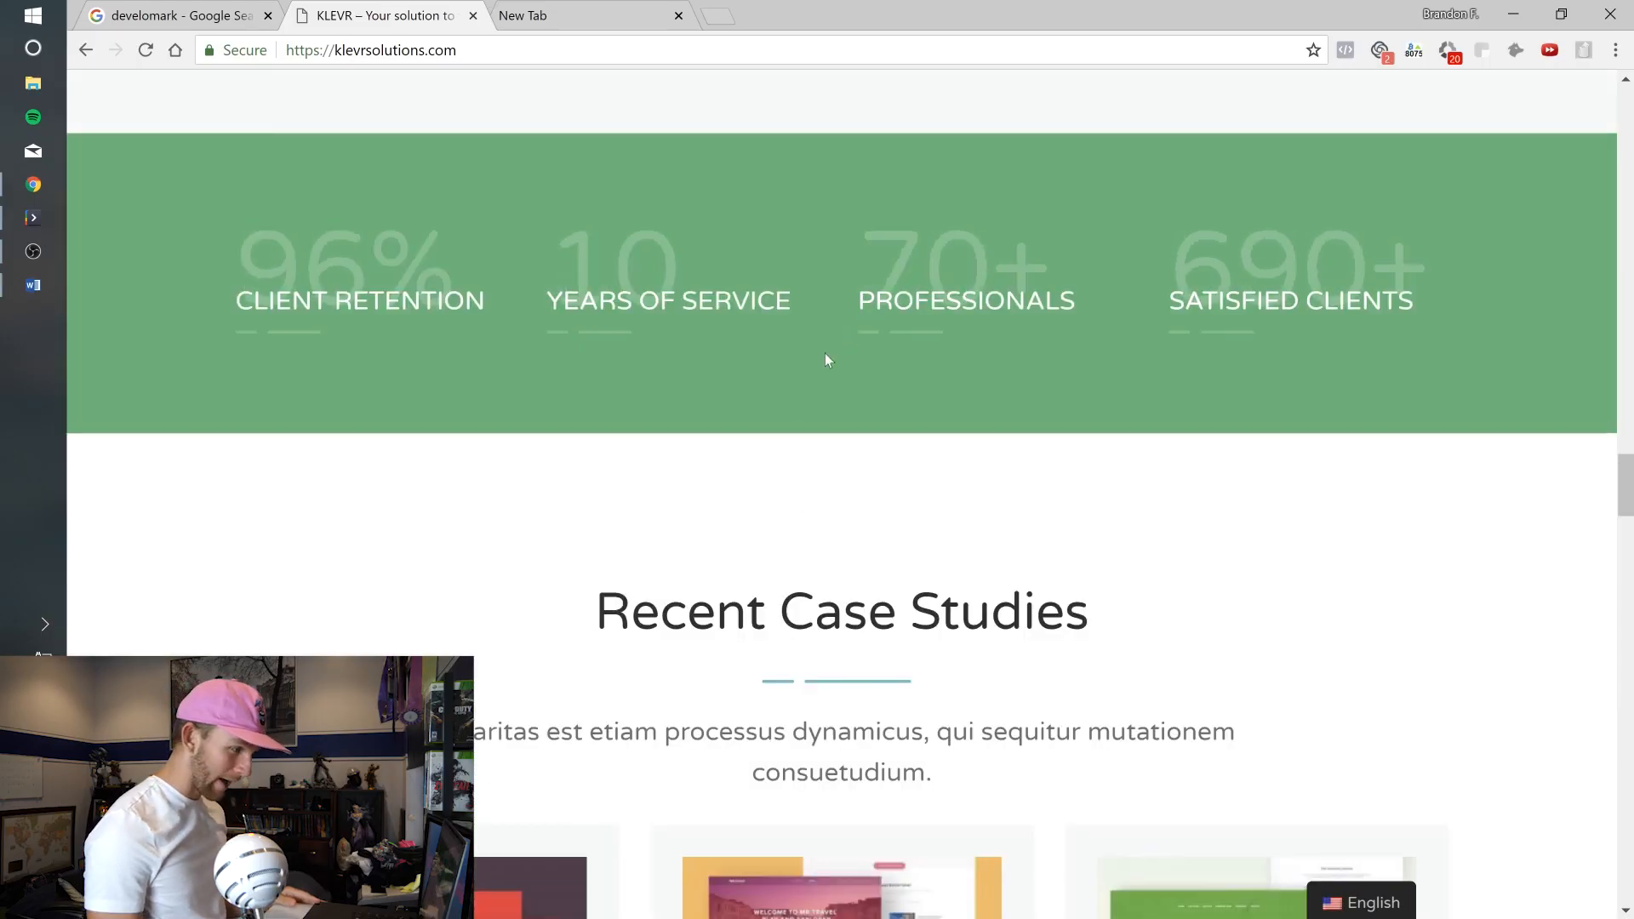
scroll(down, 3)
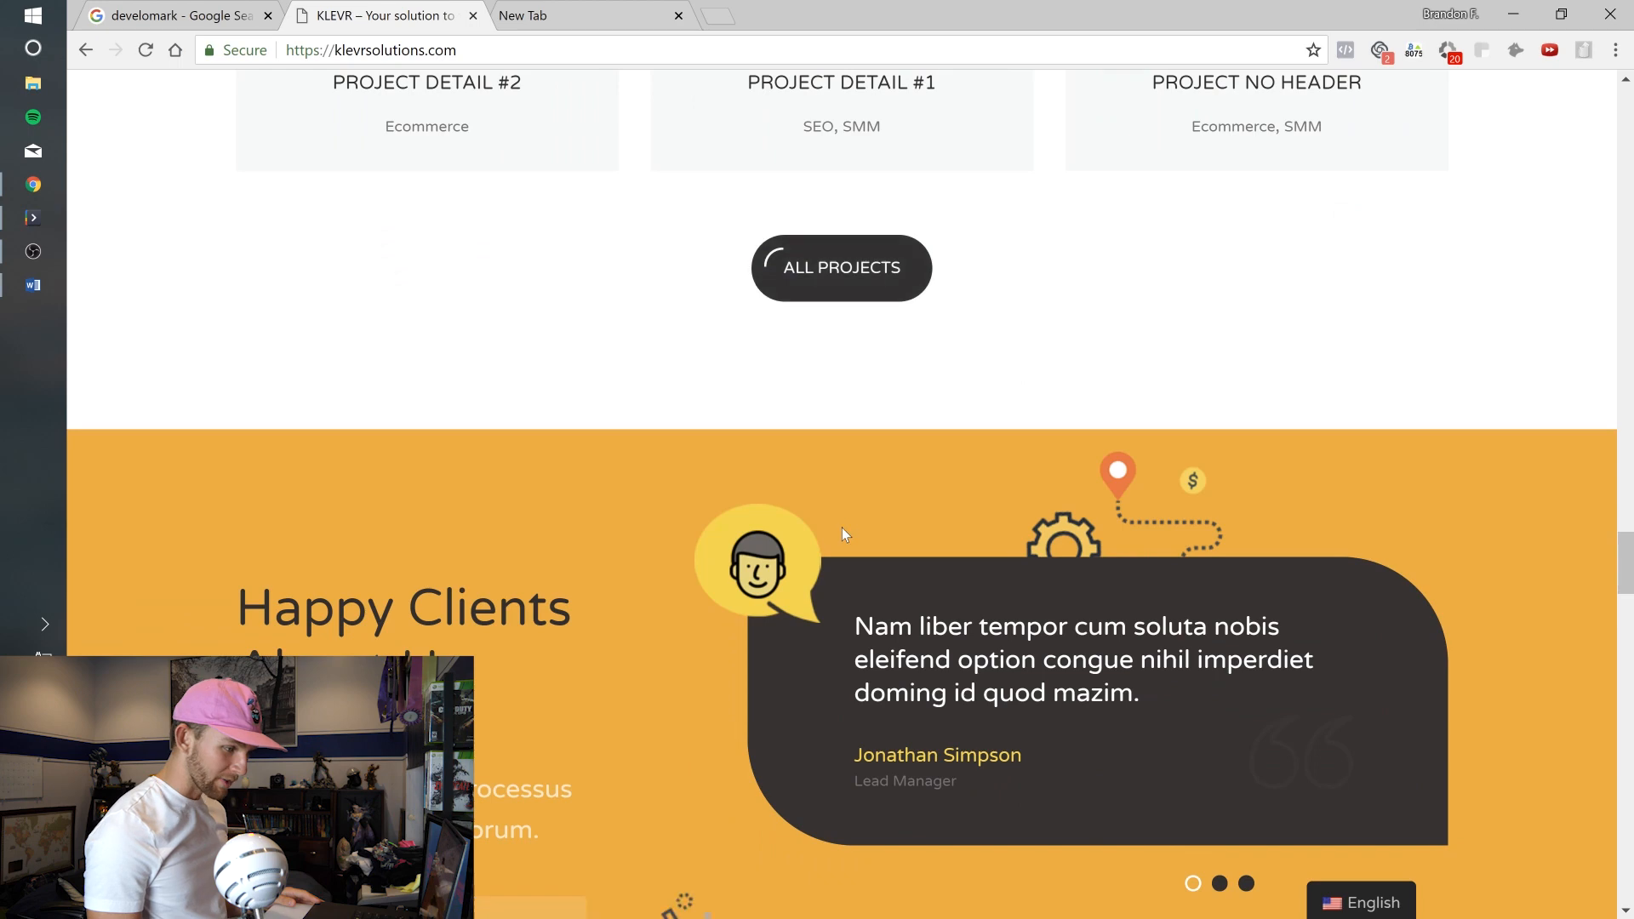
scroll(down, 3)
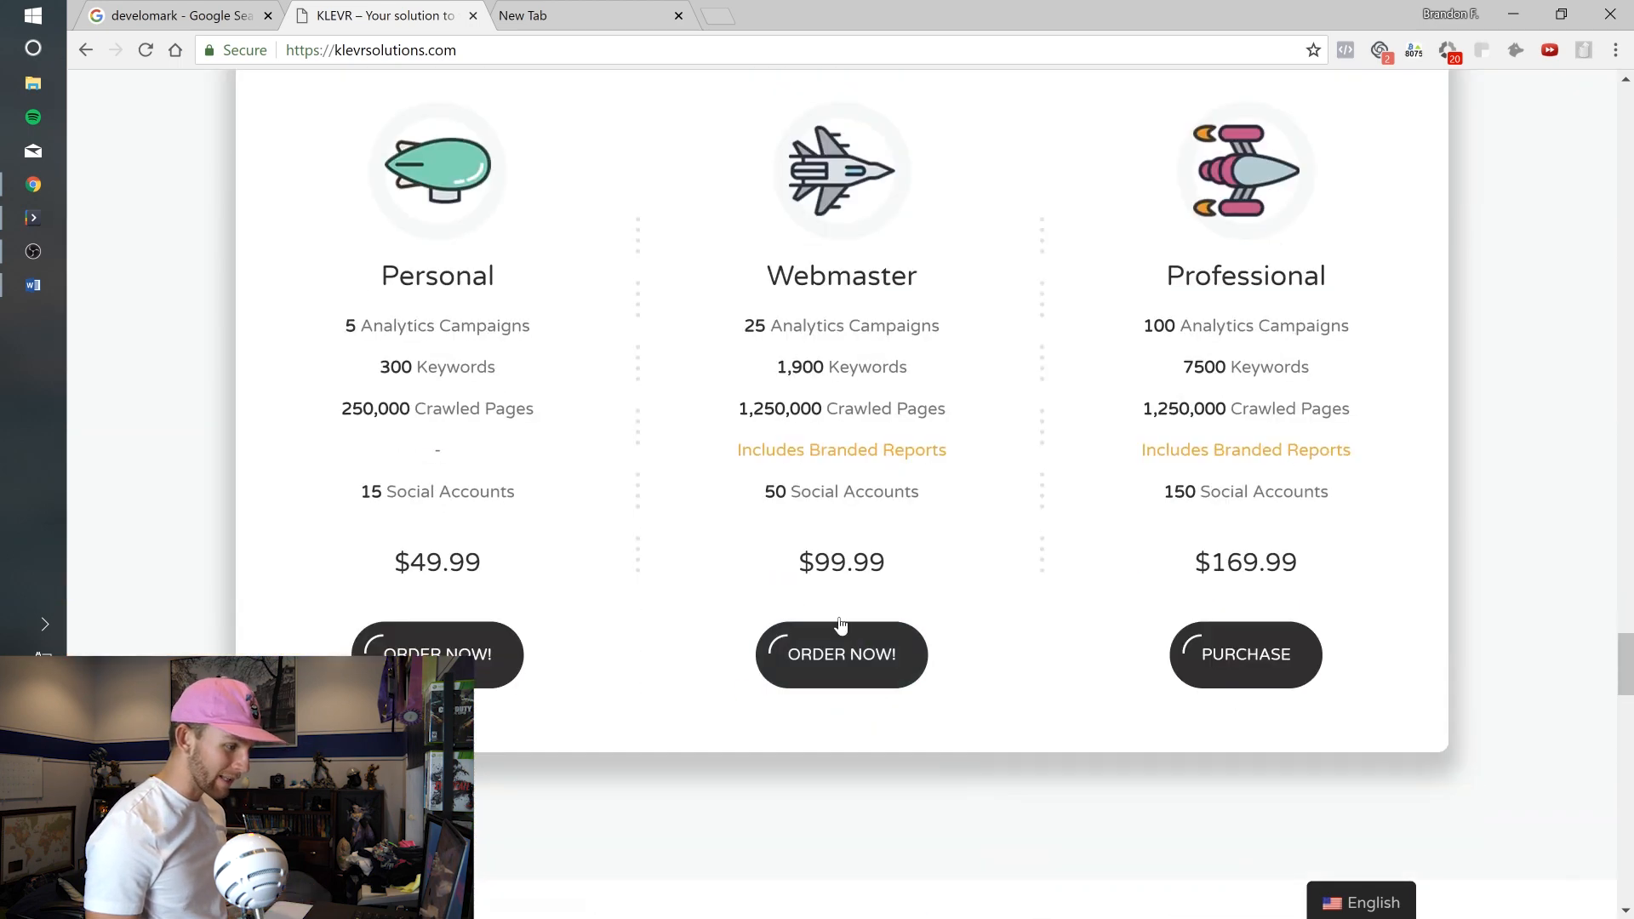
mouse_move(1246, 654)
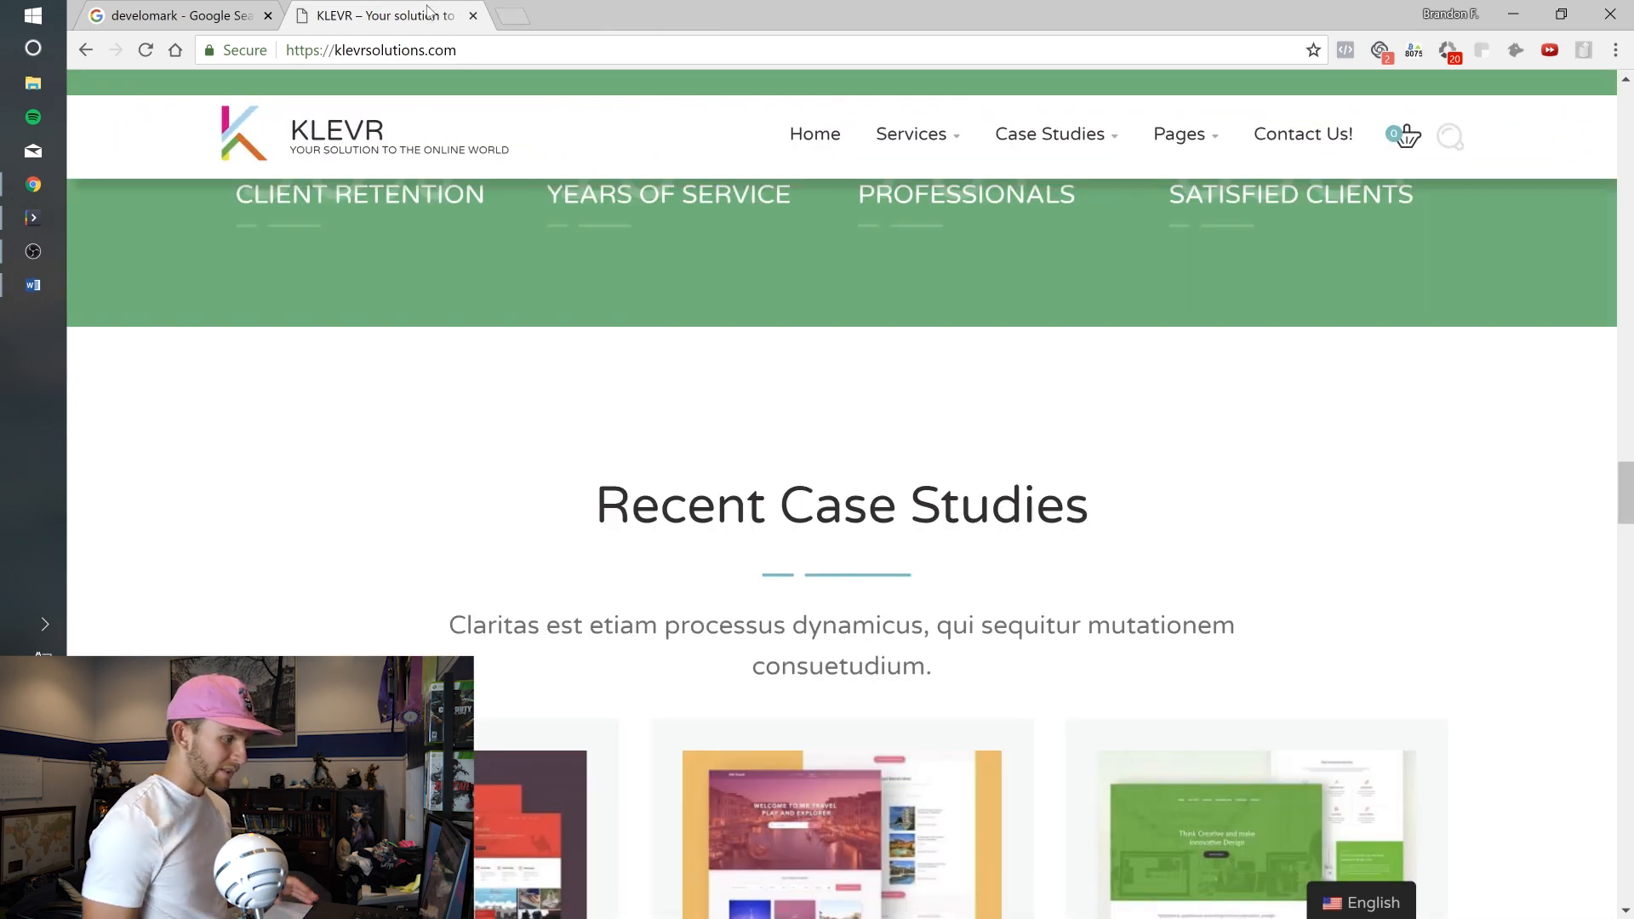
click(177, 14)
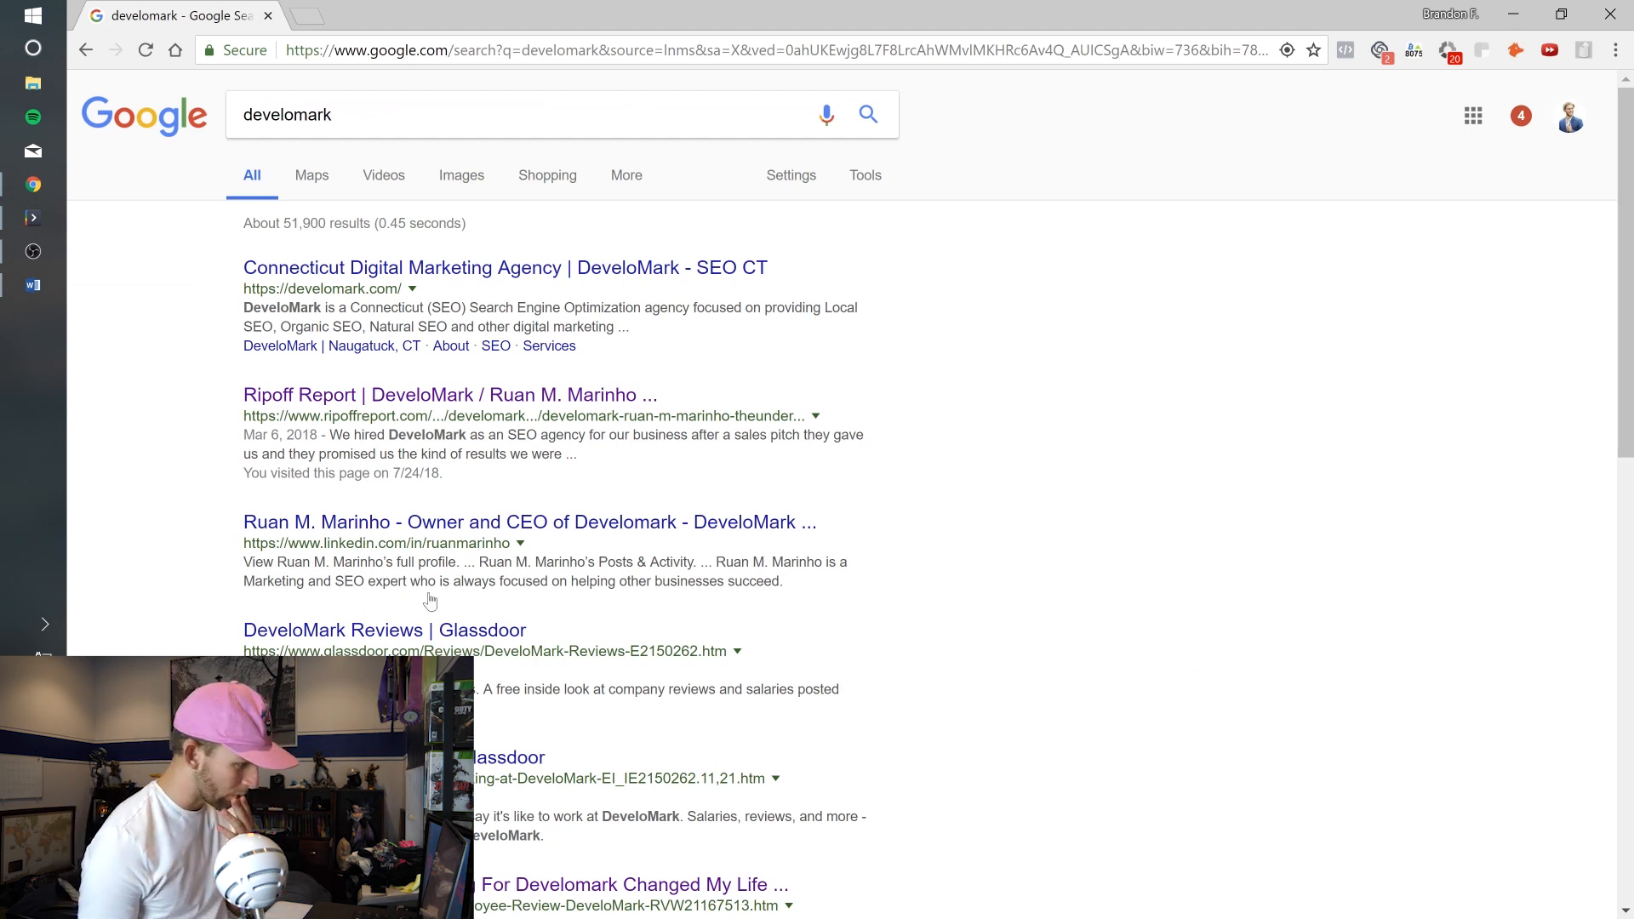
- Open Ruan M. Marinho's LinkedIn profile and scroll to his articles and activity
click(528, 521)
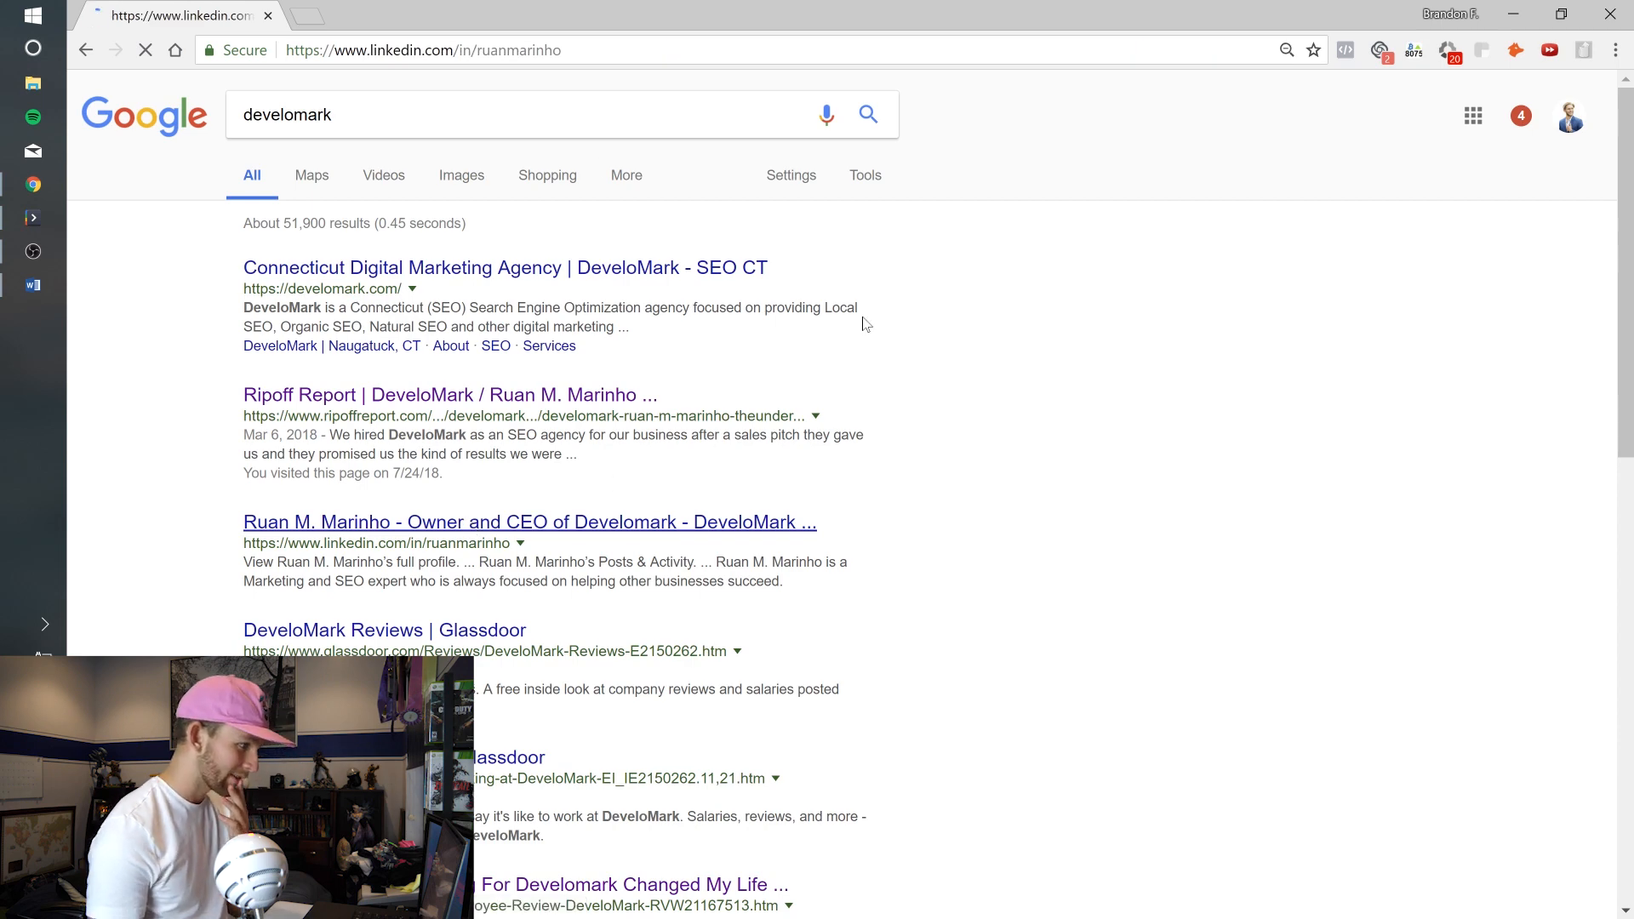
click(529, 521)
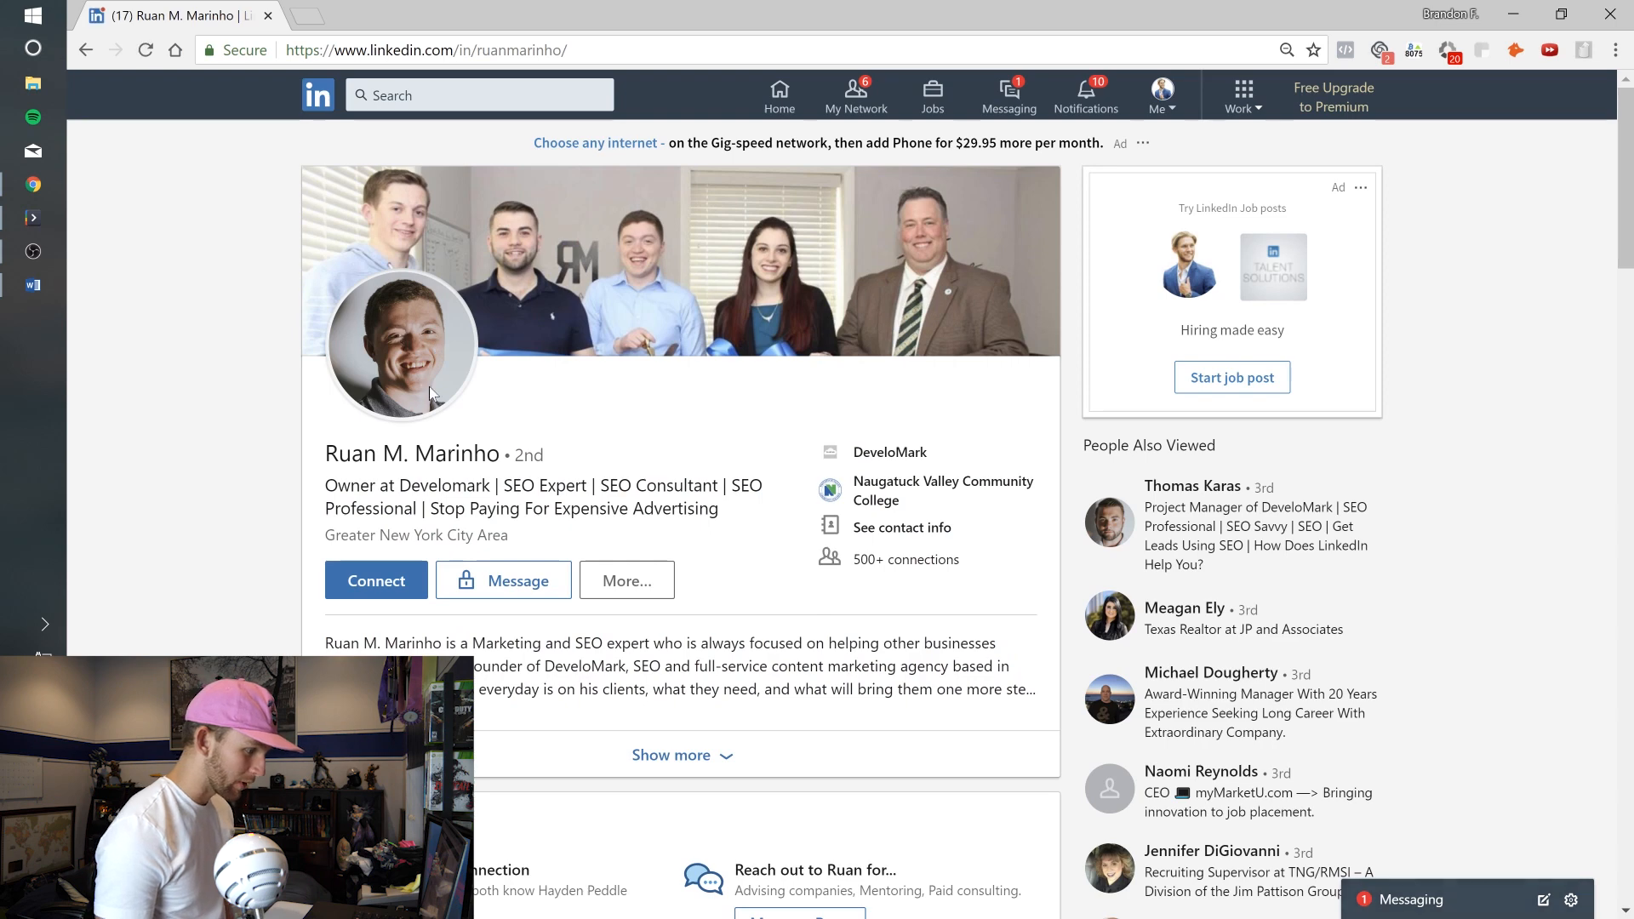
scroll(down, 3)
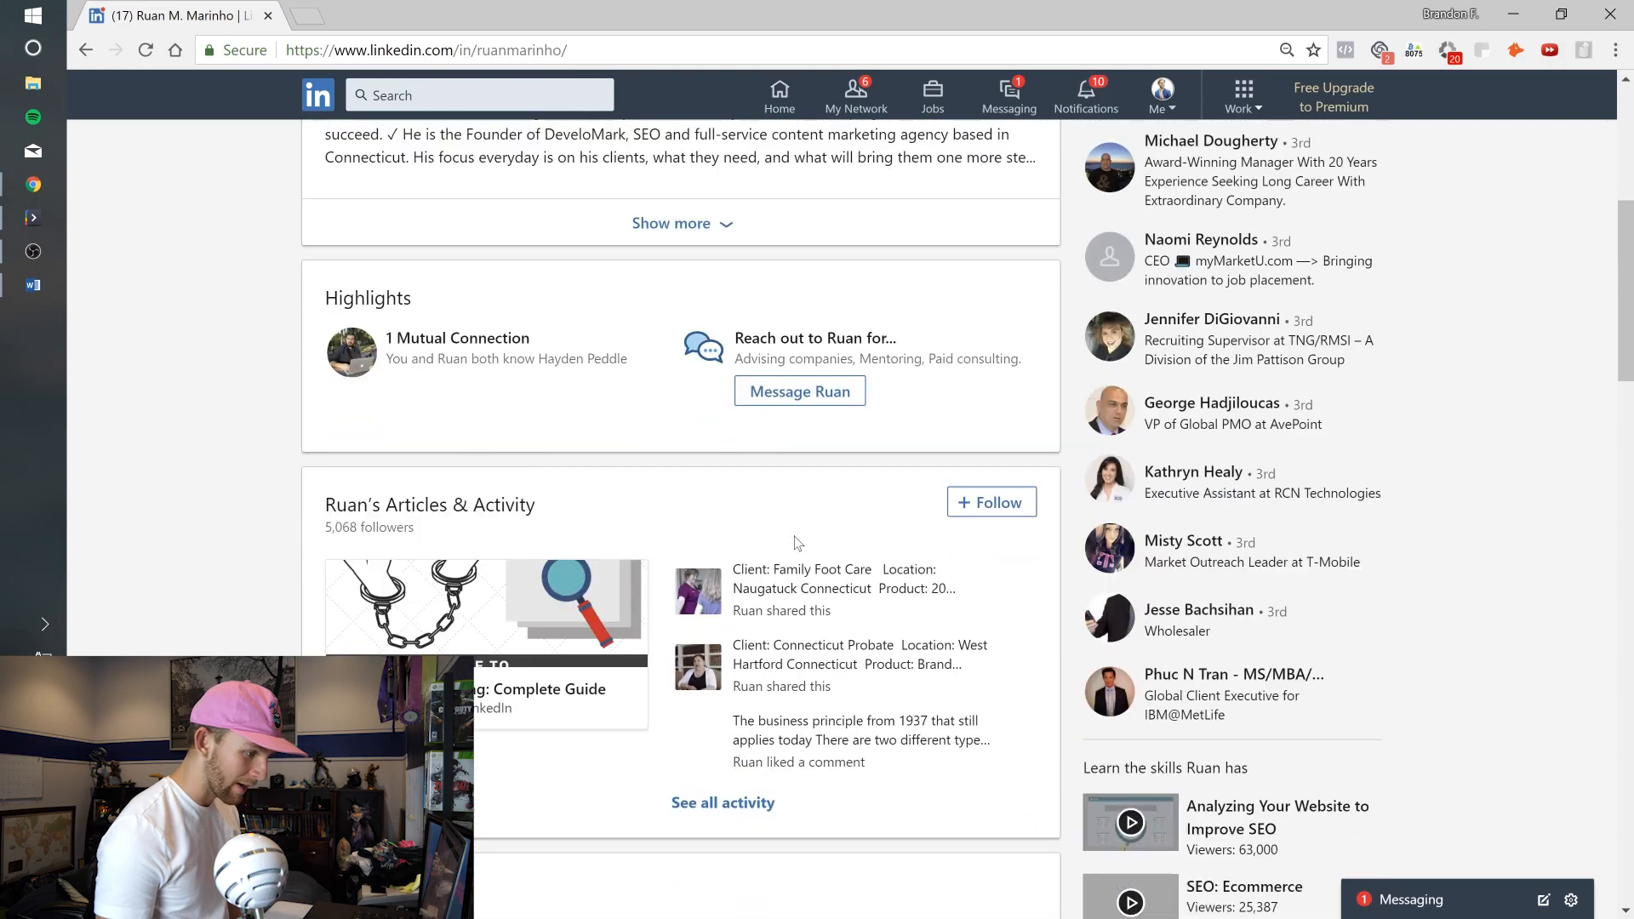
scroll(down, 3)
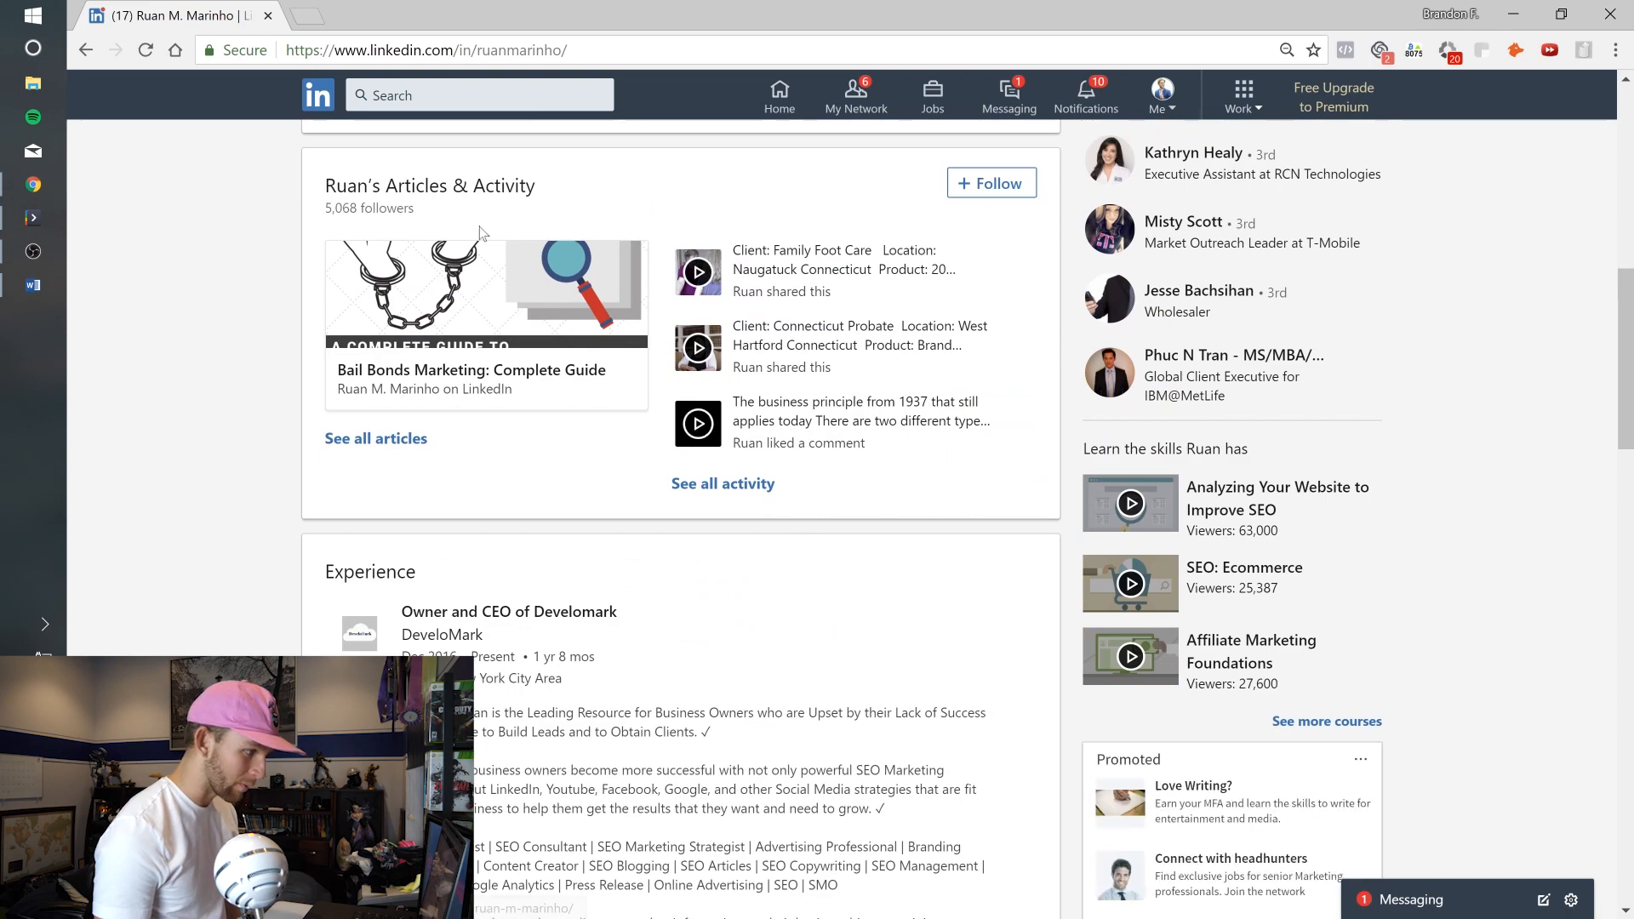
scroll(down, 3)
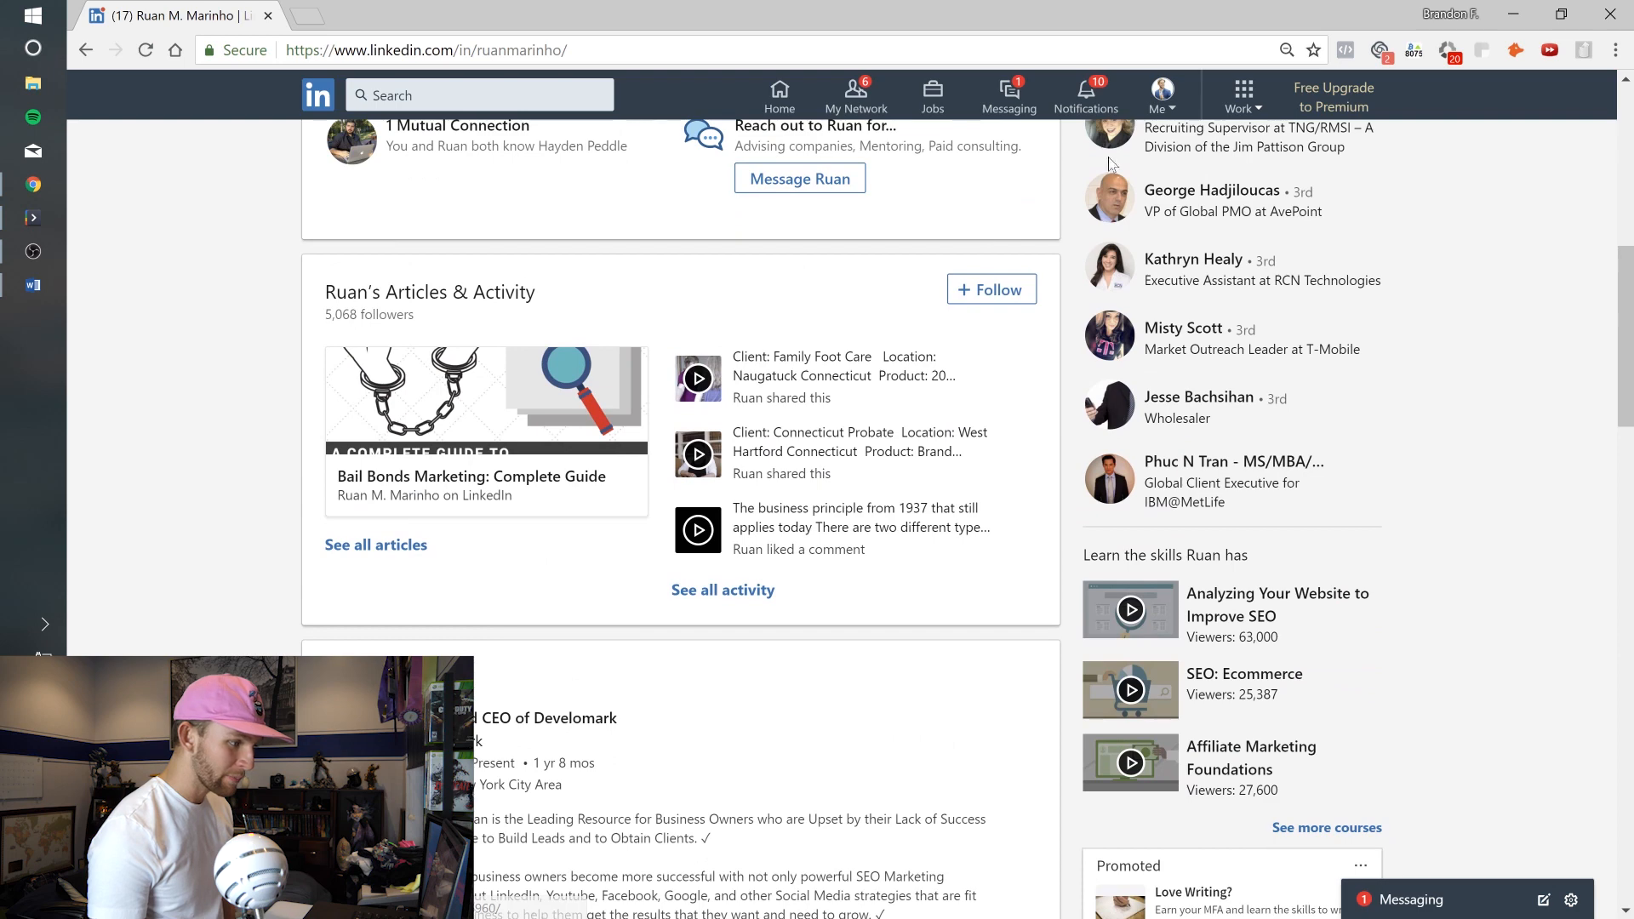
- View Brandon Becker's own LinkedIn profile, dismiss the summary tip, and scroll to experience
click(1161, 94)
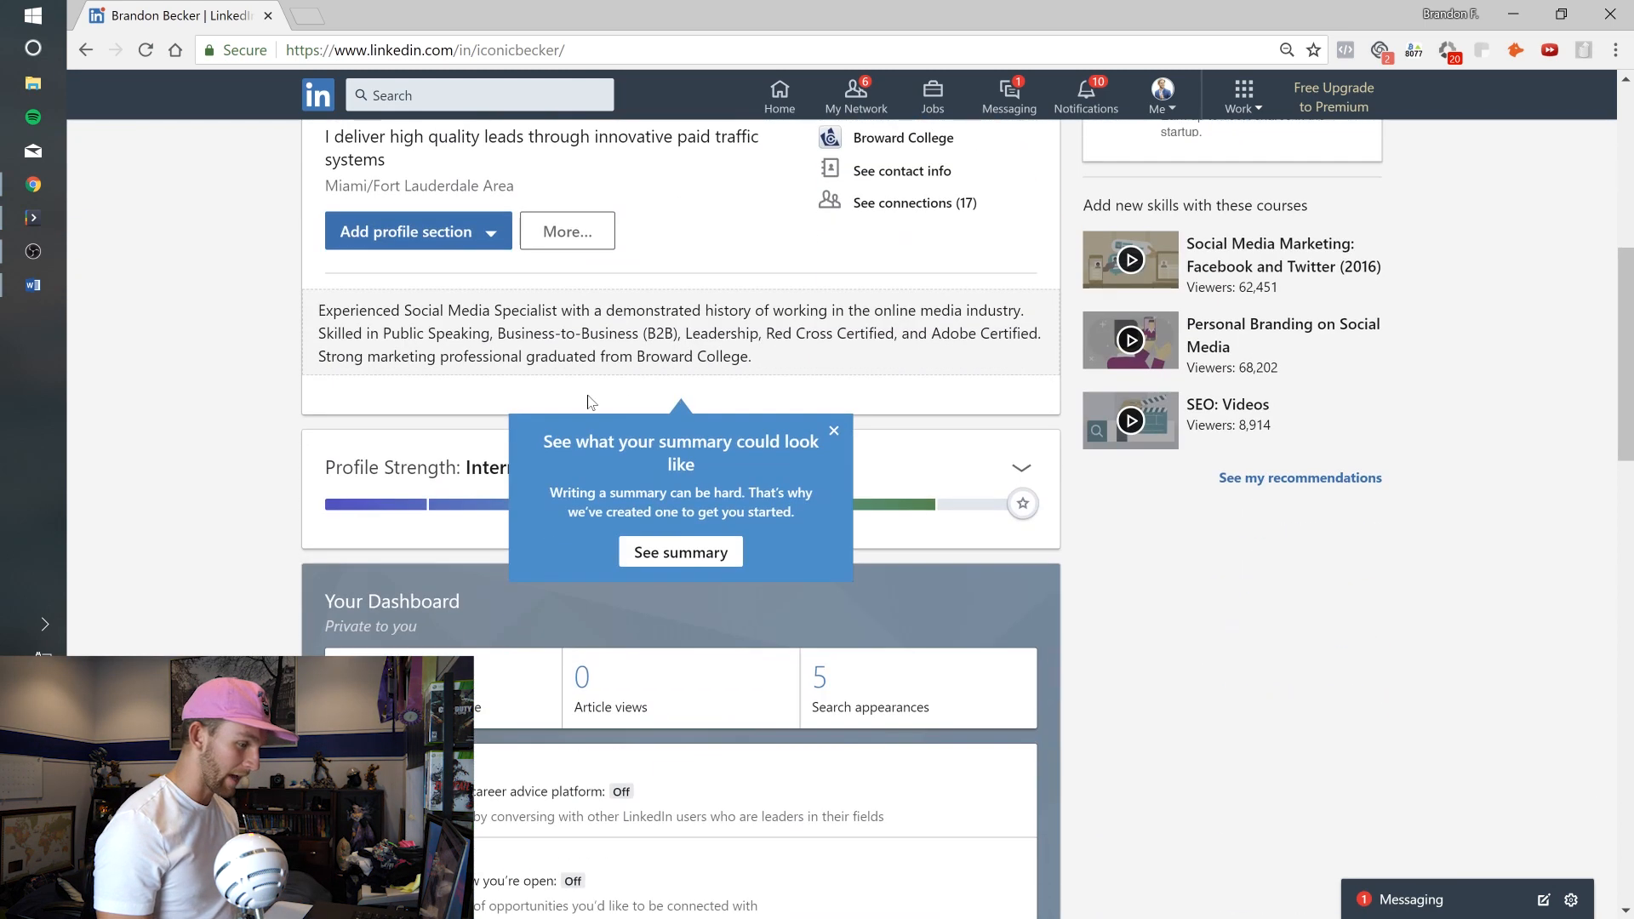
click(834, 431)
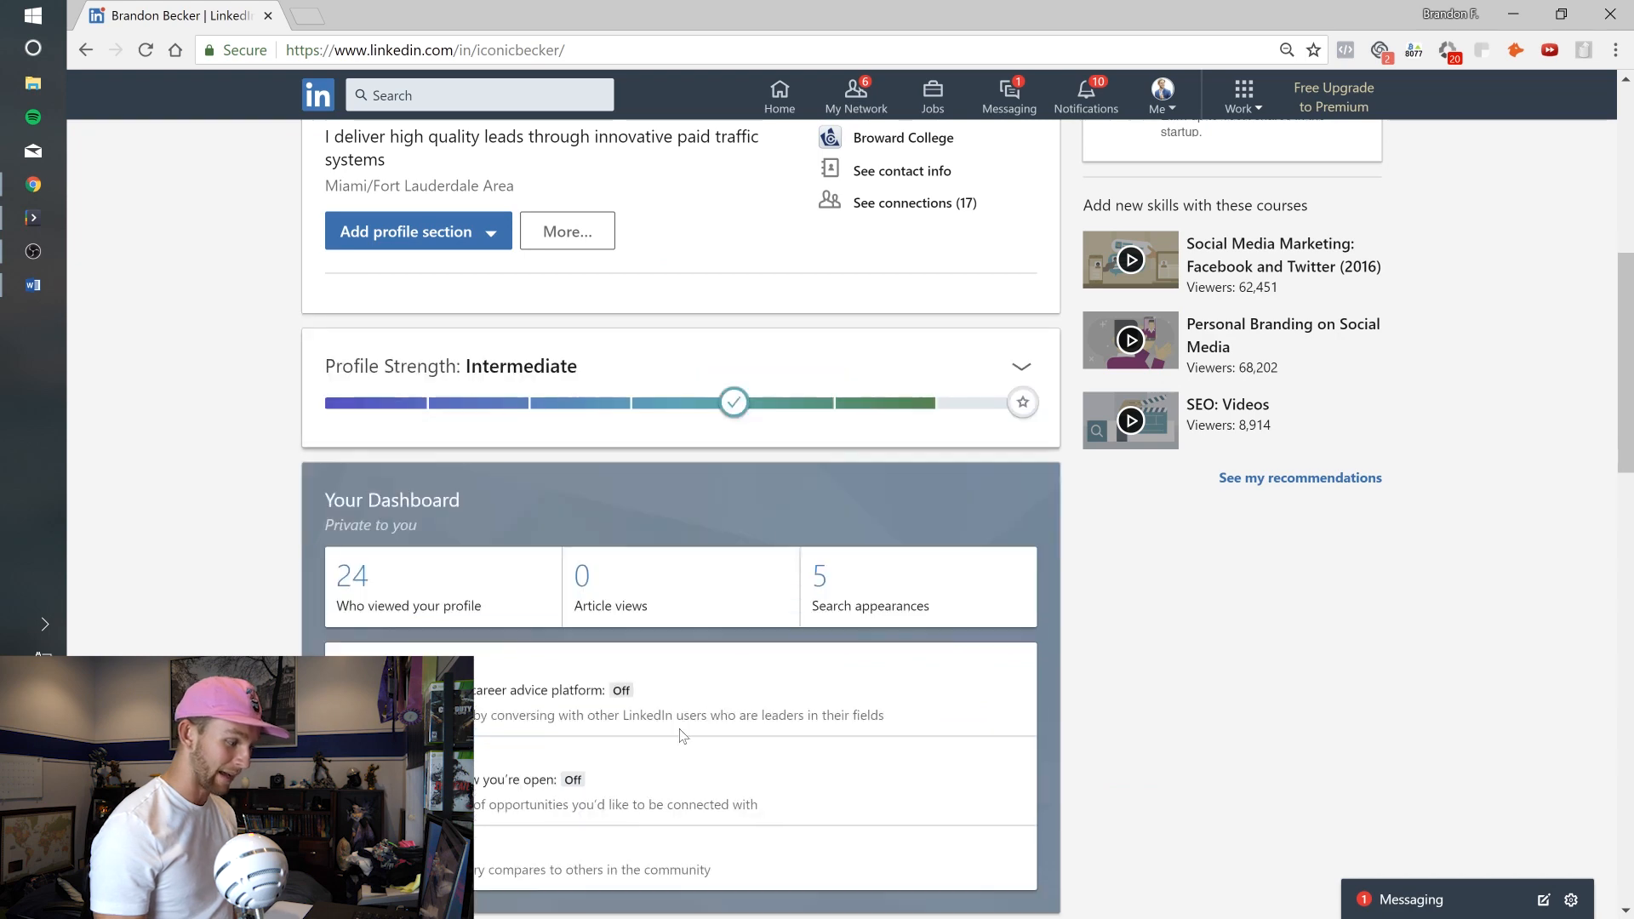
mouse_move(589, 446)
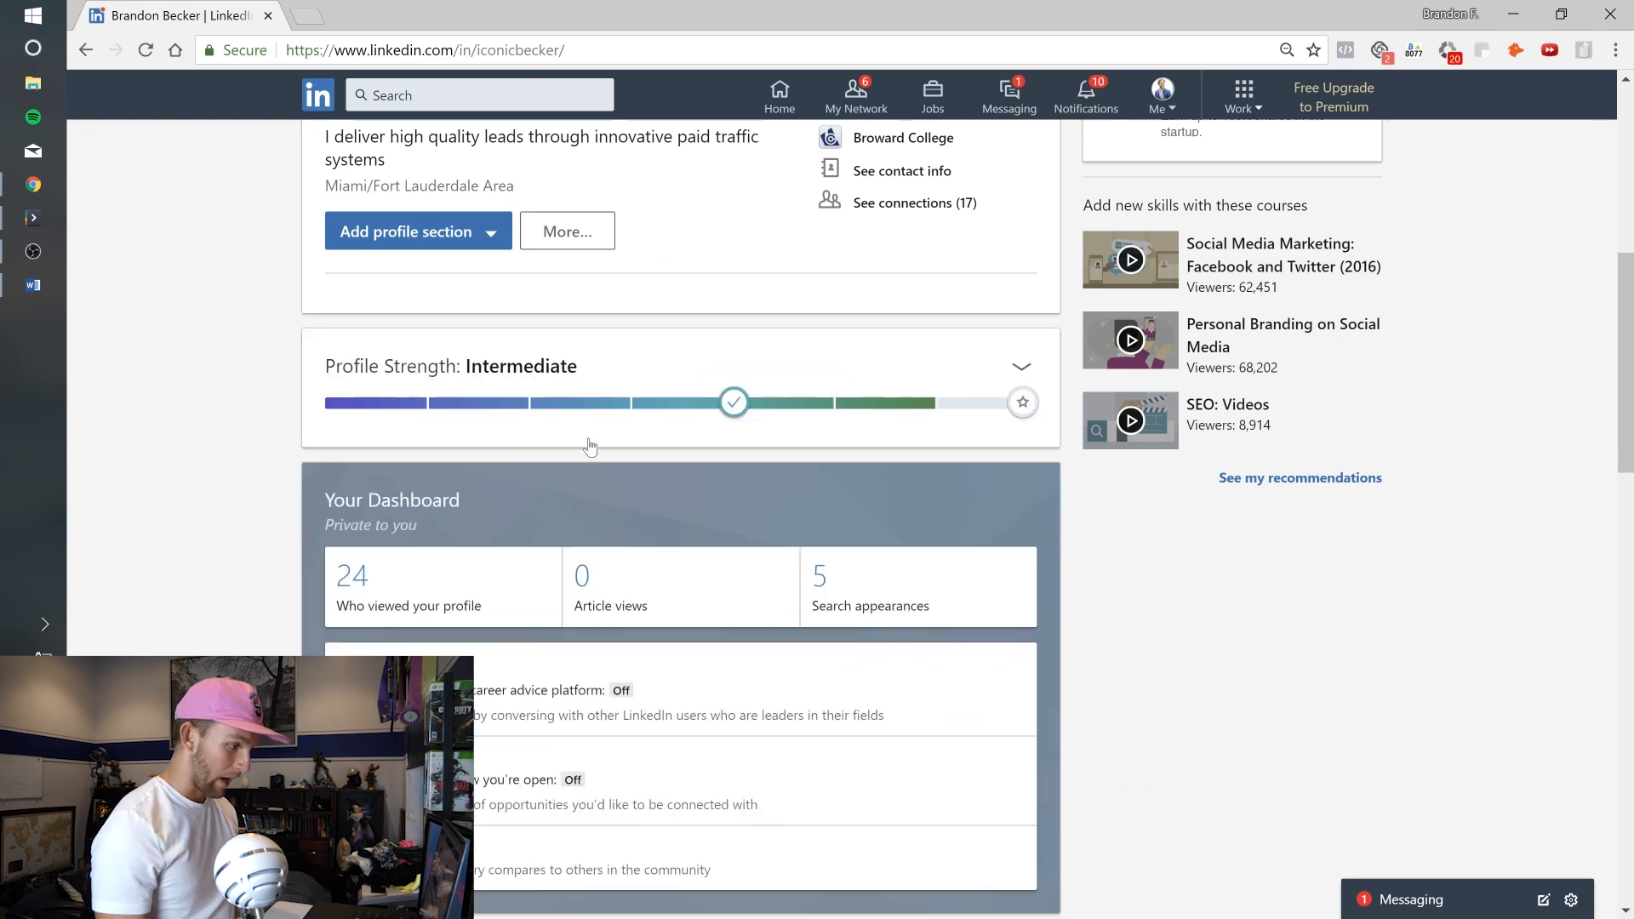
scroll(down, 3)
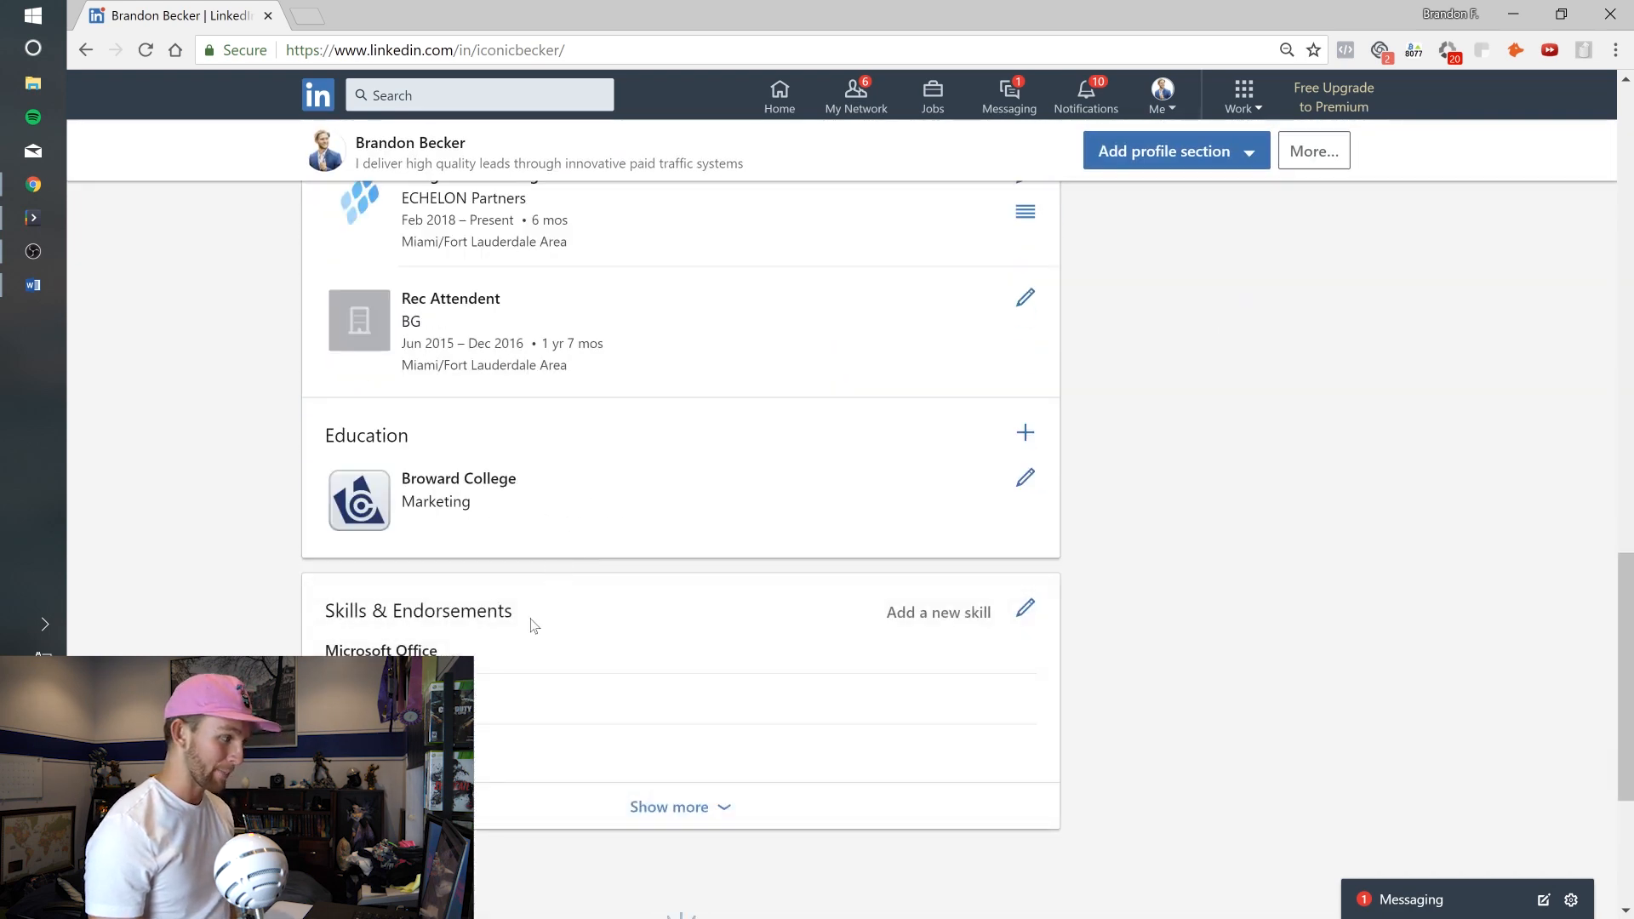